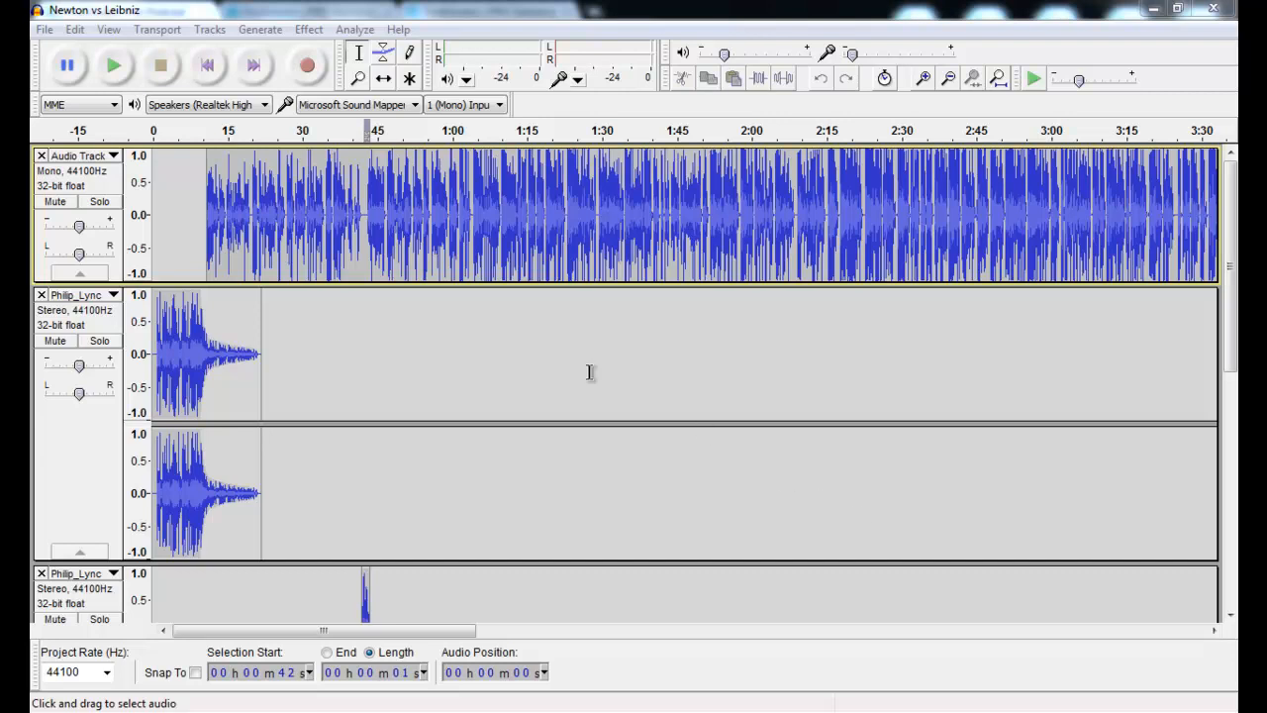
mouse_move(458, 335)
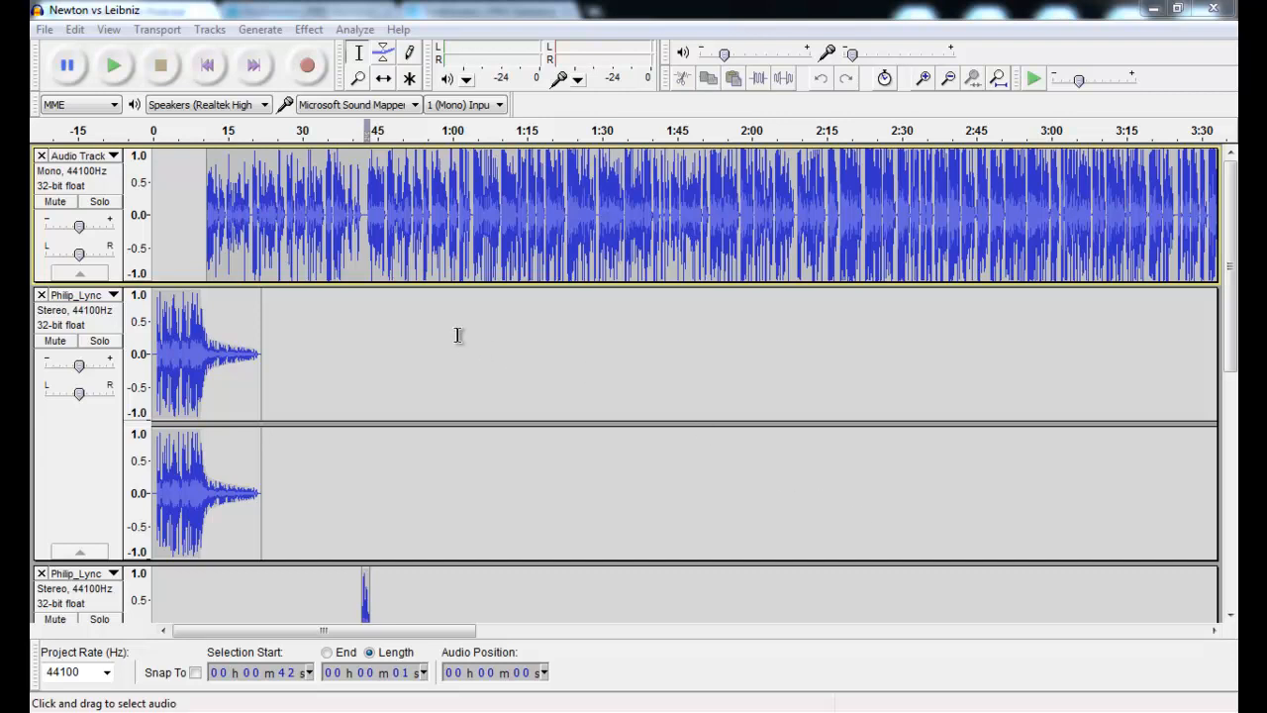
mouse_move(453, 332)
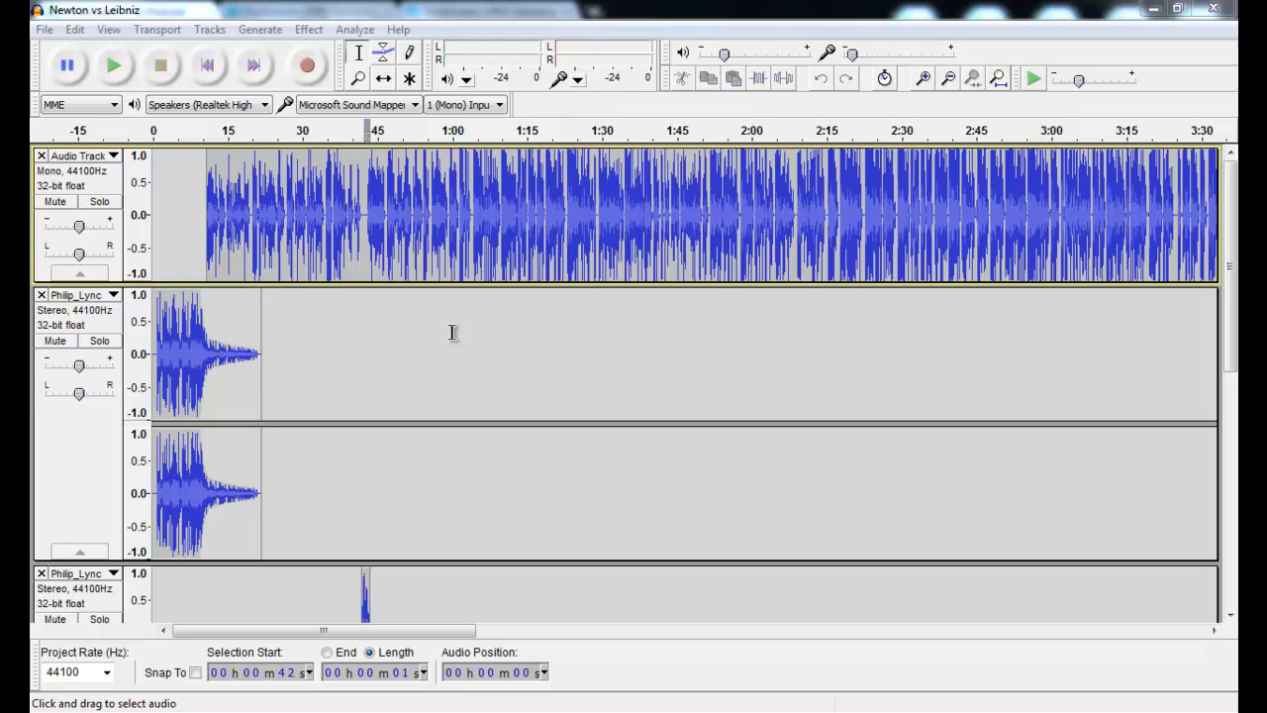
- Start exporting the project as audio, then abandon the export without saving
click(45, 29)
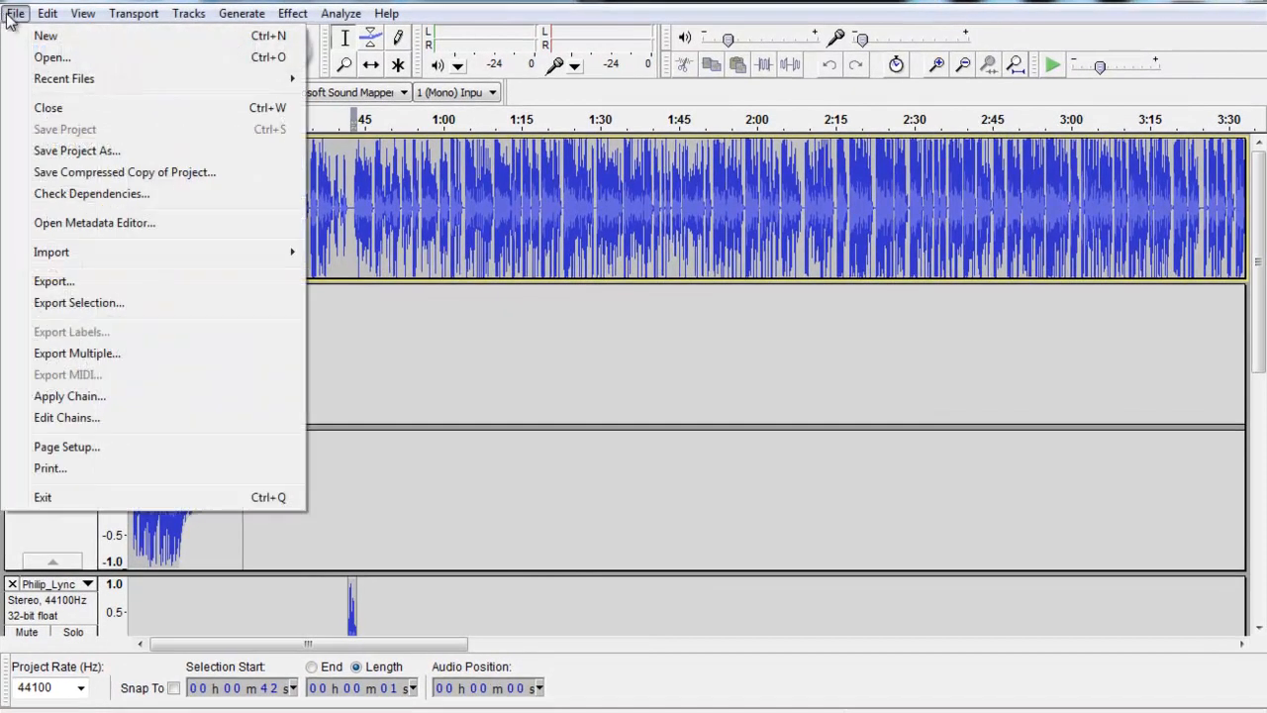
click(54, 281)
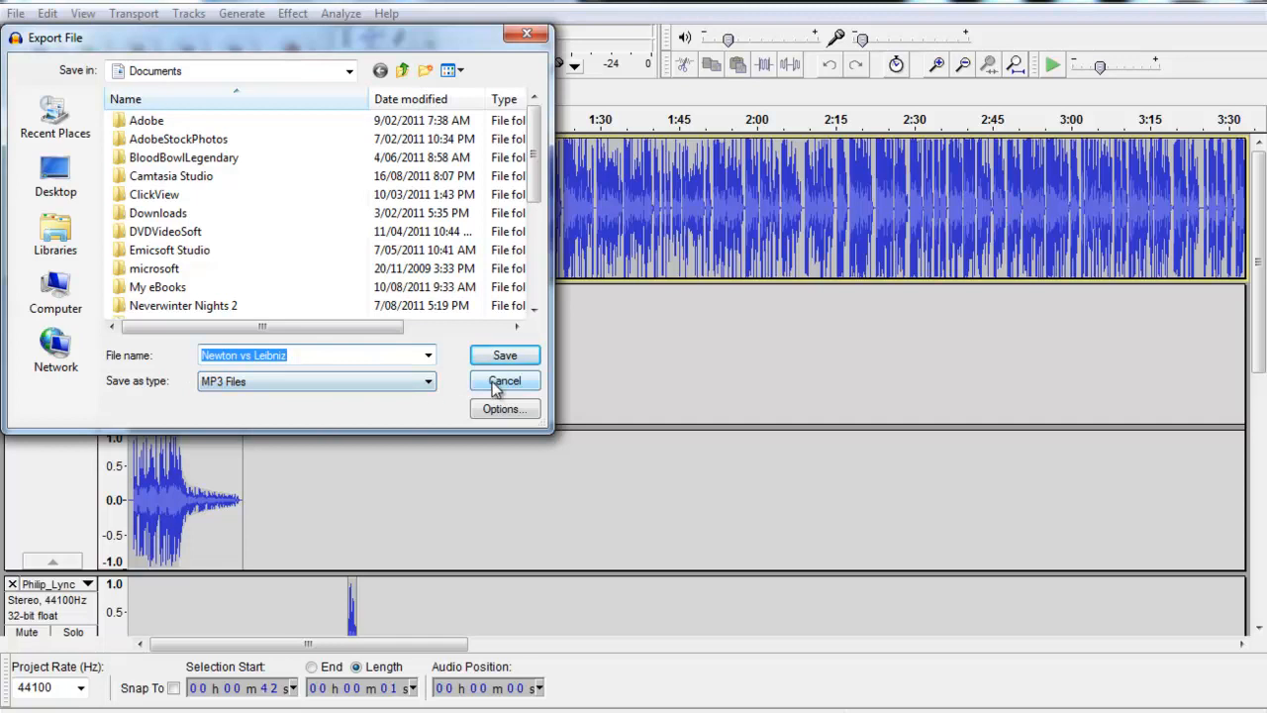
click(504, 381)
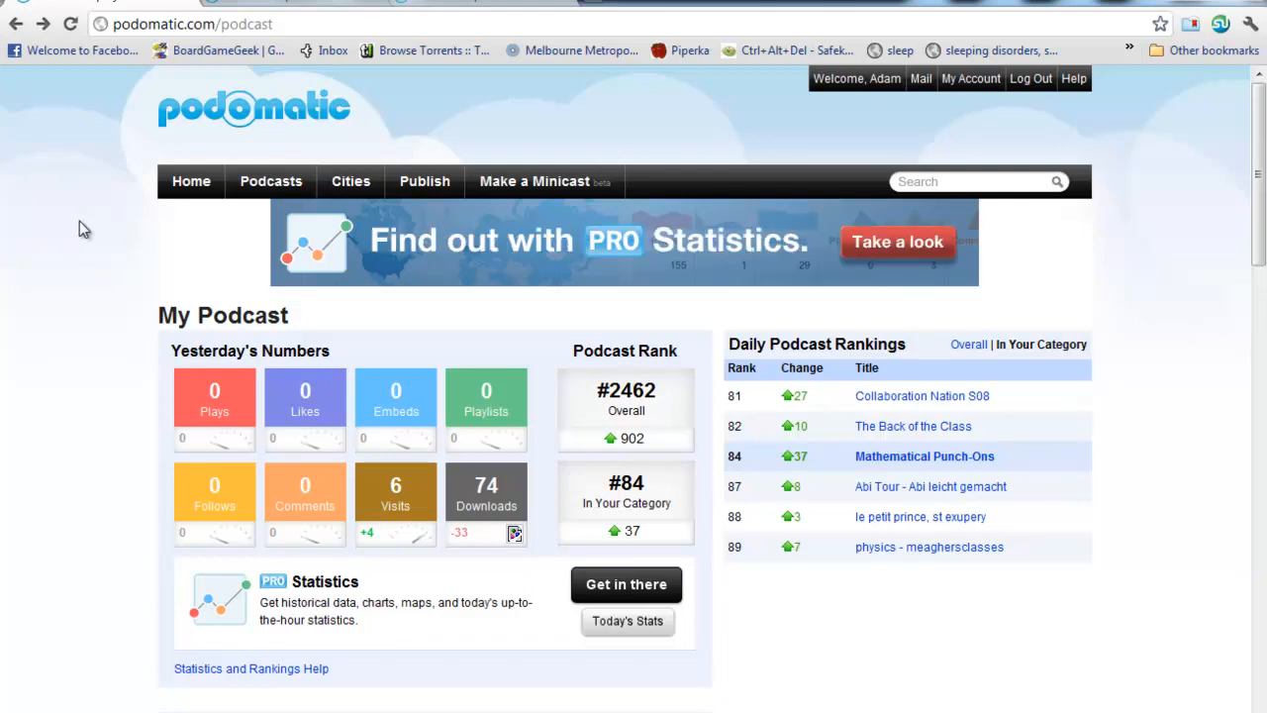
- Scroll down and open the detailed podcast statistics
scroll(down, 3)
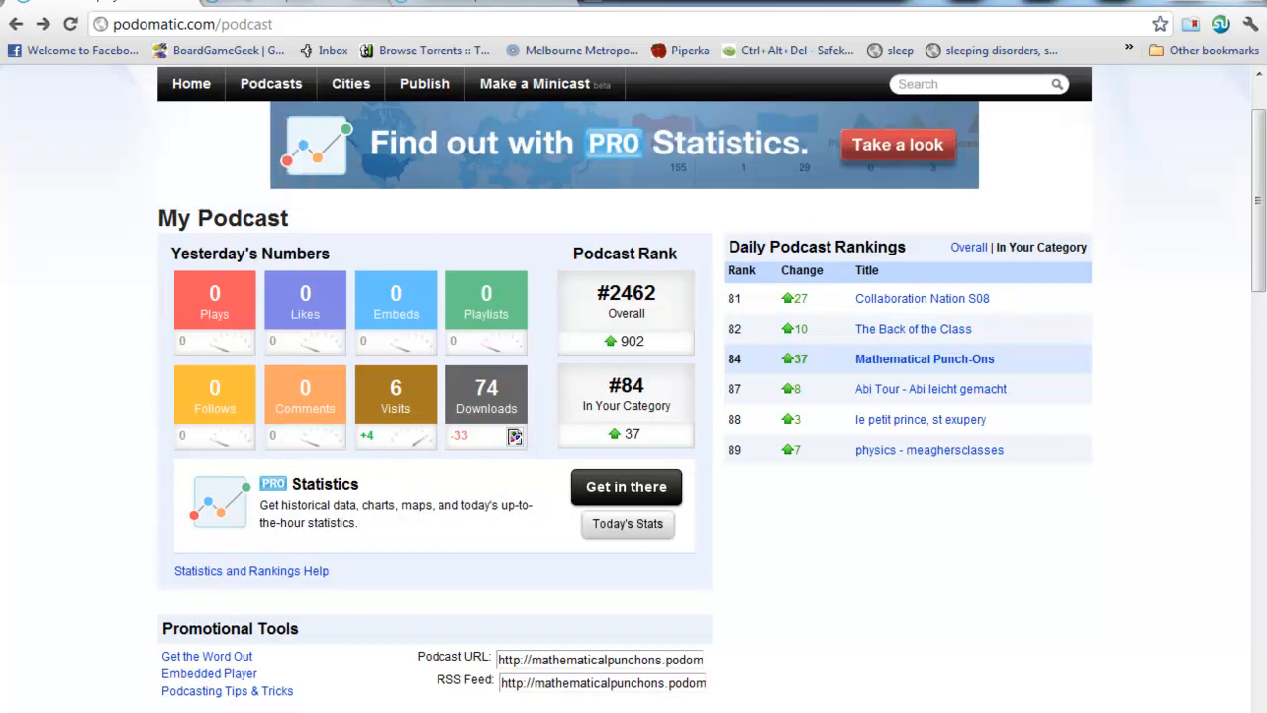
click(625, 485)
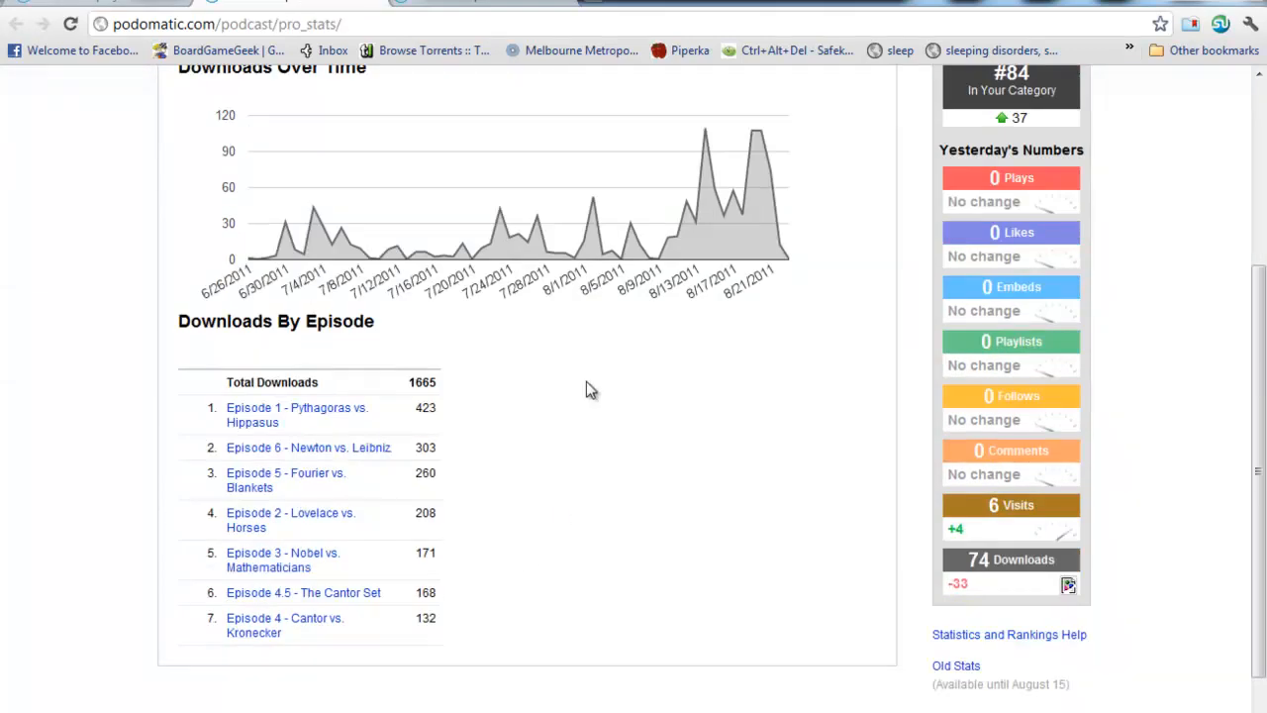
mouse_move(390, 614)
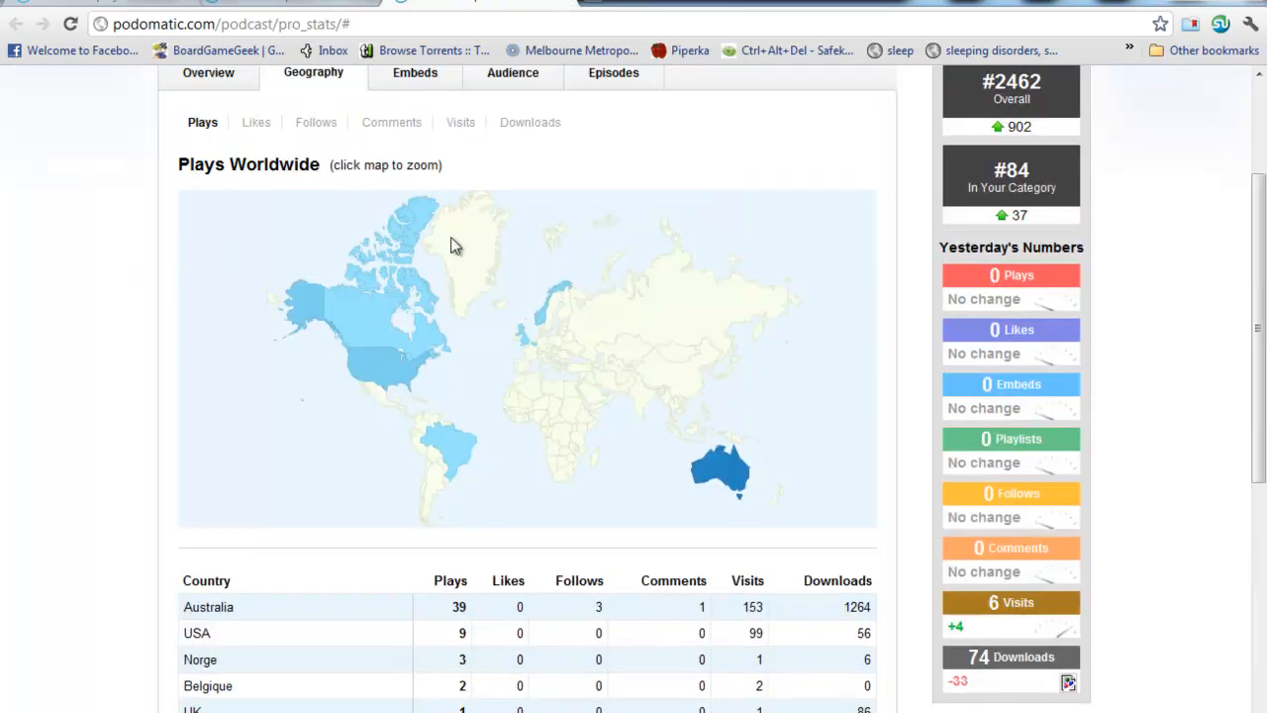
scroll(down, 3)
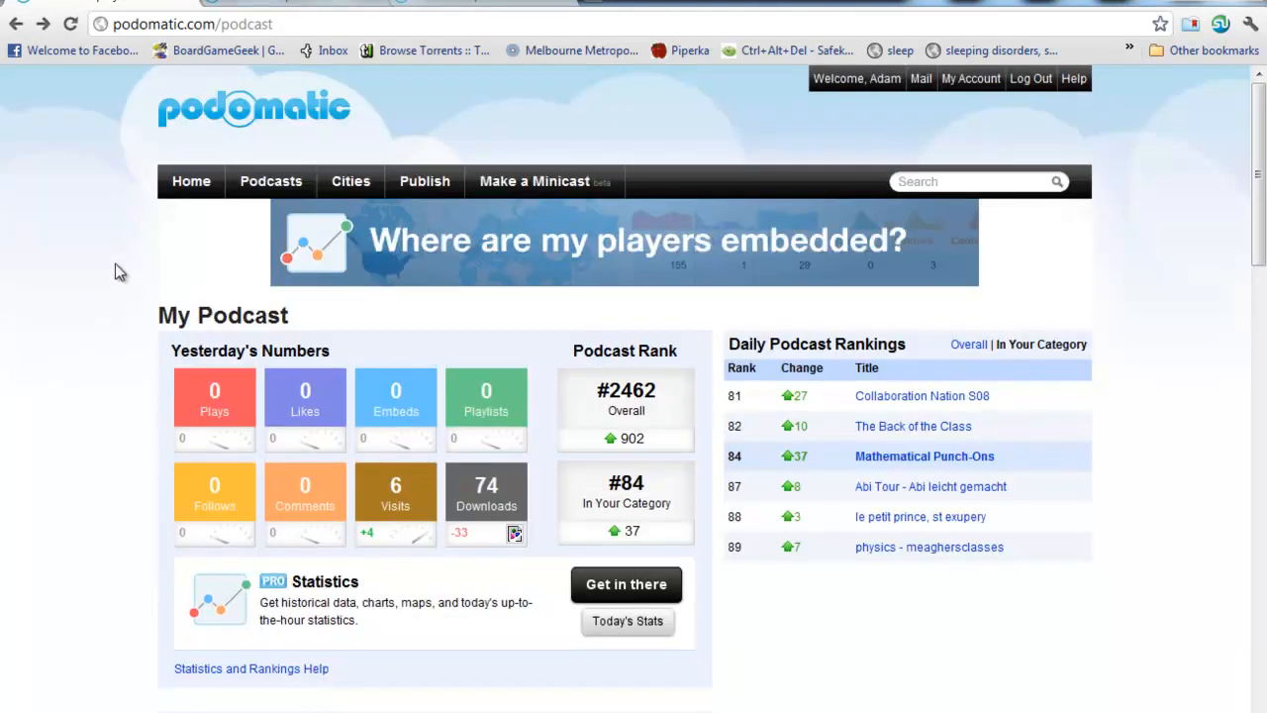
- Create a new Episode 8 draft with description 'gahahearhera' and save it
click(425, 181)
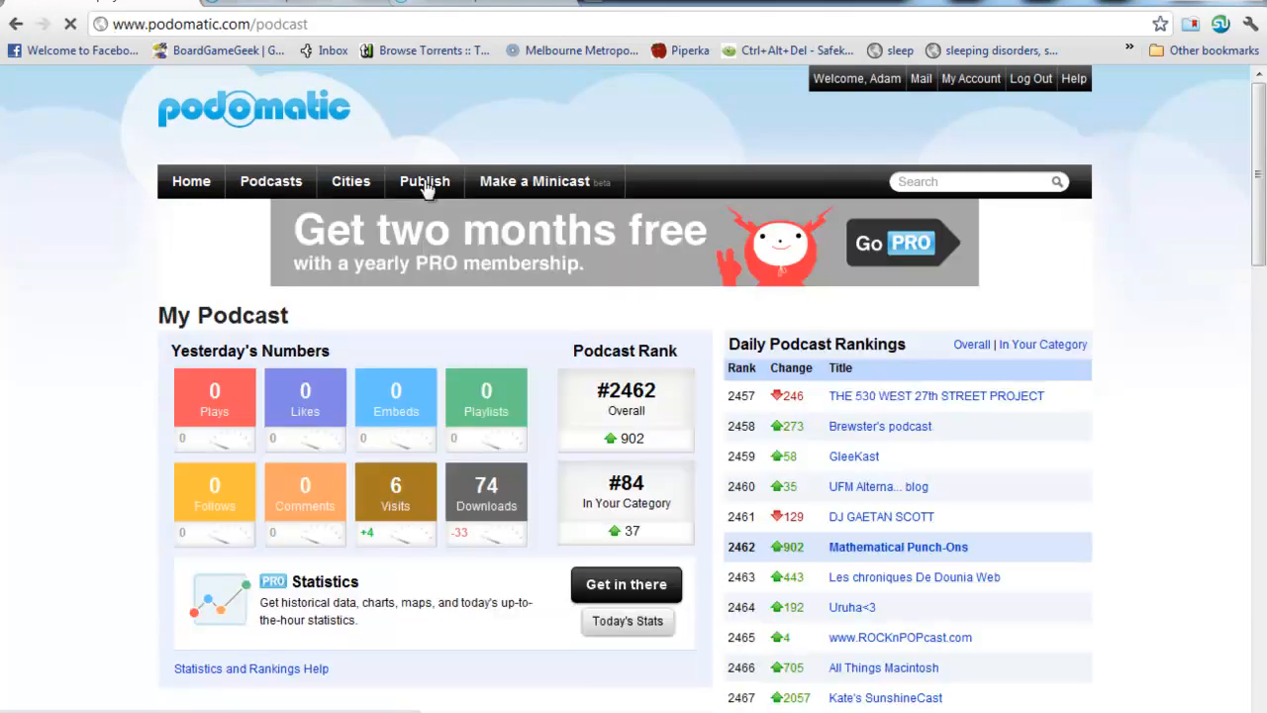
click(425, 181)
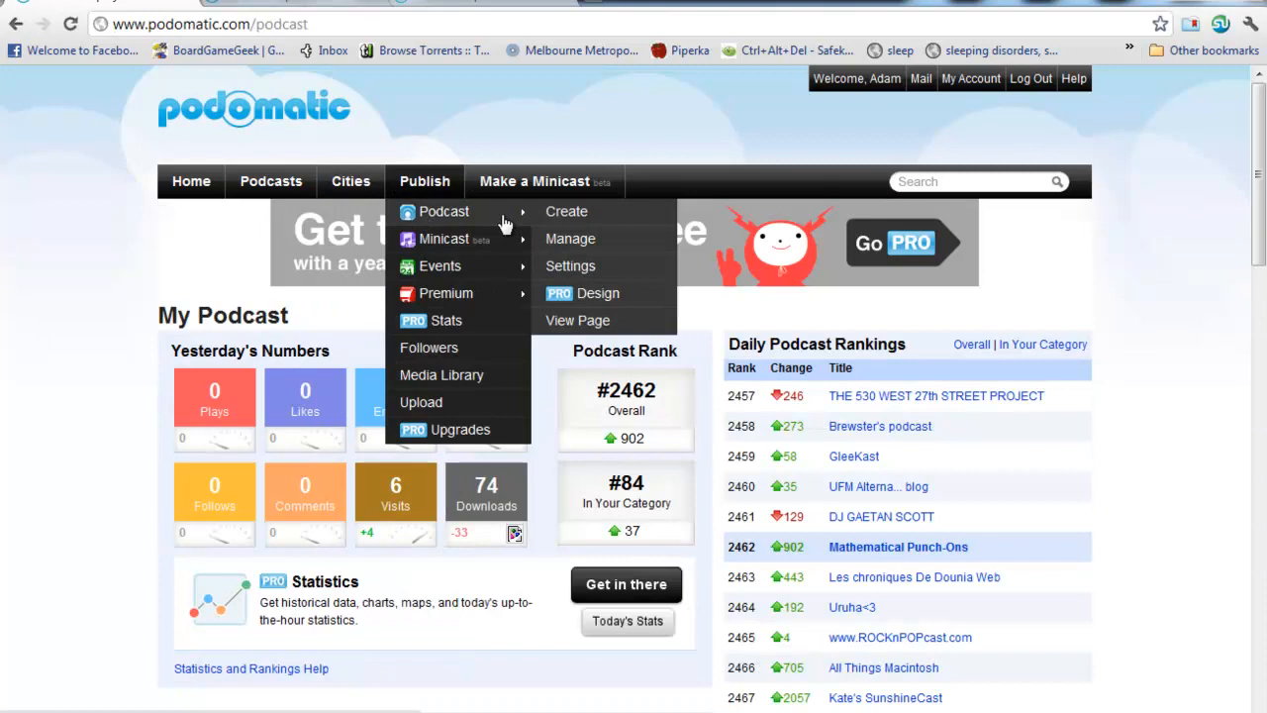
click(566, 211)
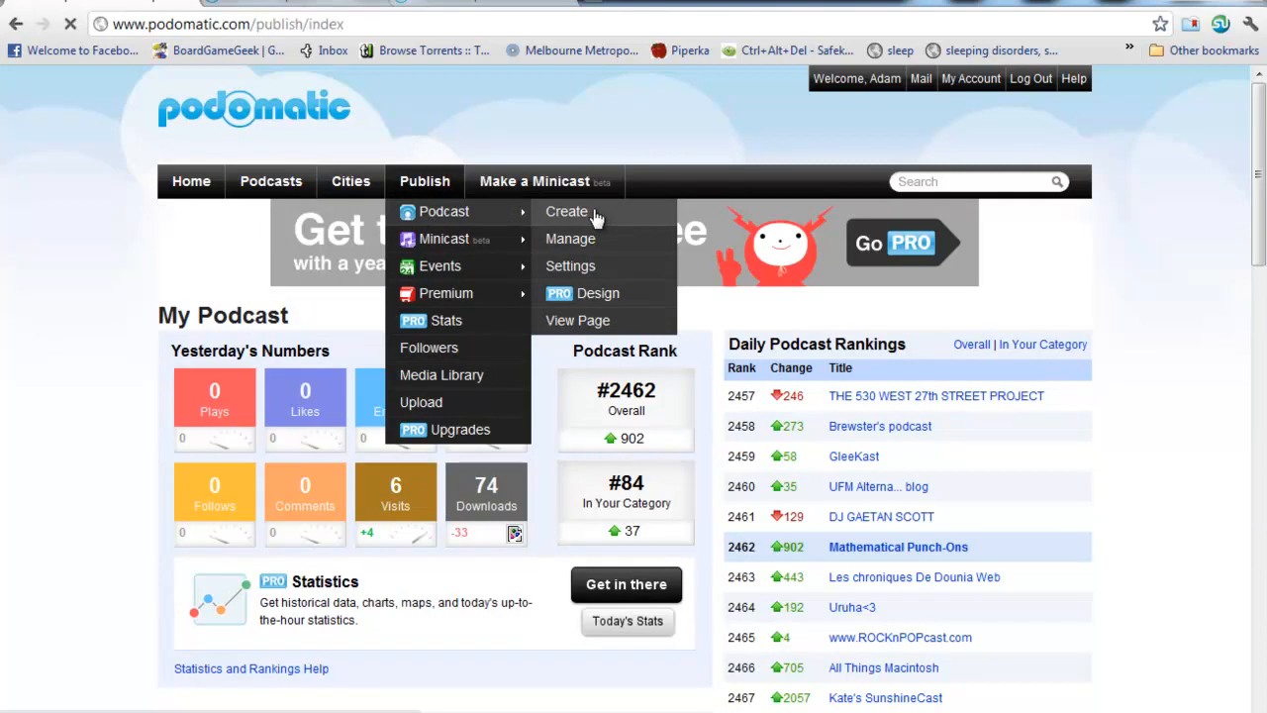
click(566, 211)
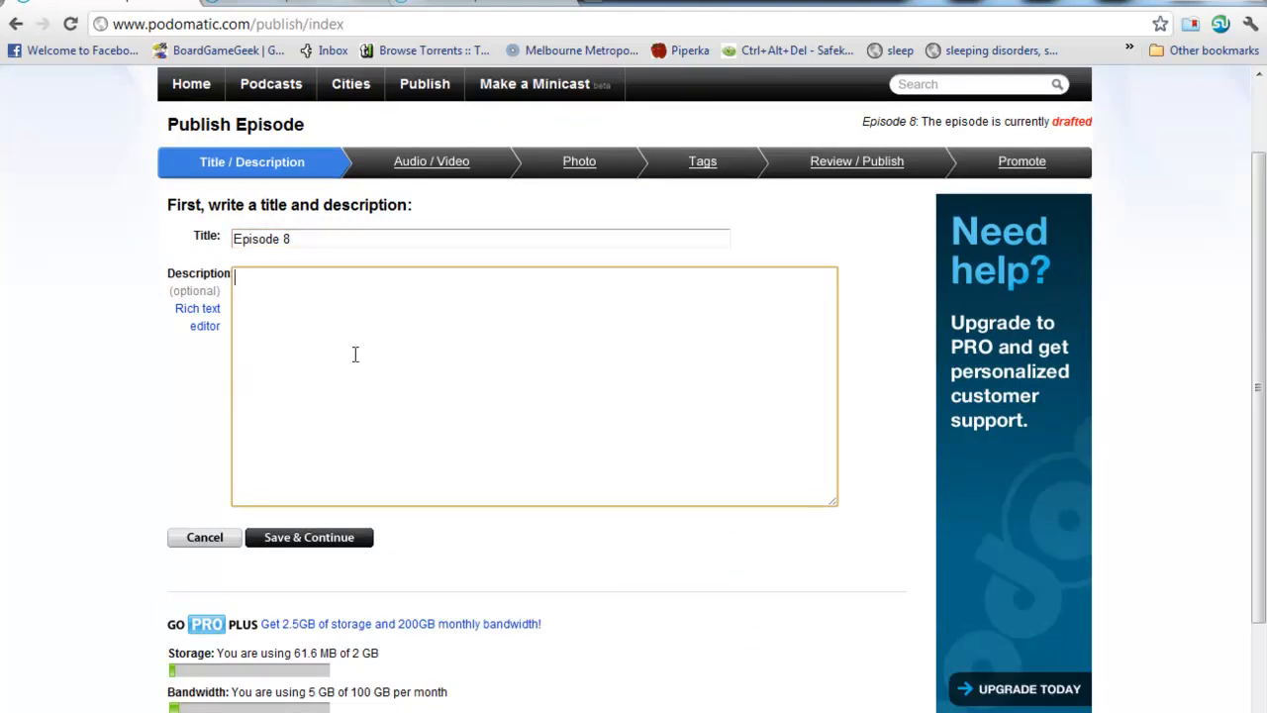
text(gahahearhera)
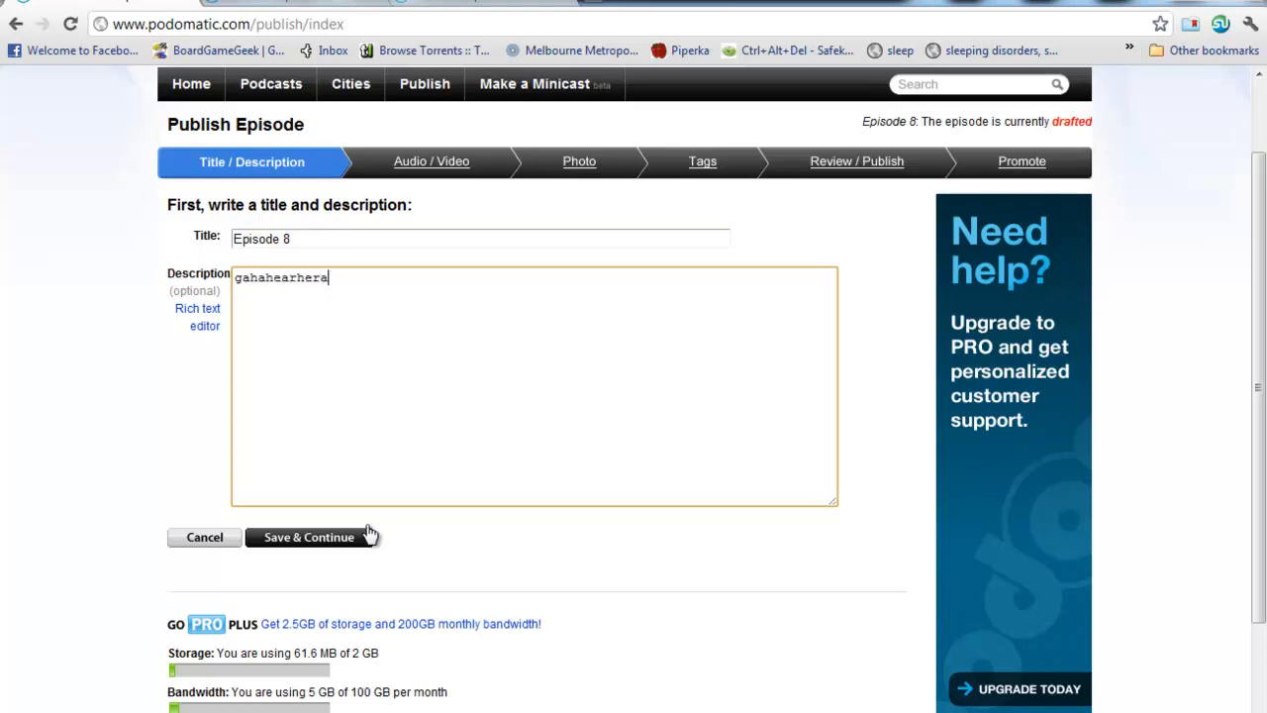
click(309, 536)
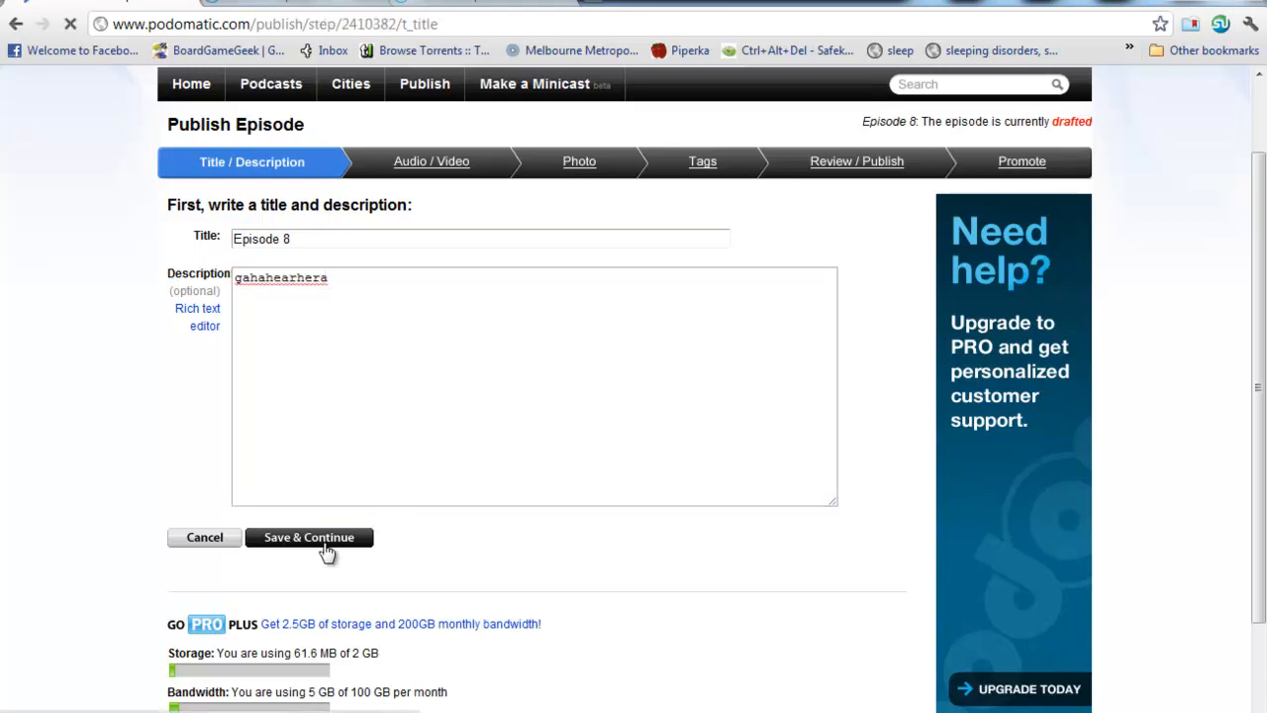
click(309, 536)
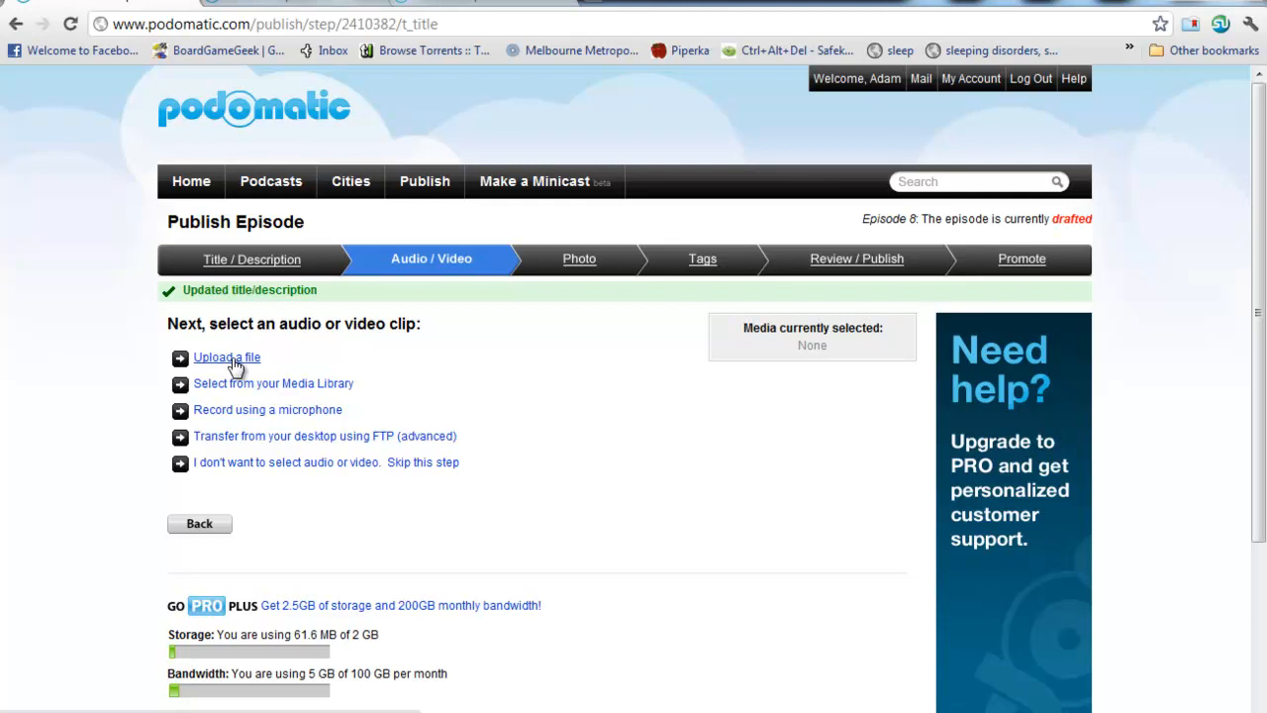
- Upload a file, browsing Desktop > Mathematical punch-ons > 6 - Newton vs. Leibniz
click(227, 357)
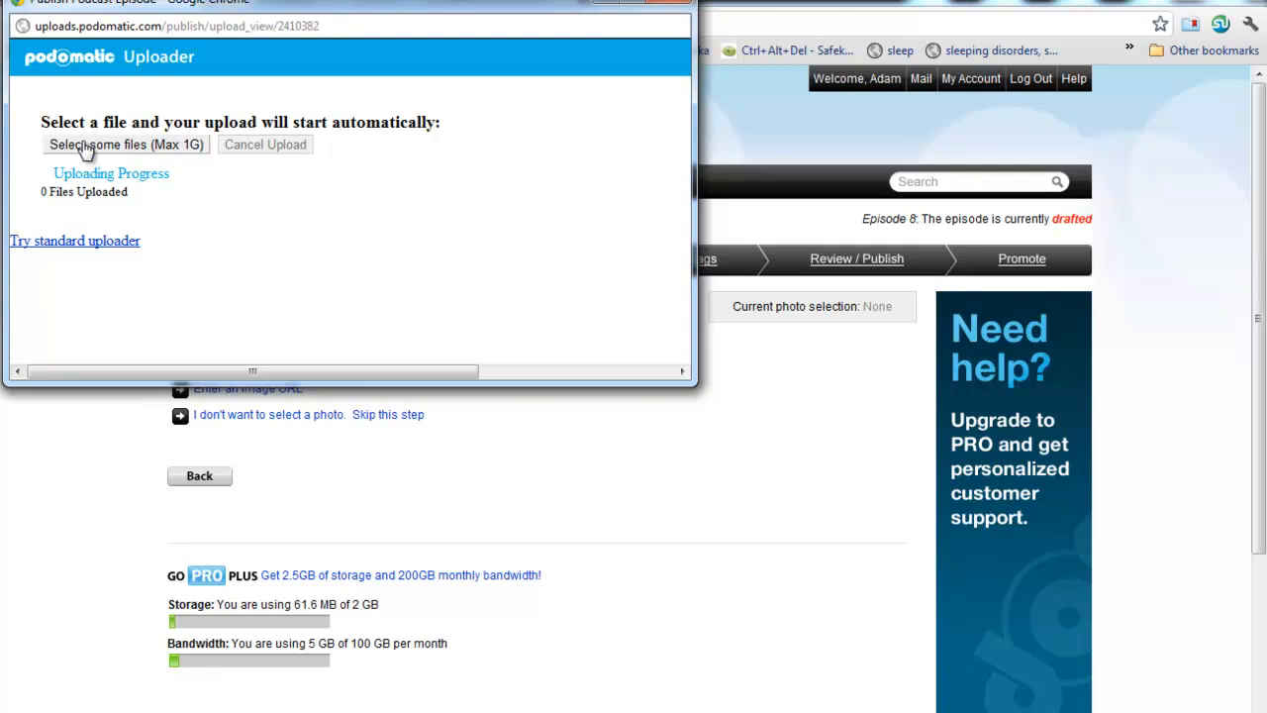
click(126, 145)
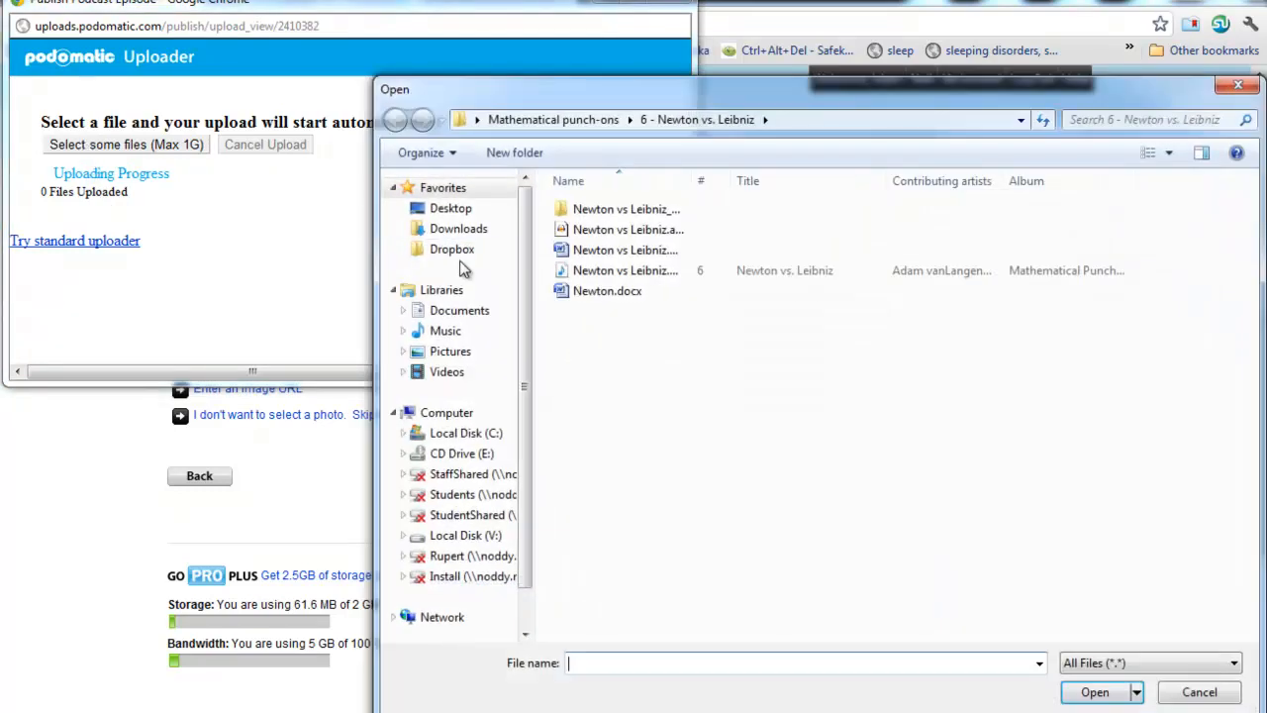
mouse_move(447, 371)
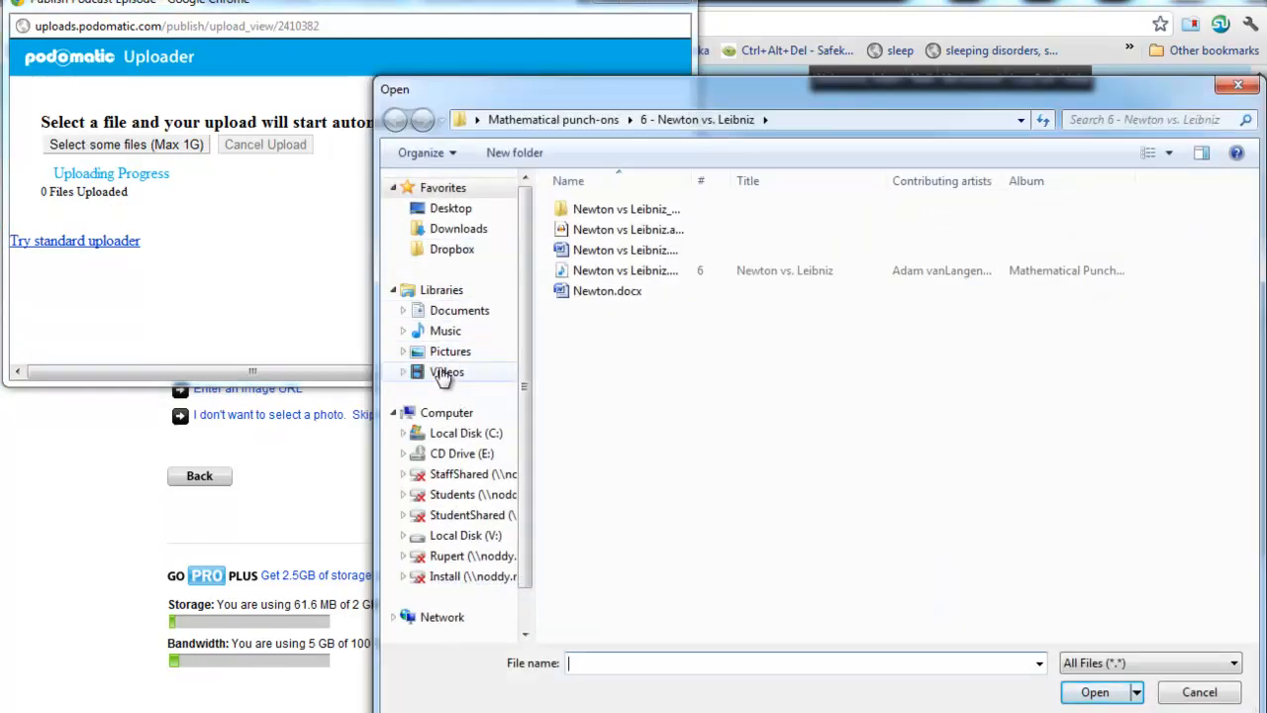
click(451, 208)
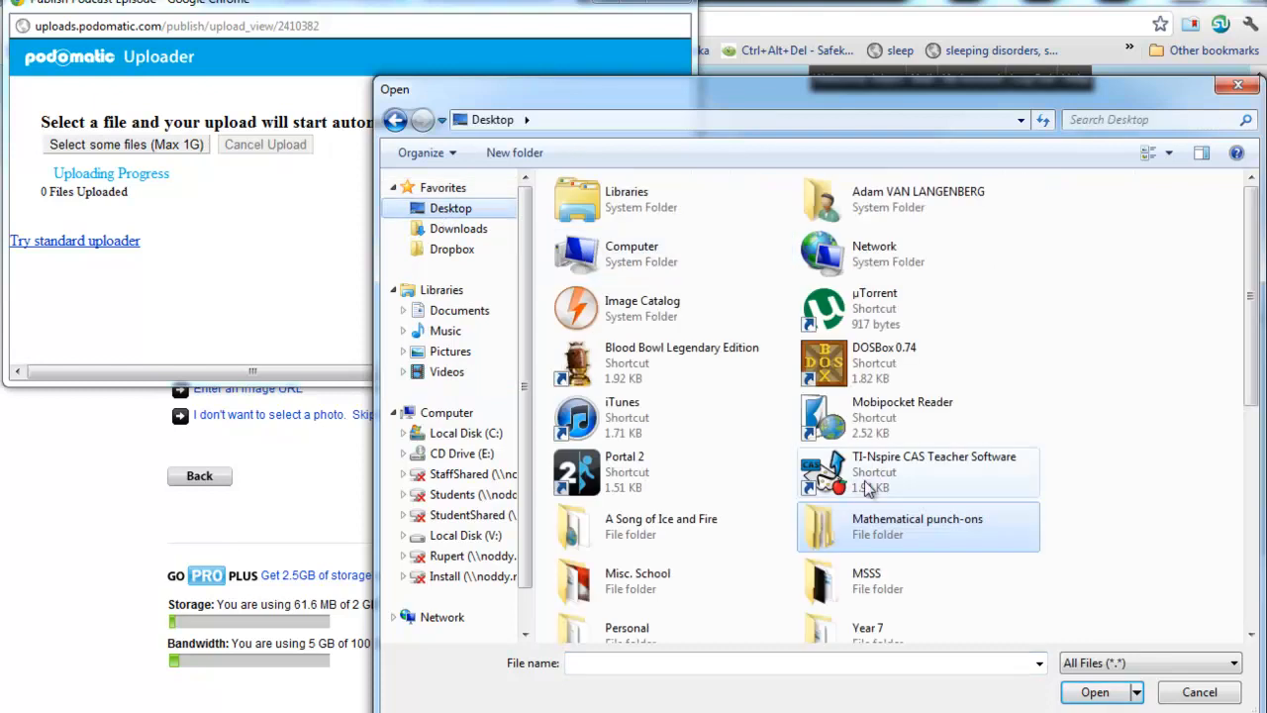
double_click(916, 526)
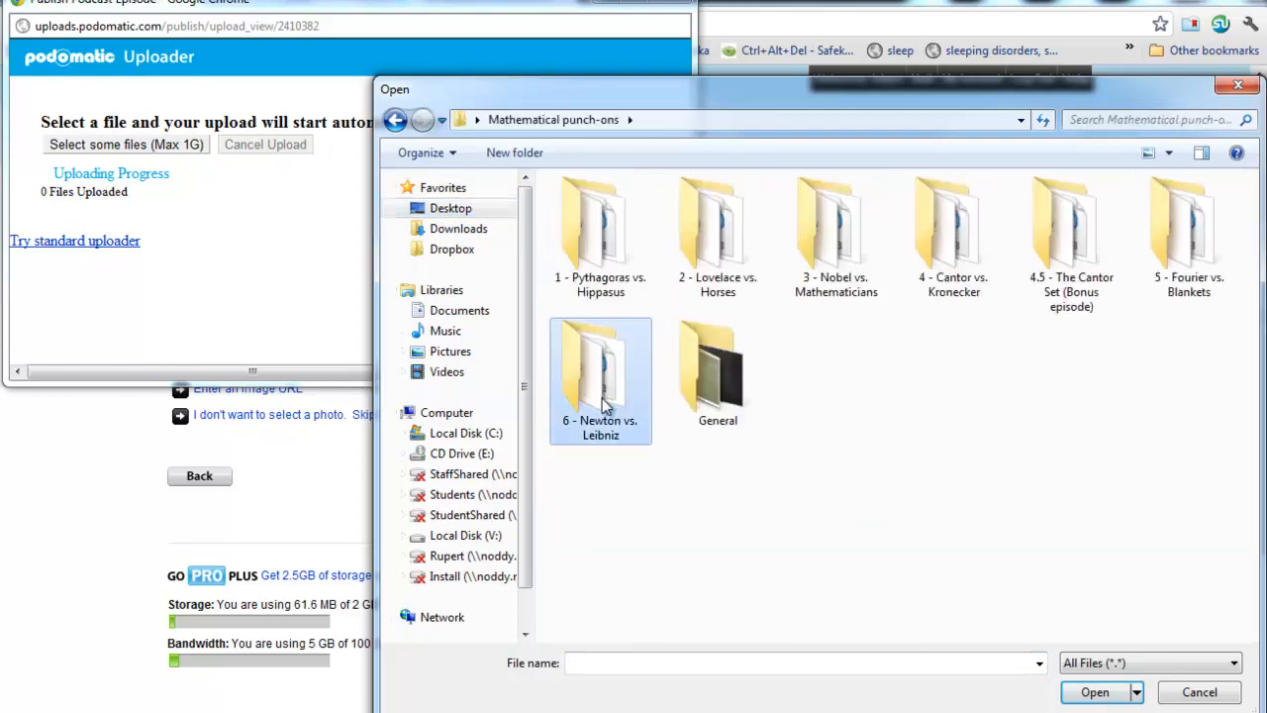
double_click(600, 376)
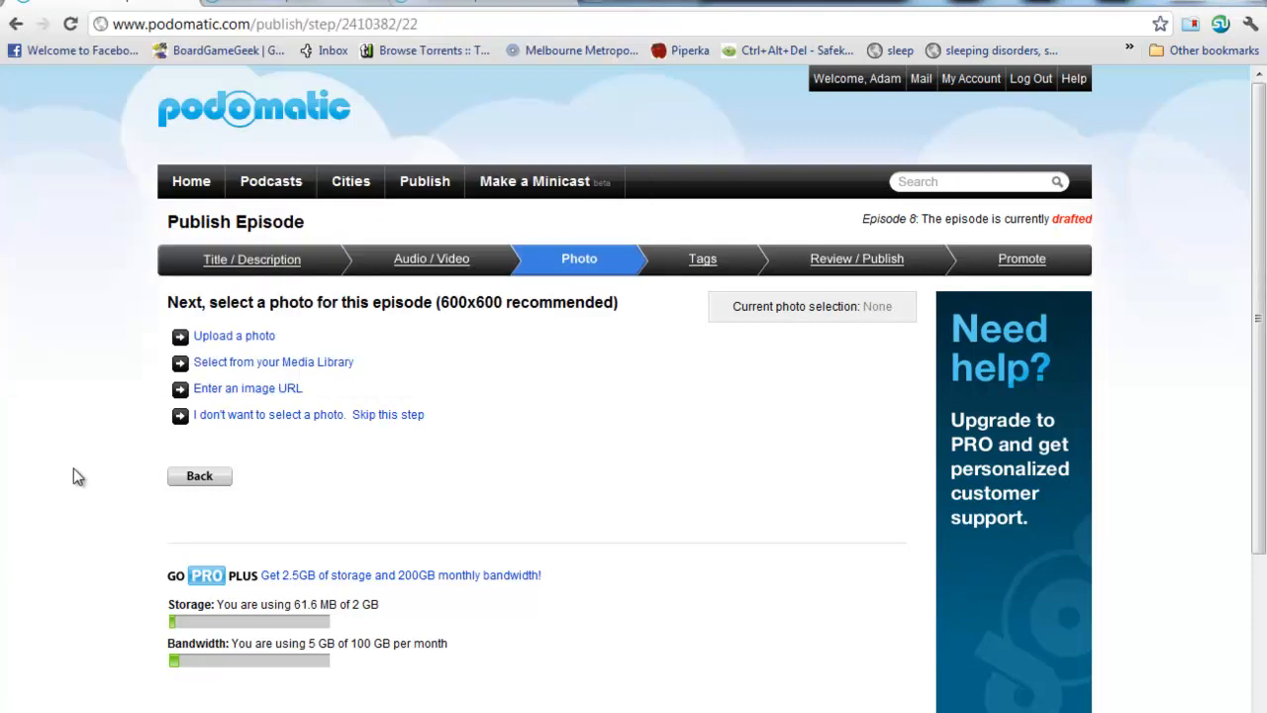
mouse_move(235, 319)
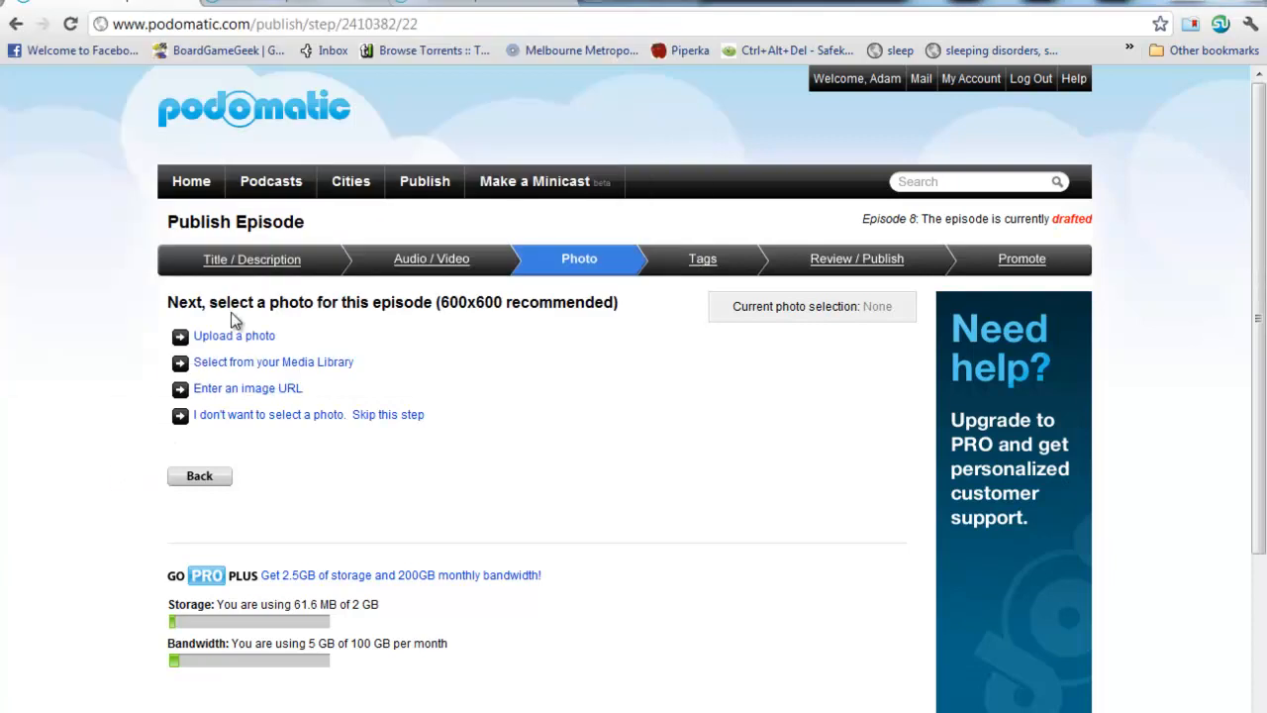
mouse_move(405, 339)
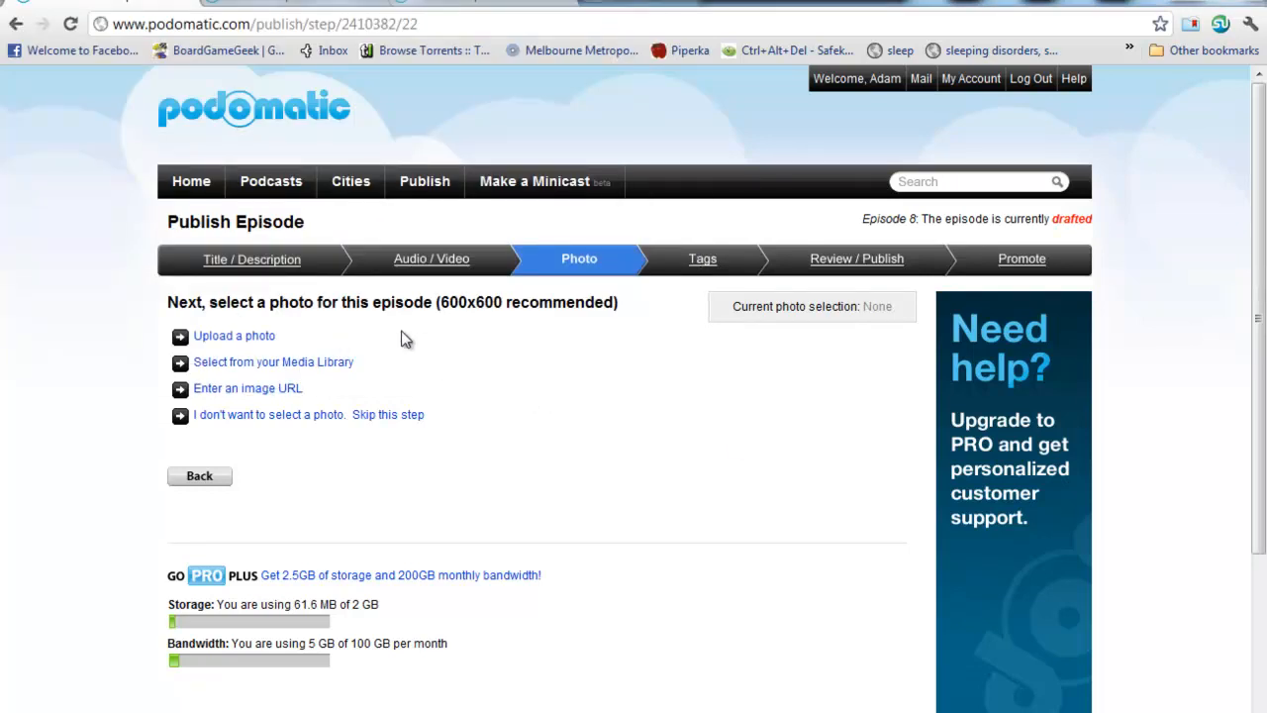
- Pick the Mathematical Punch-Ons boxing-glove image from the Media Library and save
scroll(down, 3)
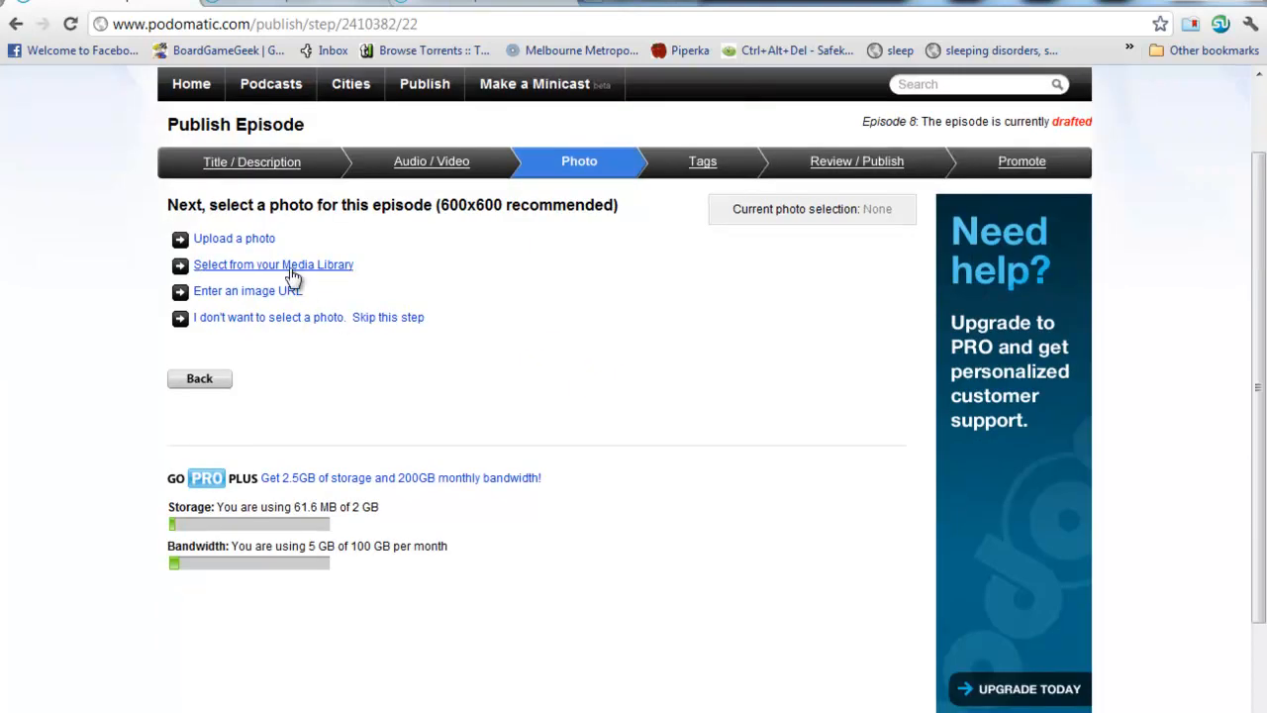
click(272, 264)
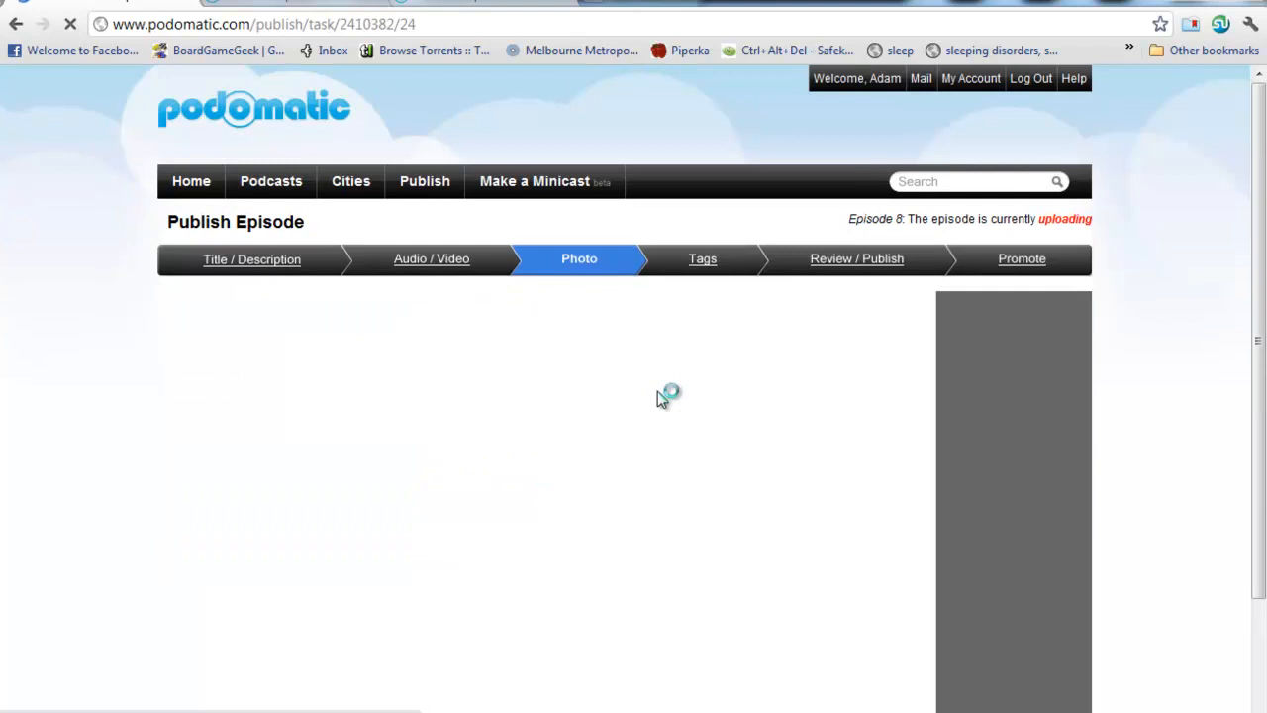
scroll(down, 3)
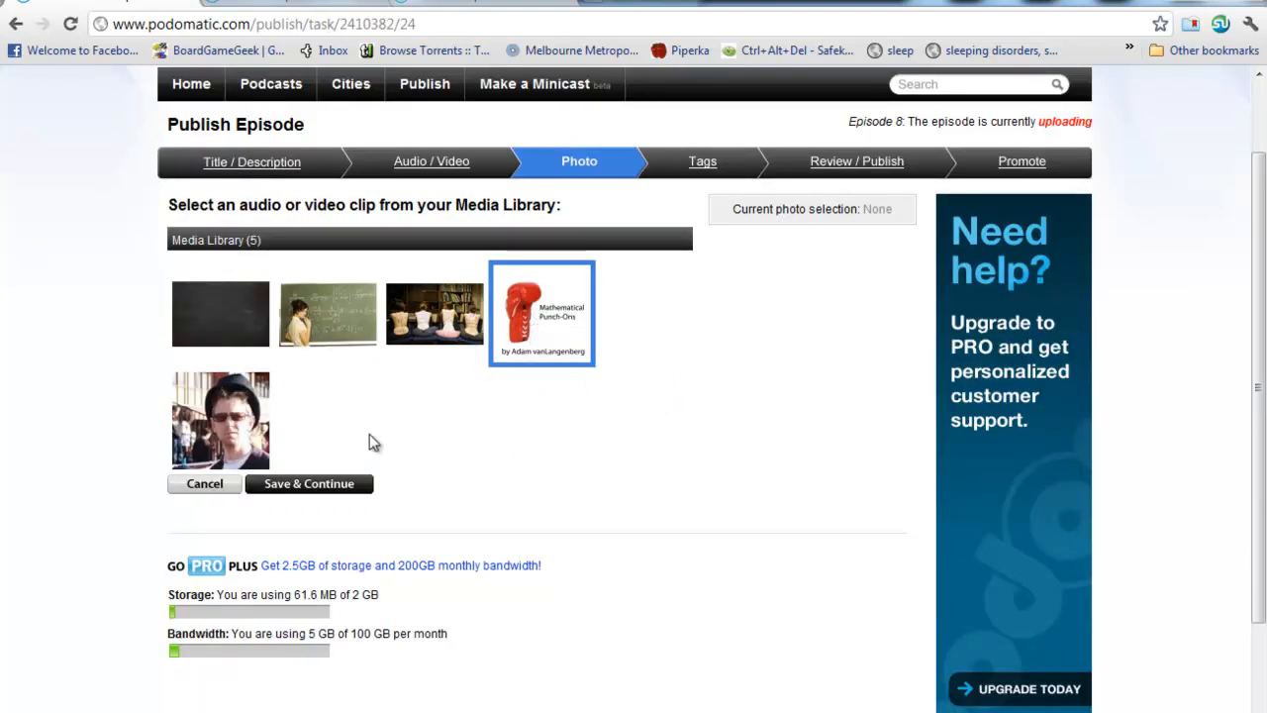
click(308, 482)
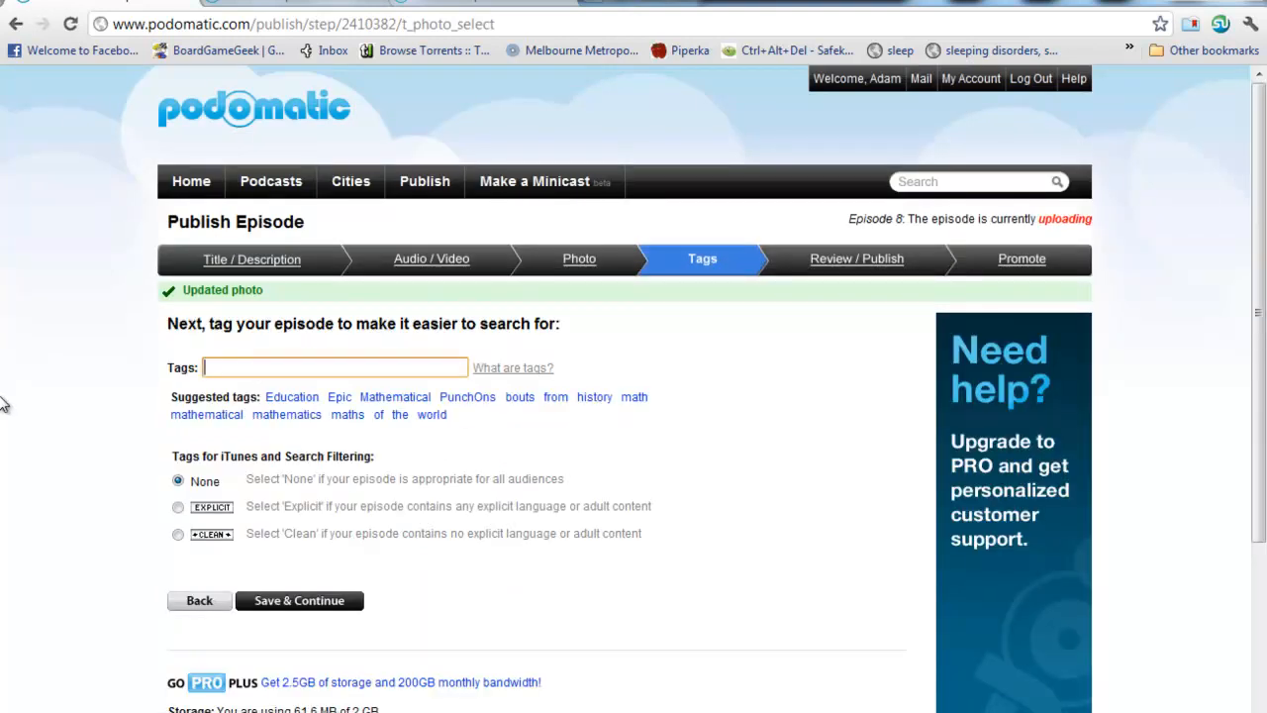
- Tag the episode 'educational newton leibniz', rate it Clean, and continue to review
text(educational newton leib)
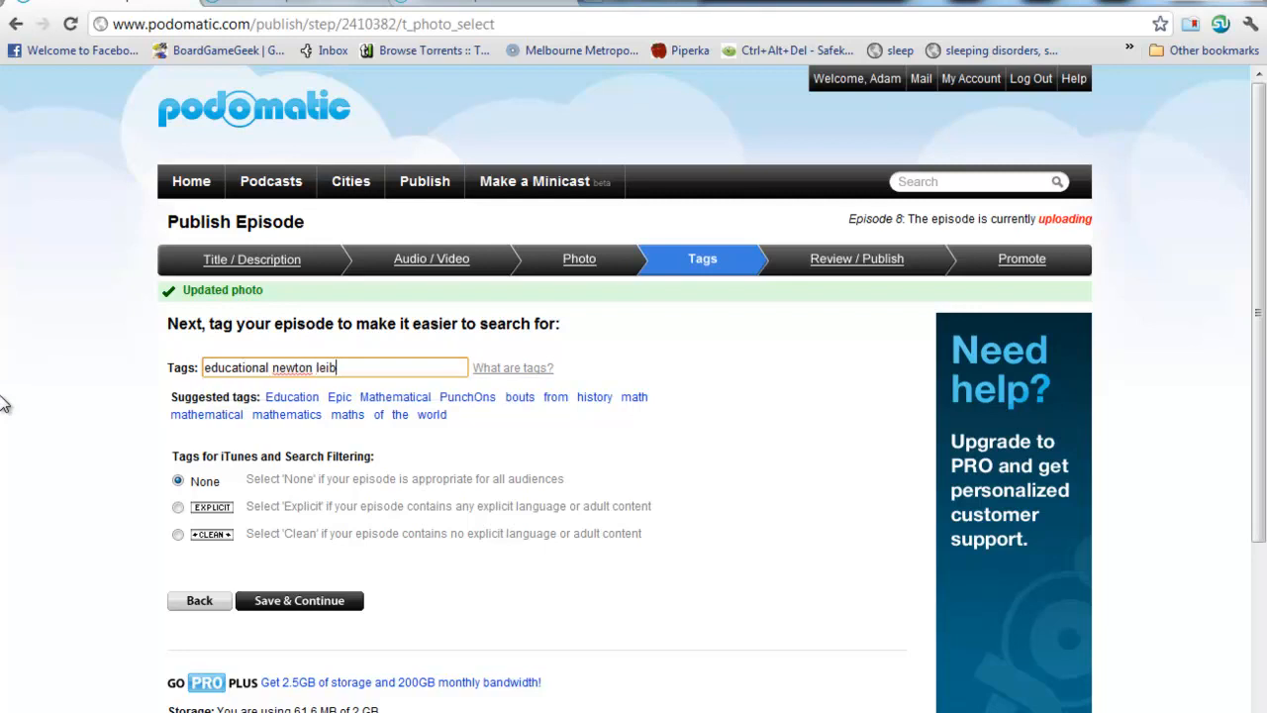
text(niz)
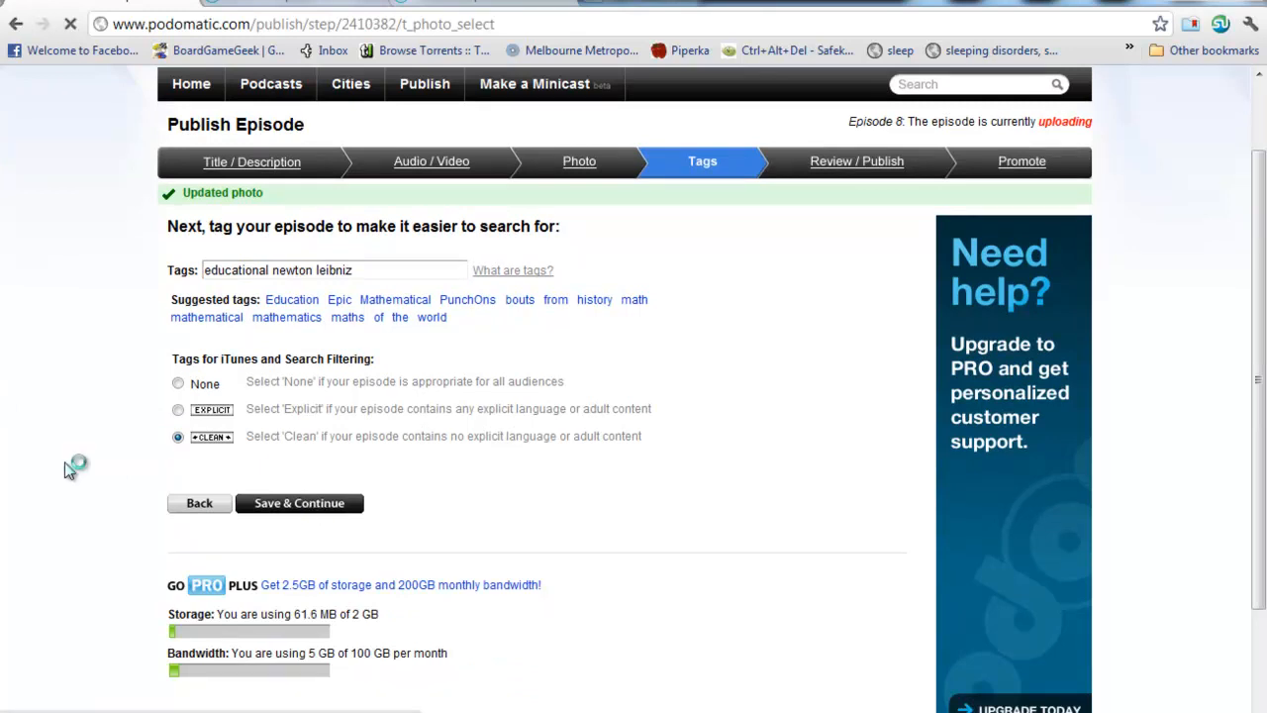
click(299, 503)
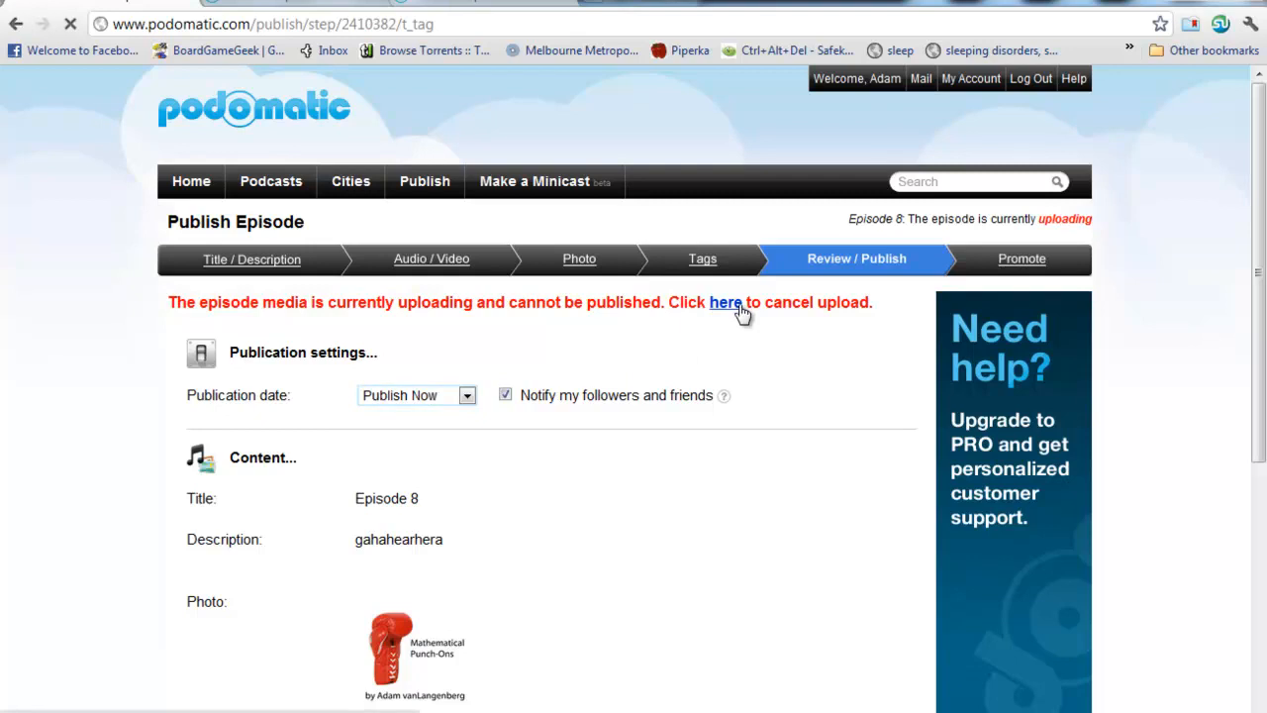
- Cancel the in-progress media upload using the red warning's 'here' link
click(725, 302)
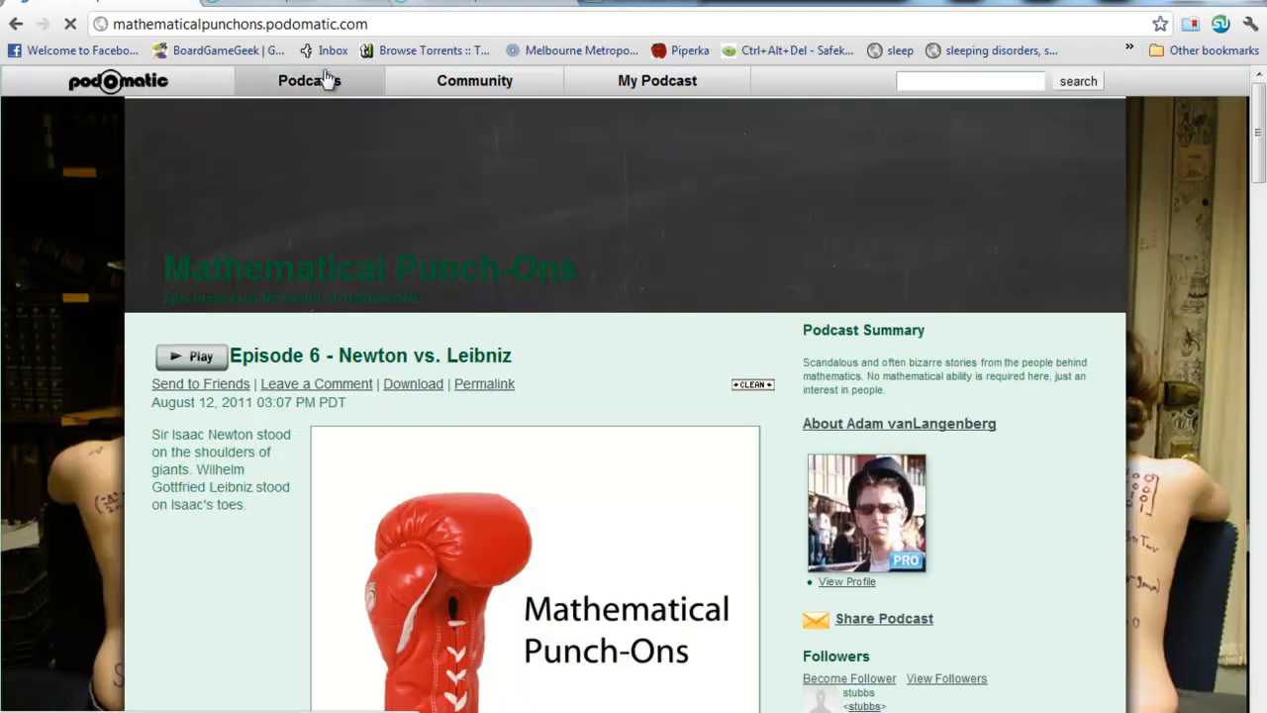
- Scroll through the Mathematical Punch-Ons podcast page's list of published episodes
scroll(down, 3)
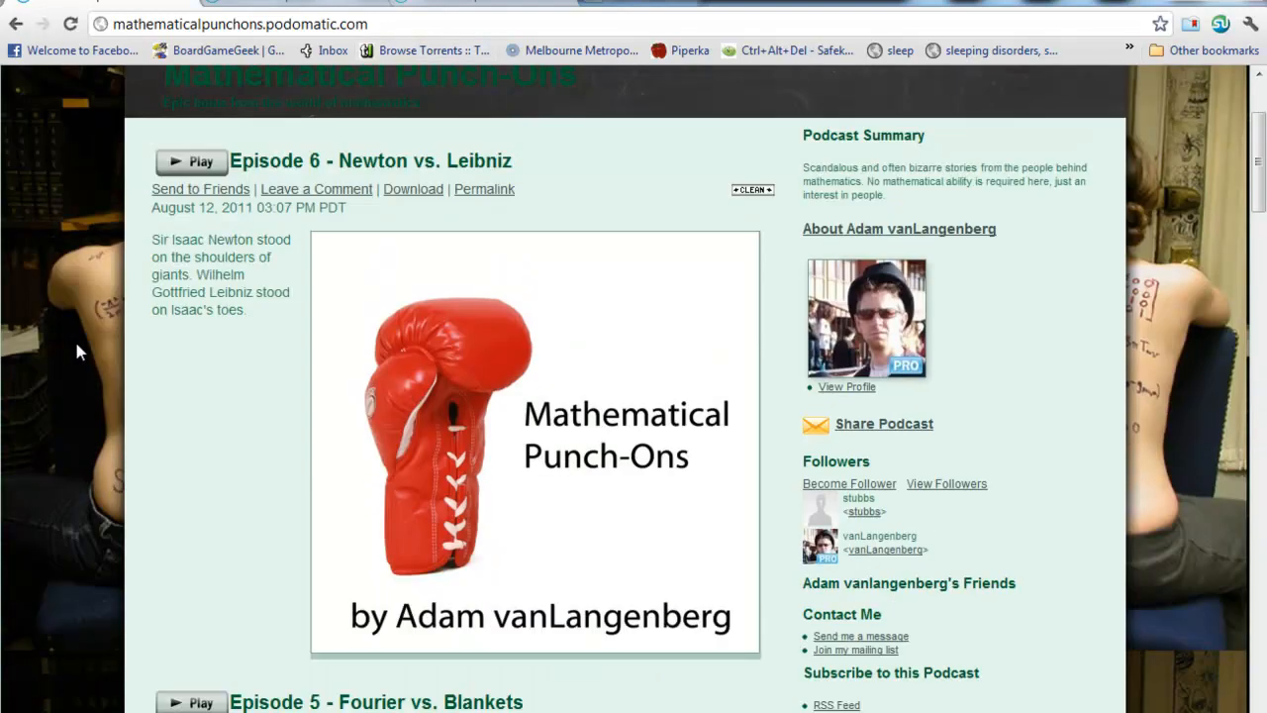
scroll(down, 3)
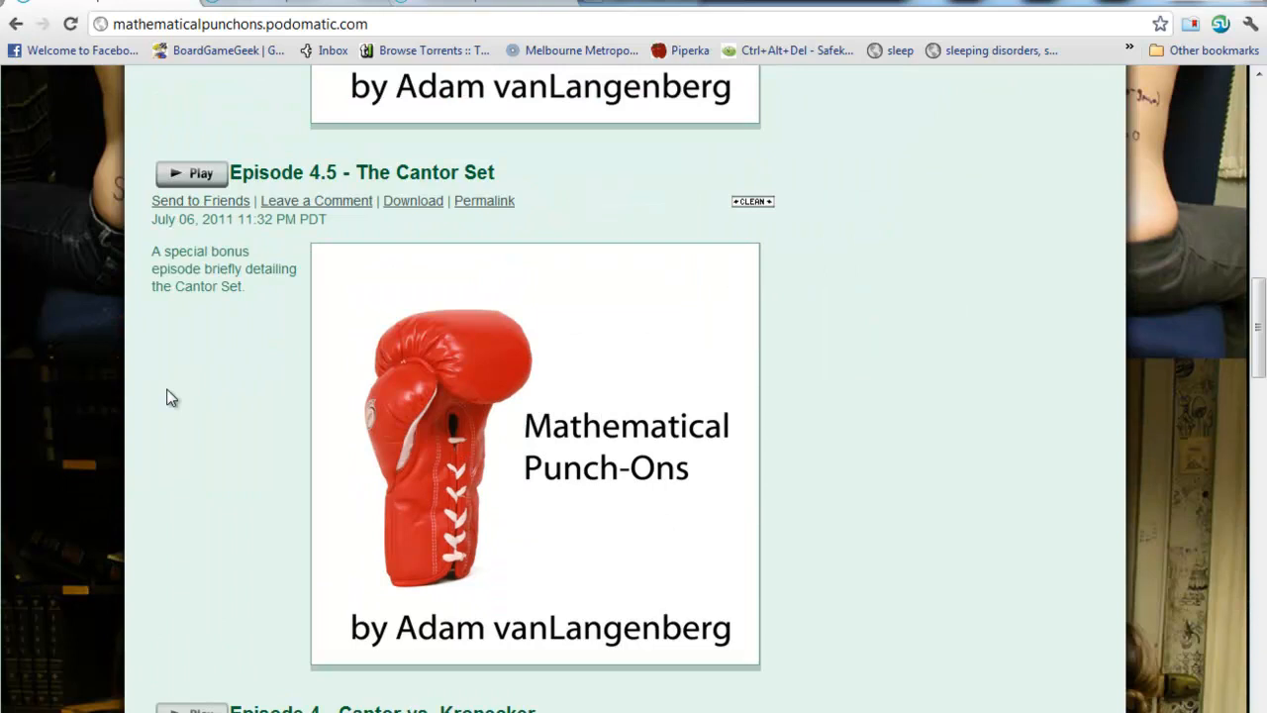
scroll(down, 3)
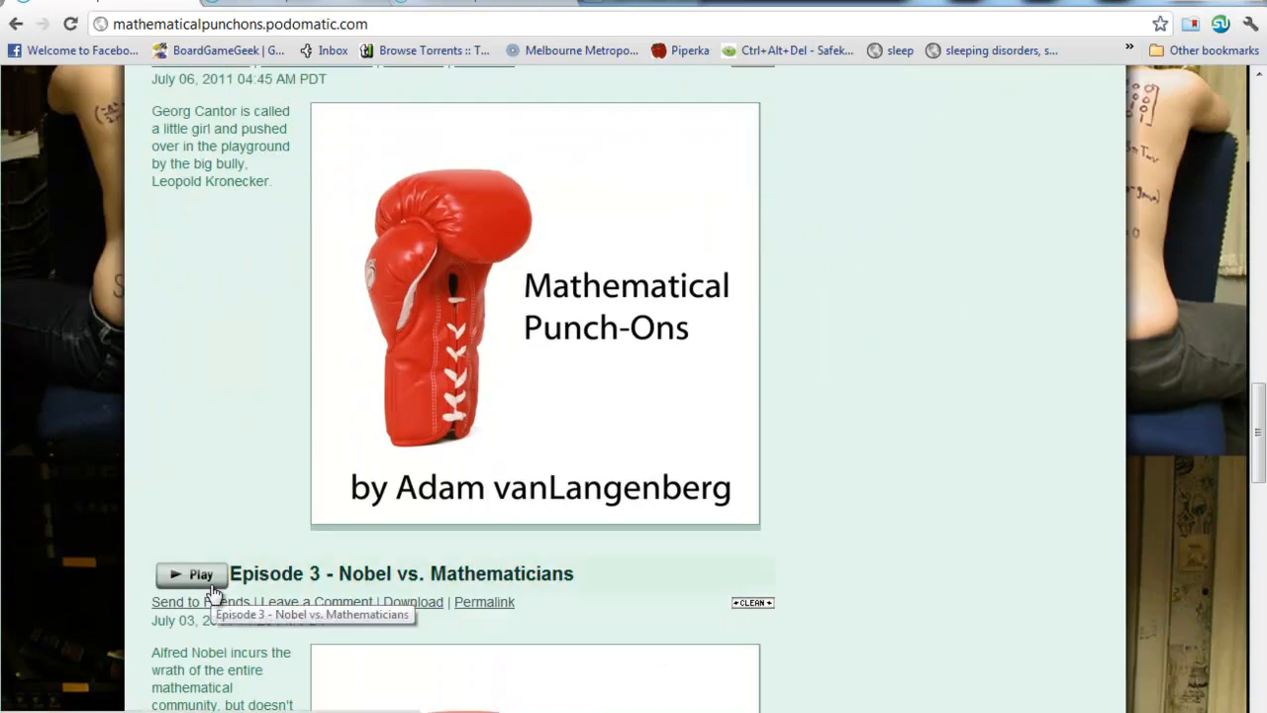
mouse_move(153, 493)
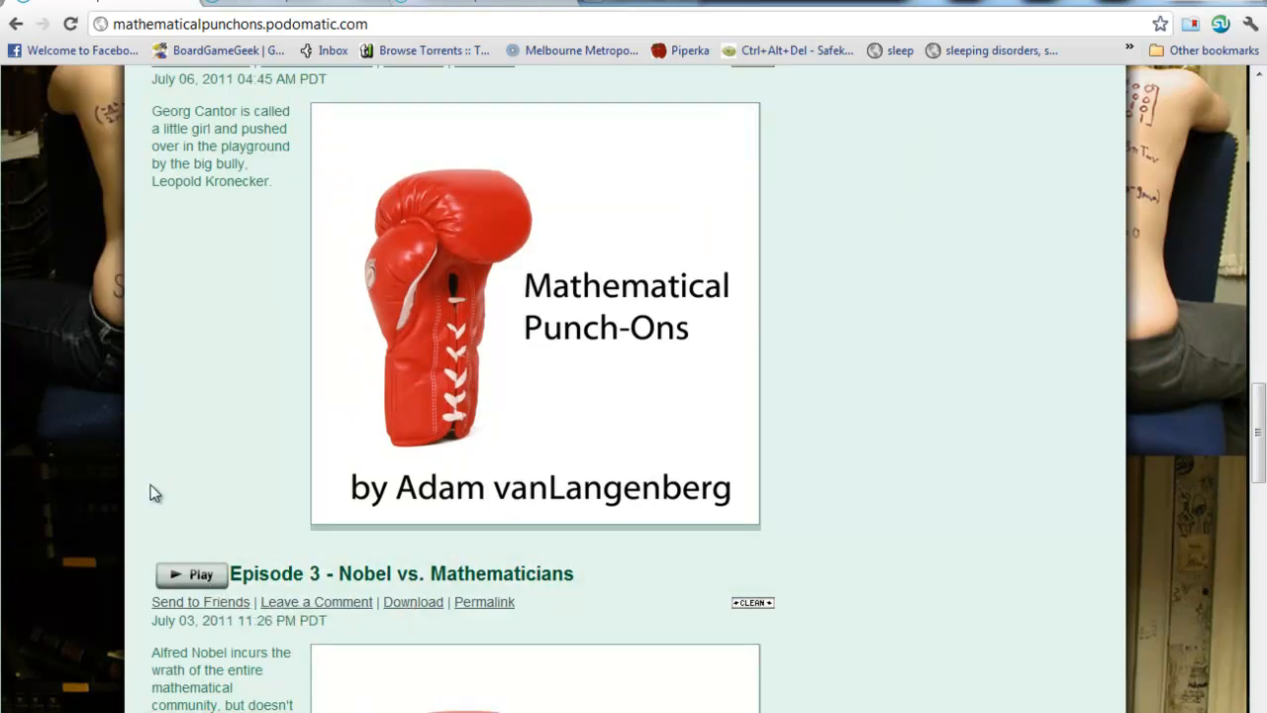
scroll(down, 3)
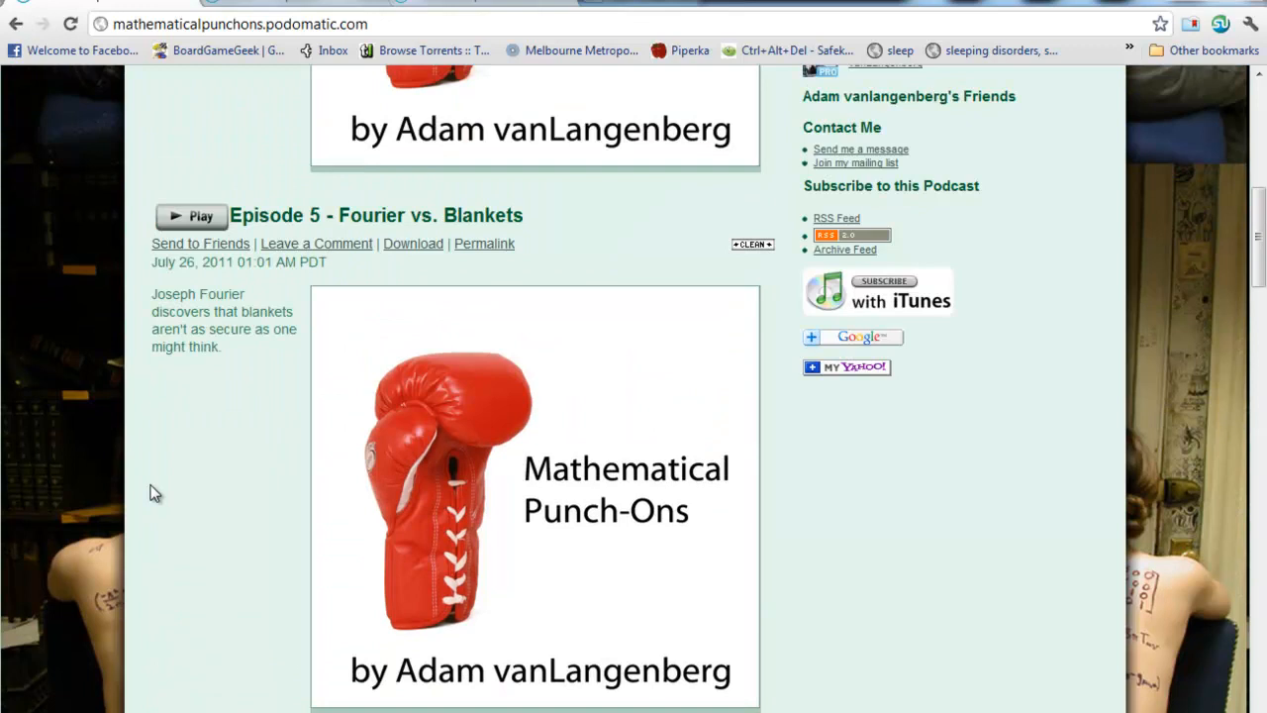
mouse_move(327, 370)
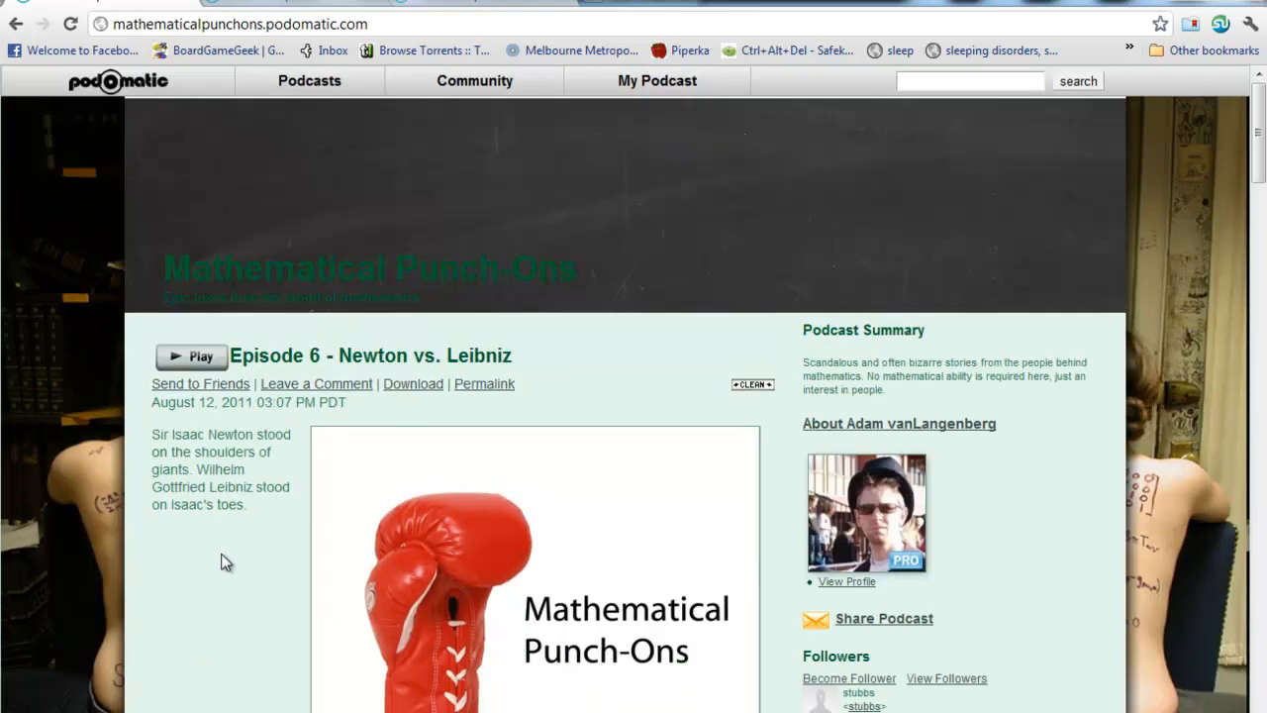
scroll(down, 3)
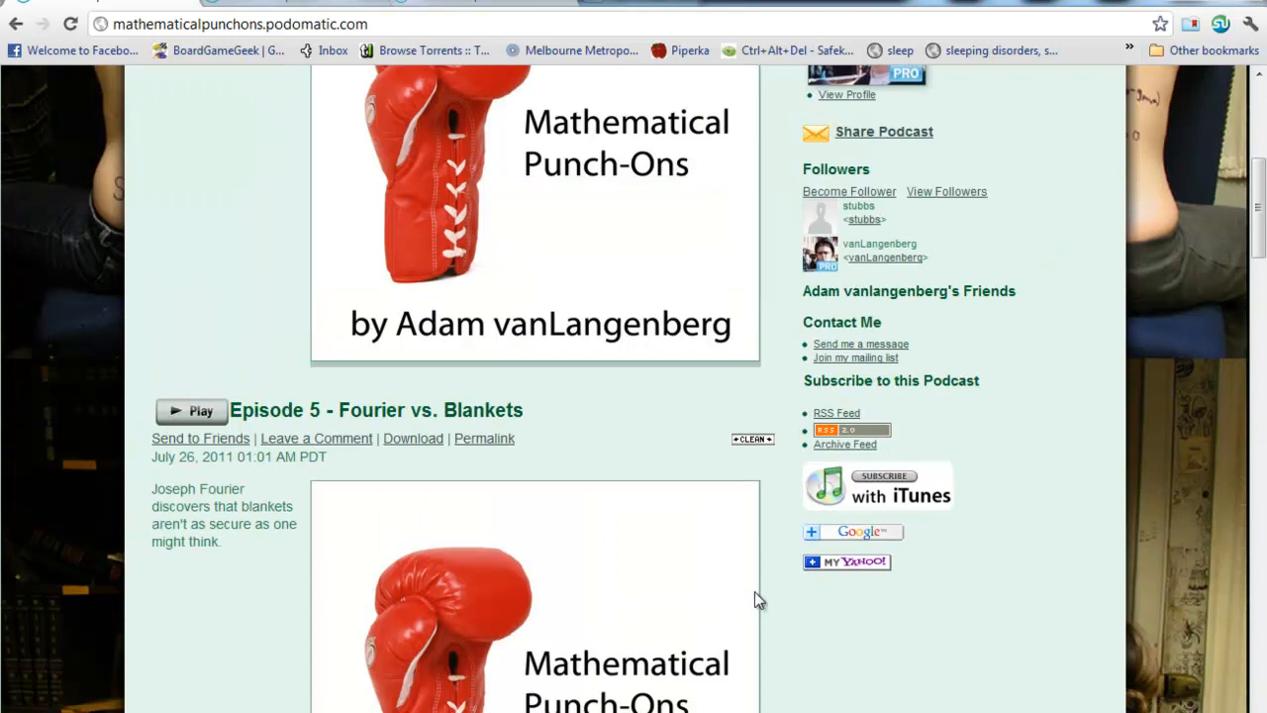
mouse_move(846, 485)
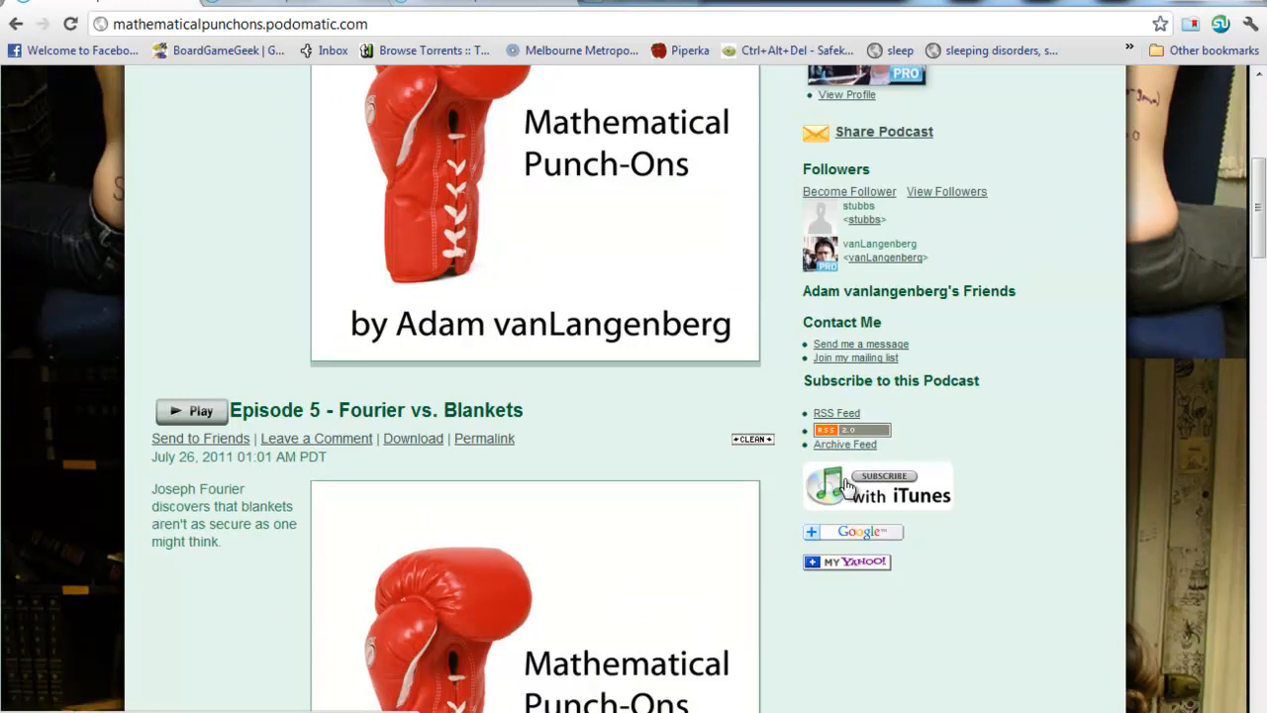
mouse_move(84, 527)
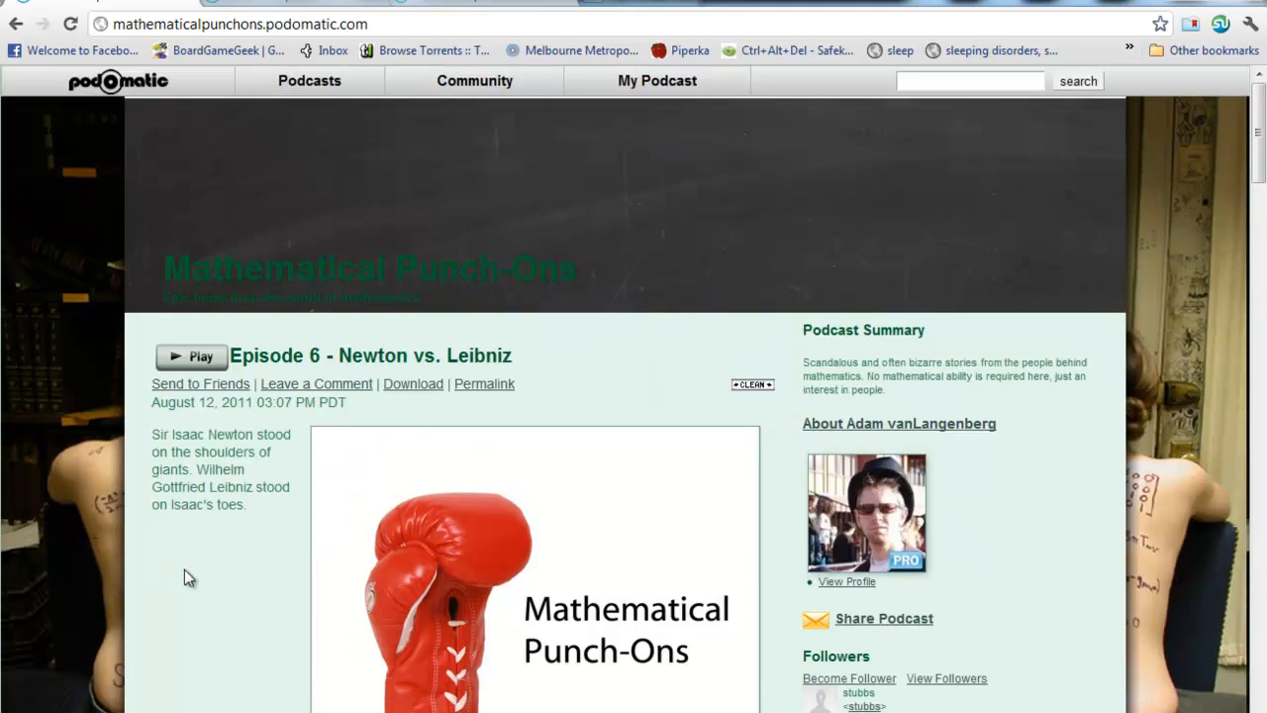
scroll(down, 3)
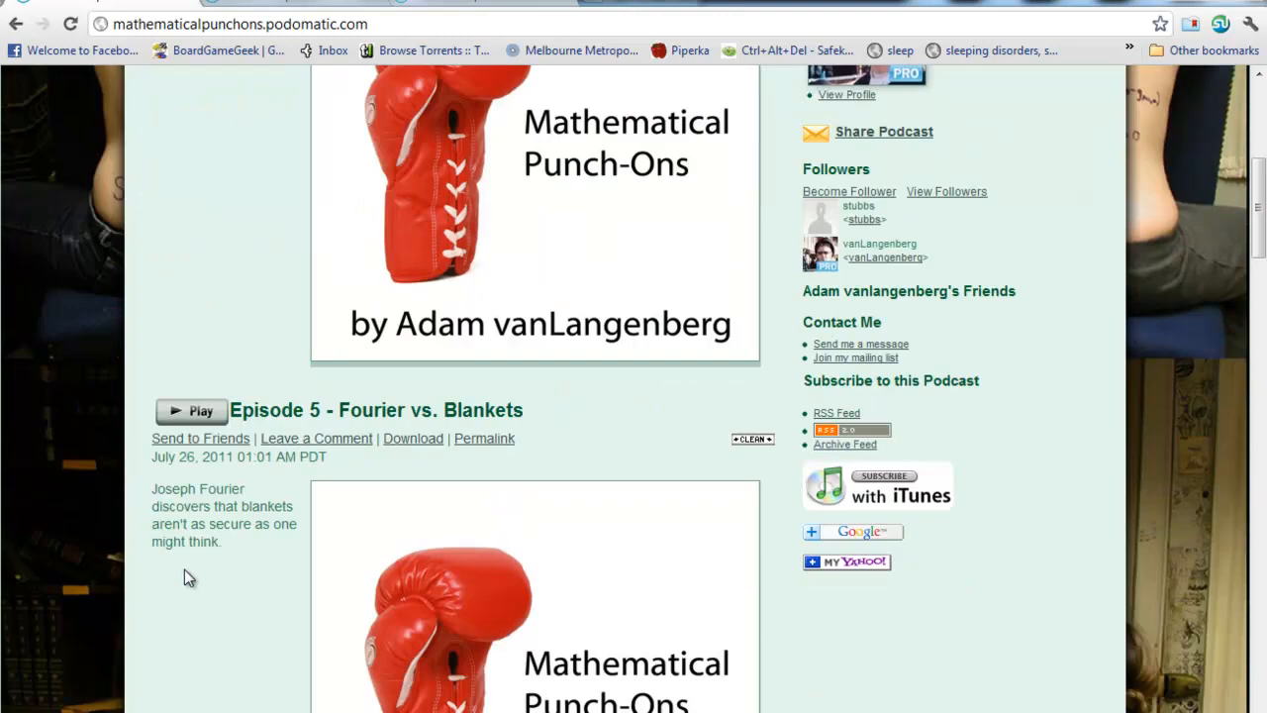
mouse_move(1002, 495)
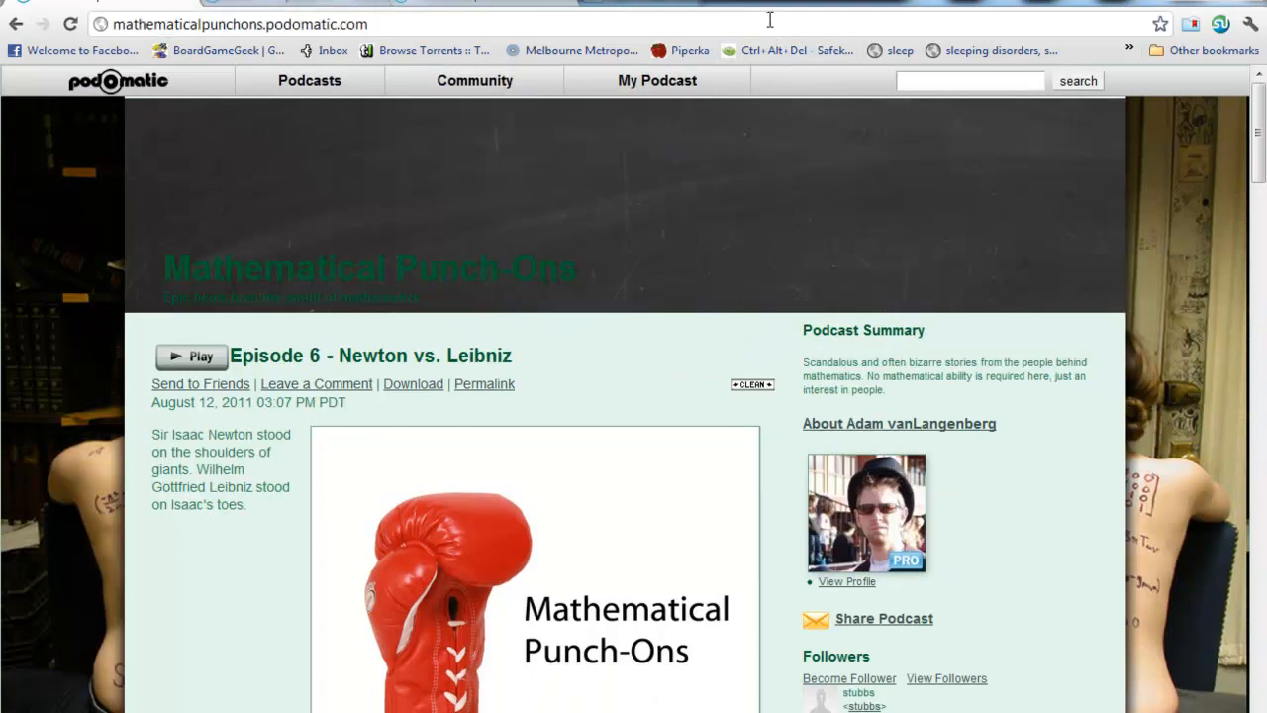
mouse_move(1029, 527)
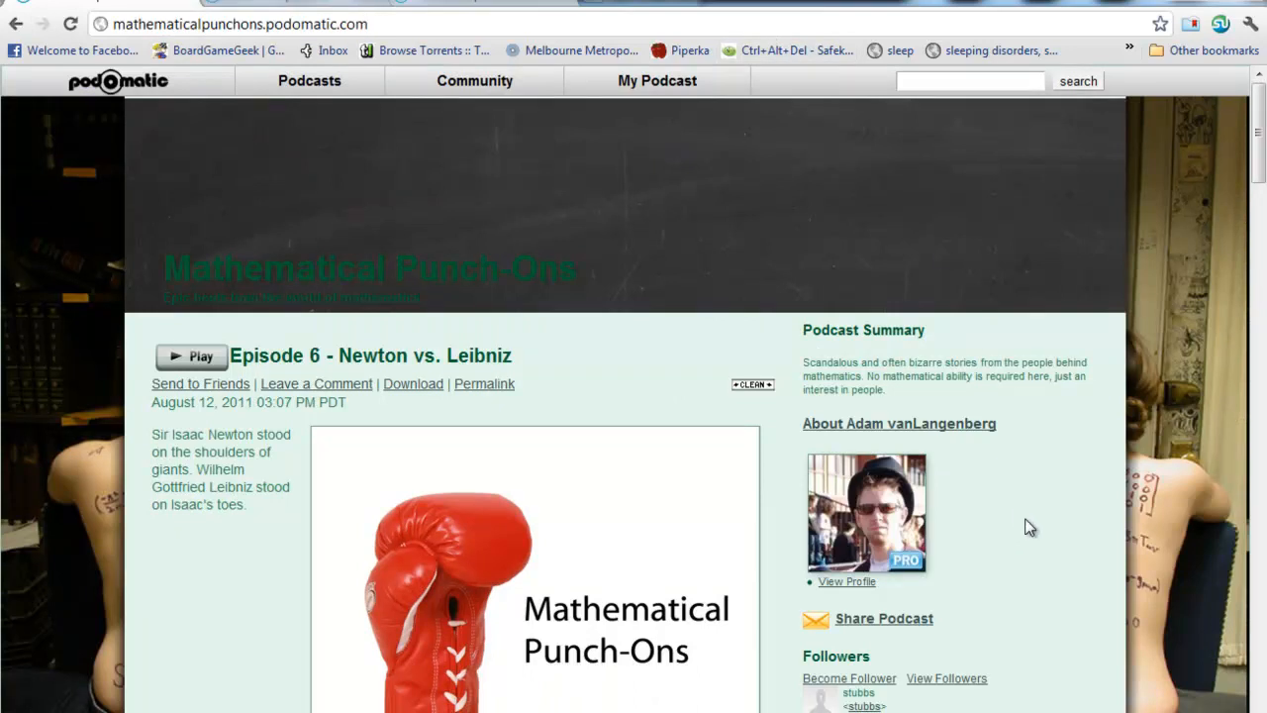
scroll(down, 3)
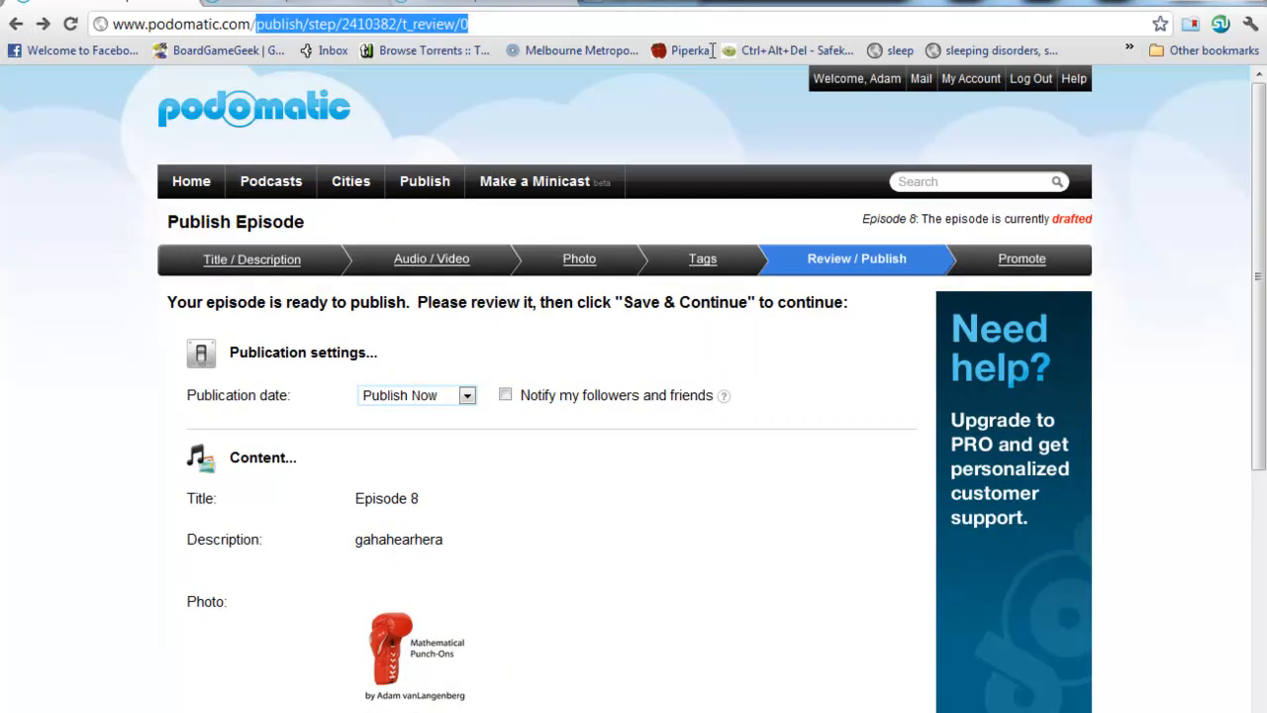
text(www.podomatic.com/podcast/)
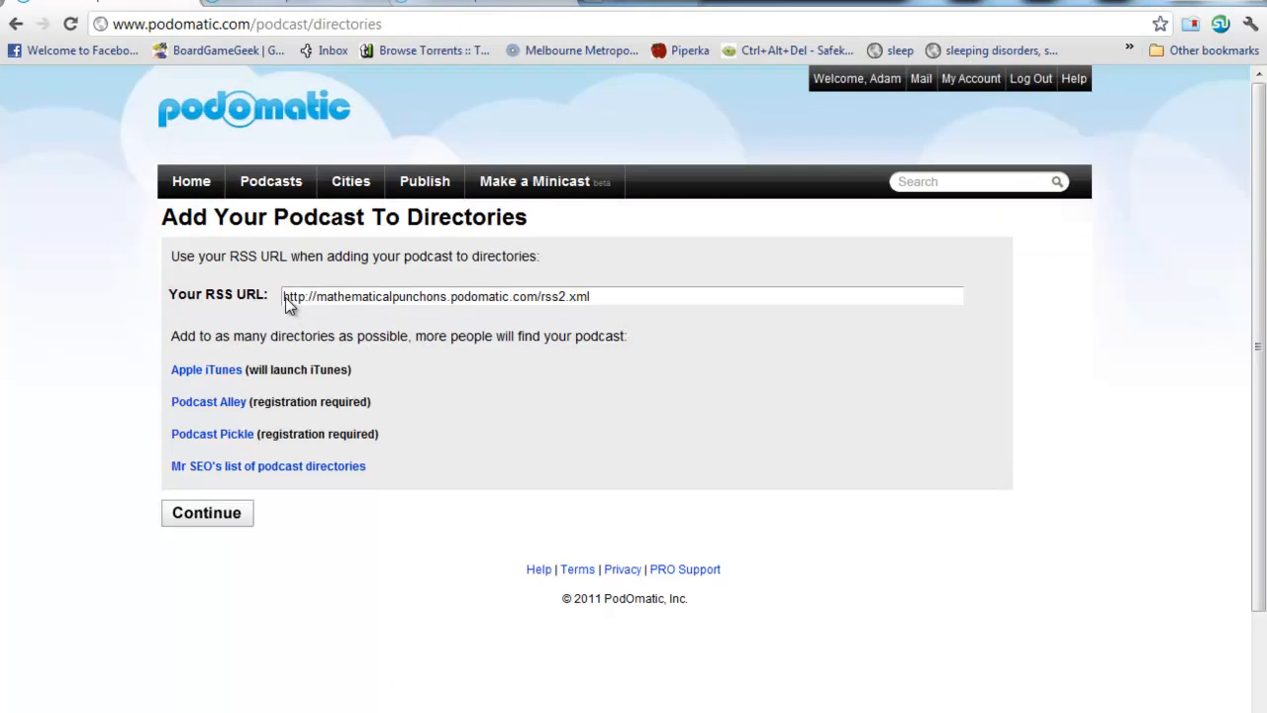
mouse_move(415, 317)
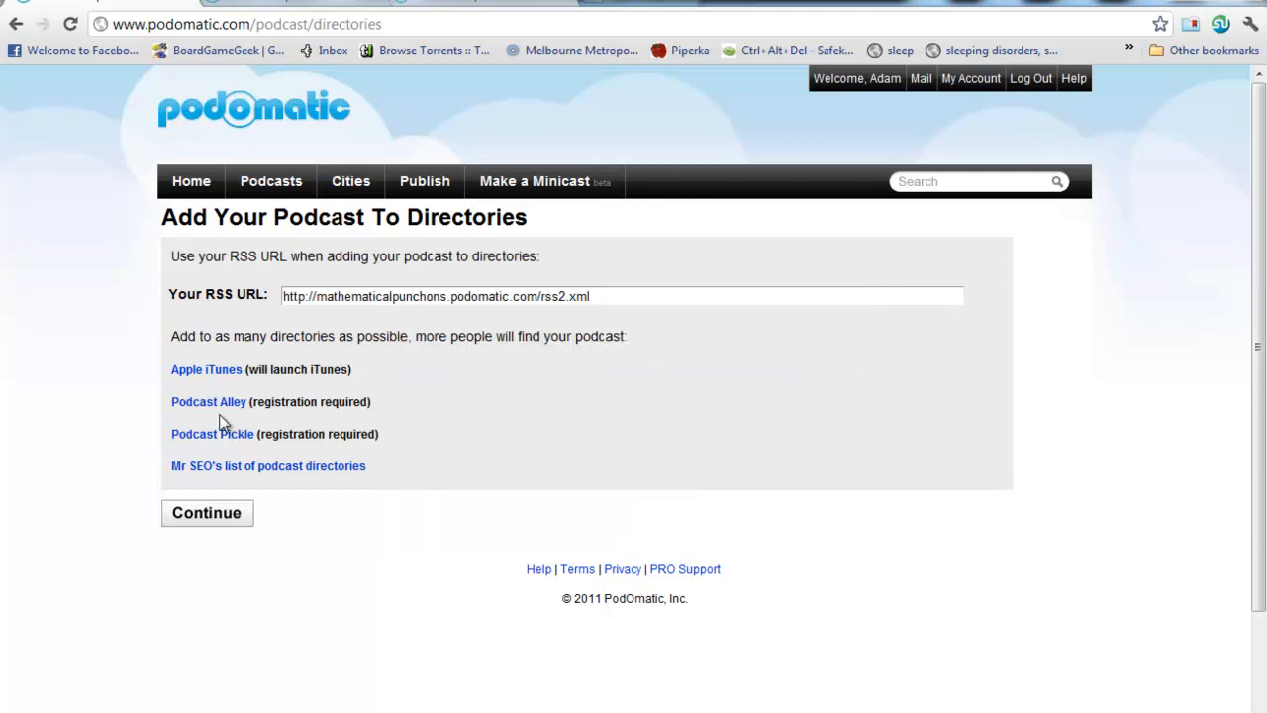
click(206, 369)
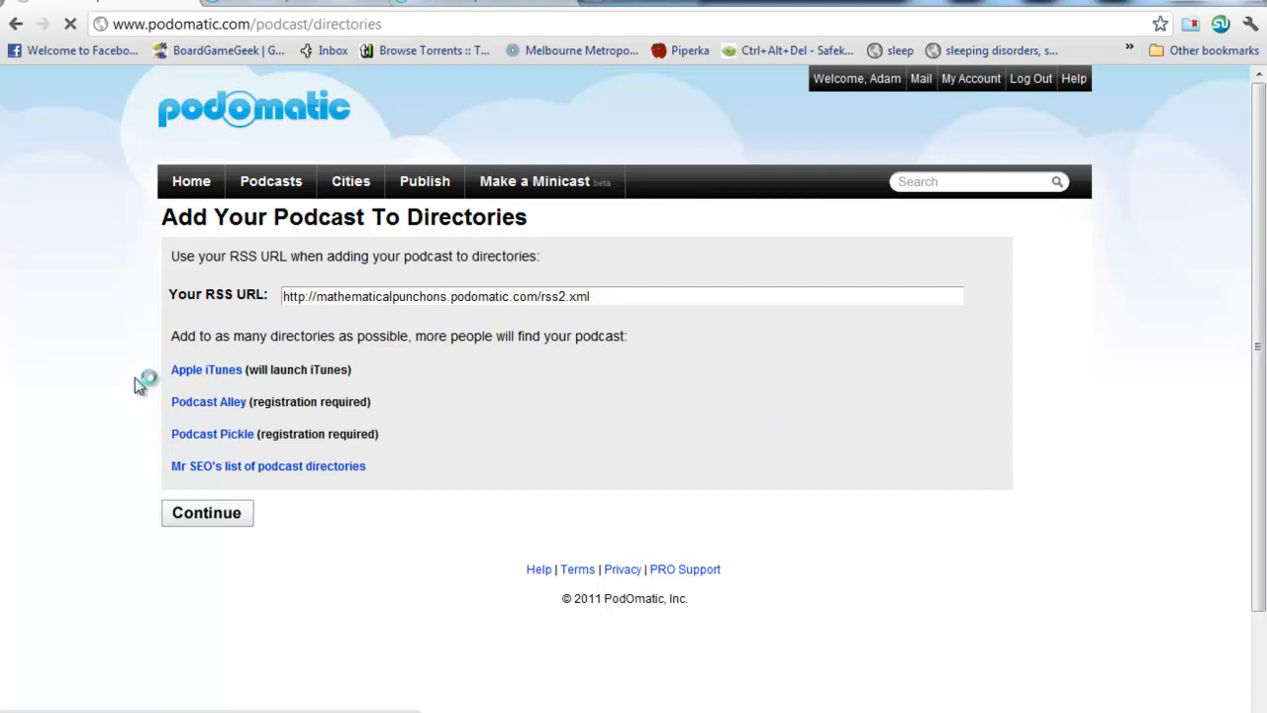
mouse_move(87, 384)
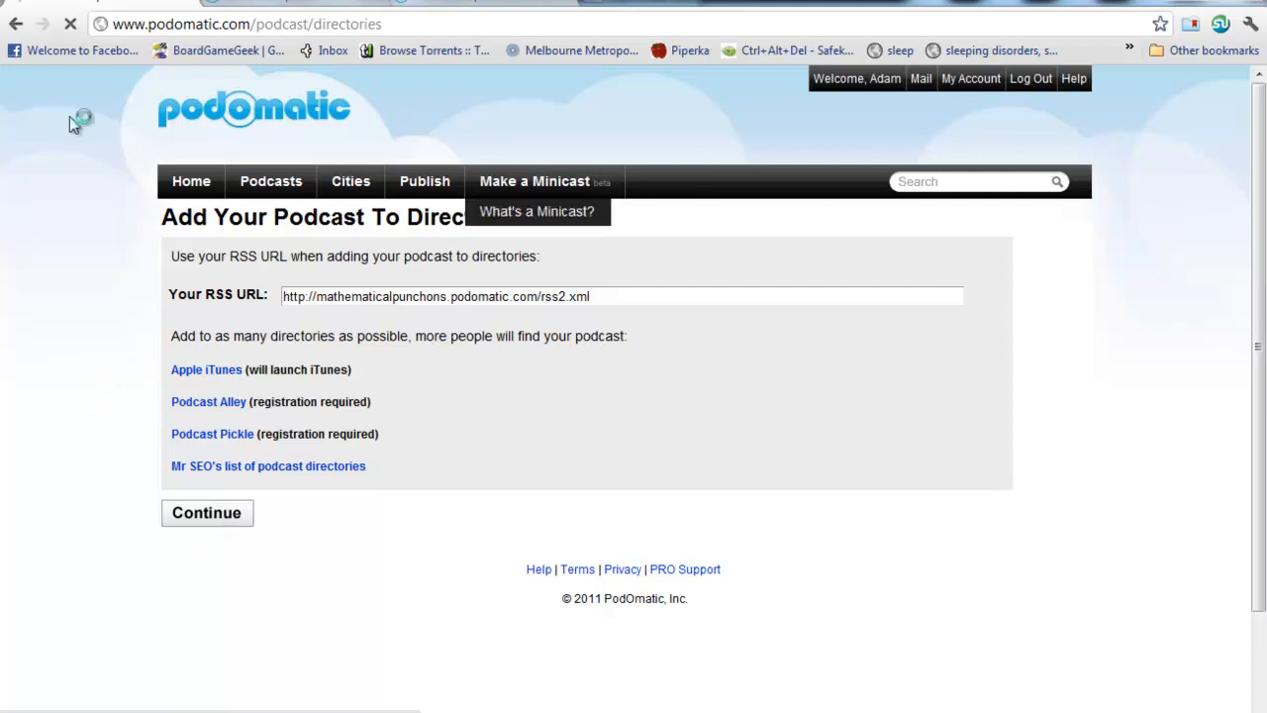
click(206, 369)
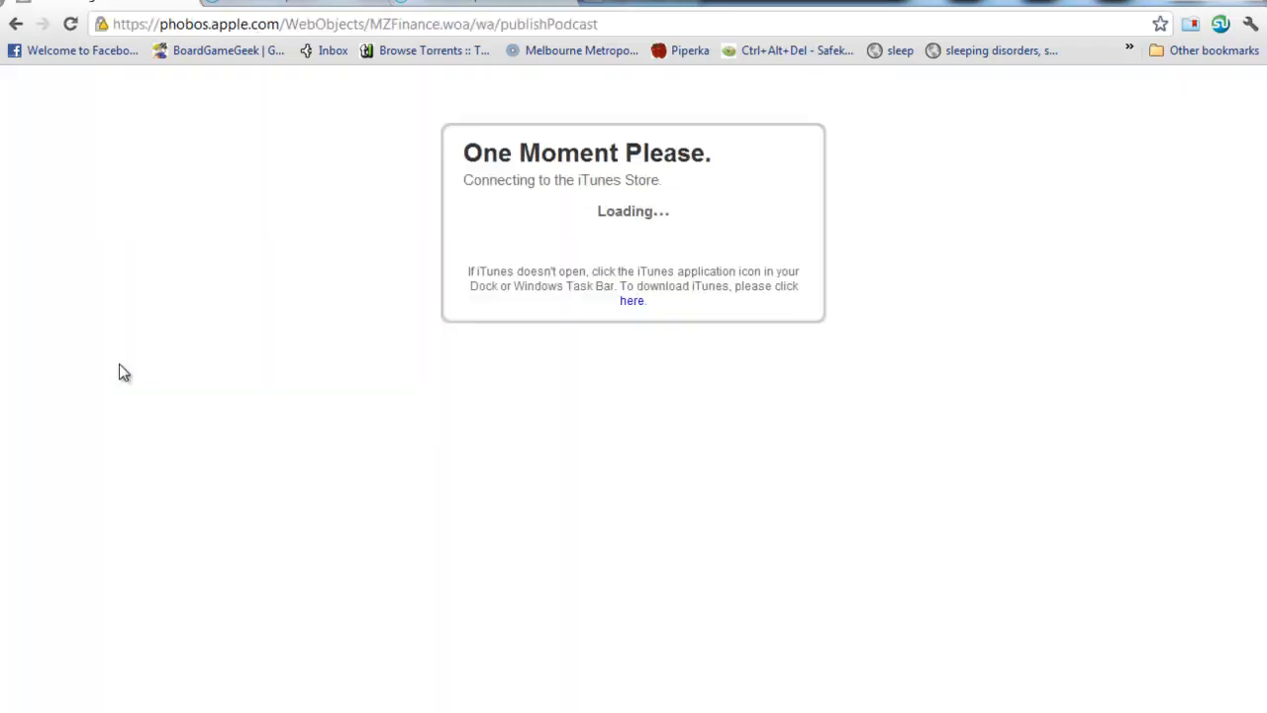
mouse_move(450, 475)
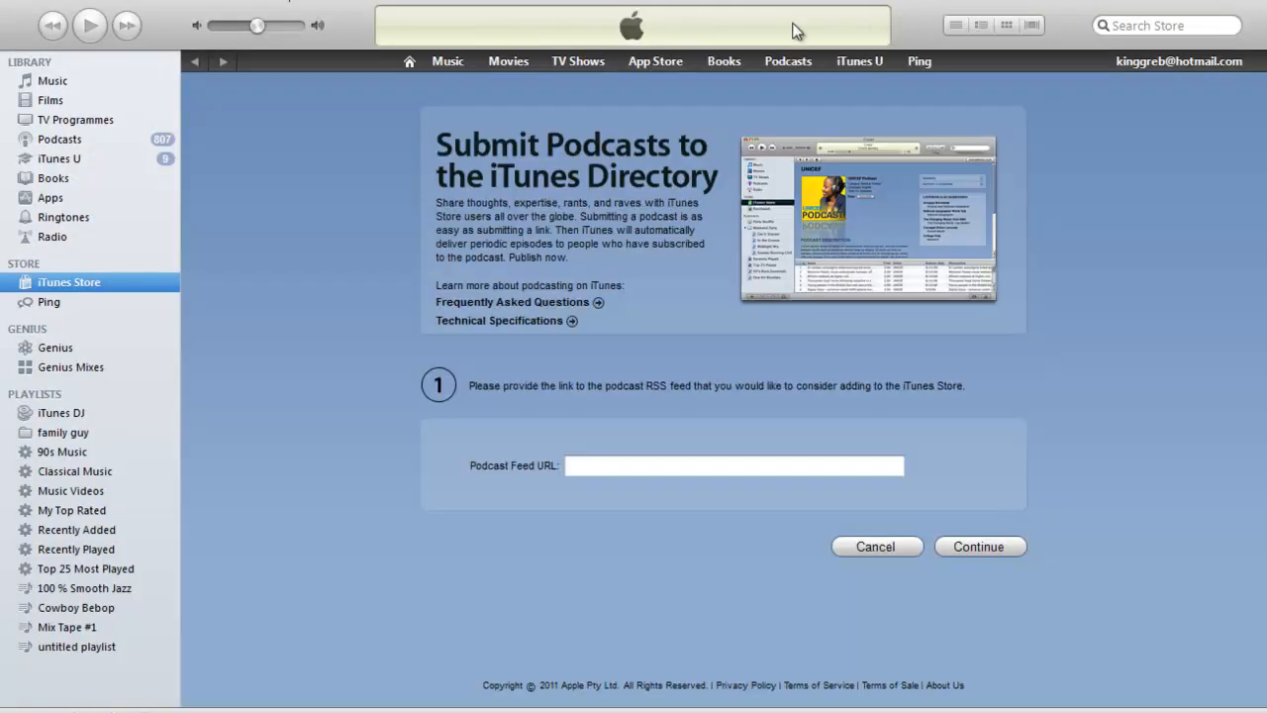
mouse_move(641, 482)
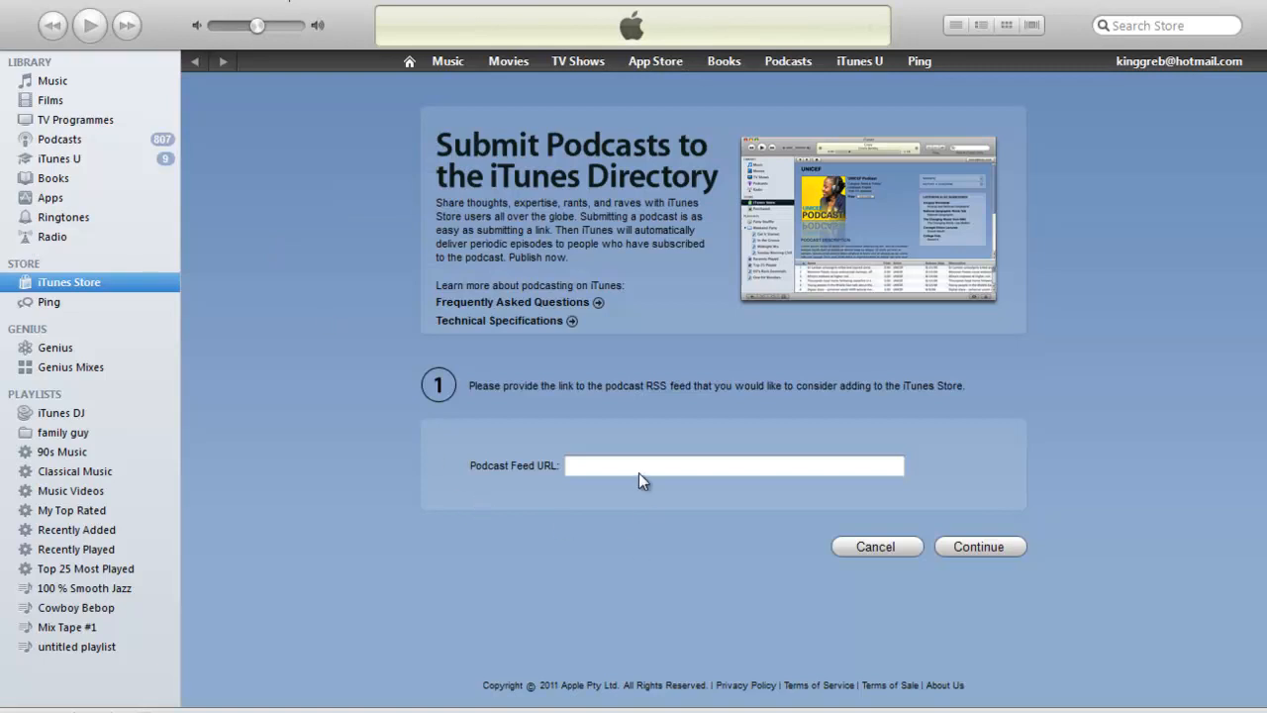
- Paste the RSS feed URL into iTunes' Submit Podcasts form, continue, and dismiss sign-in
right_click(614, 466)
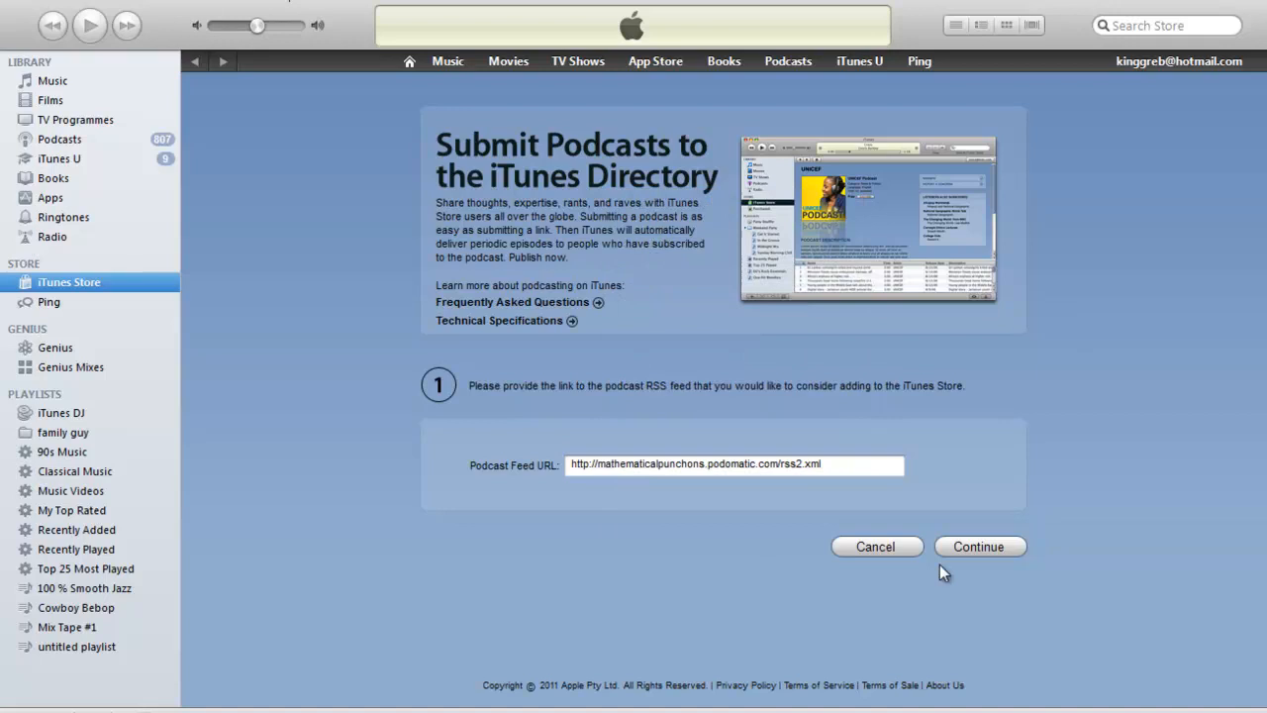
click(978, 546)
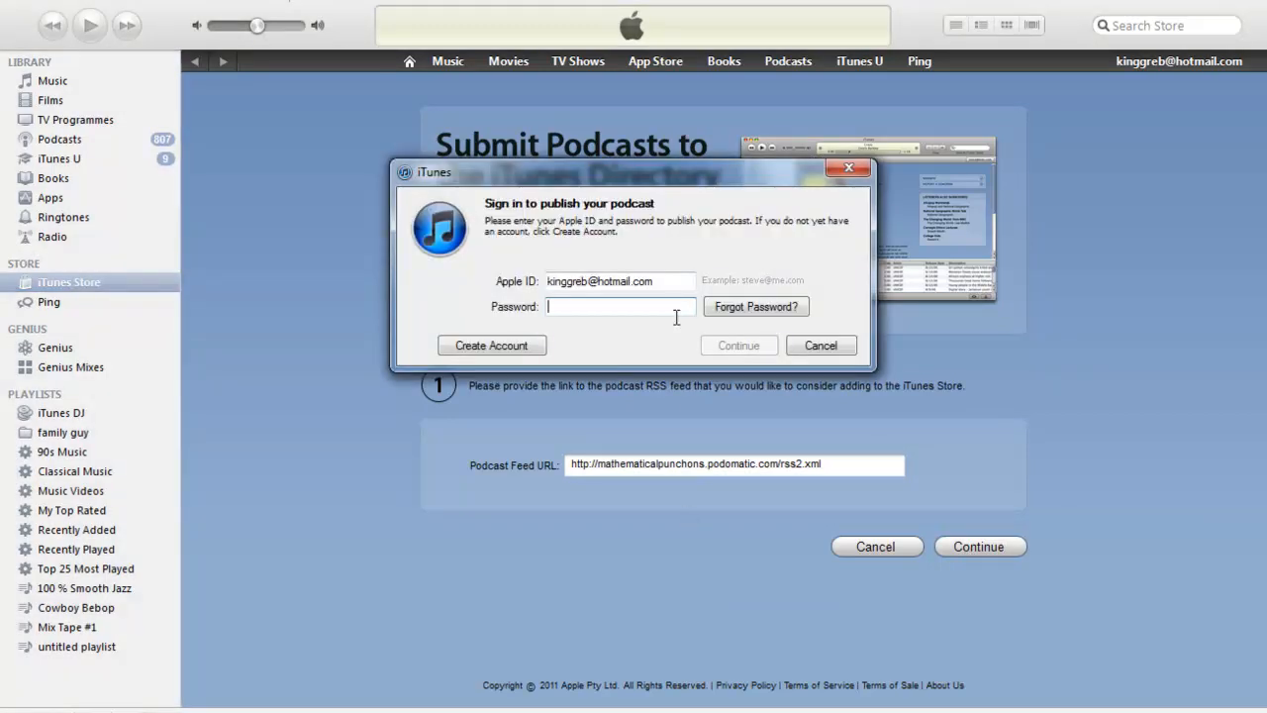
drag(631, 167, 579, 68)
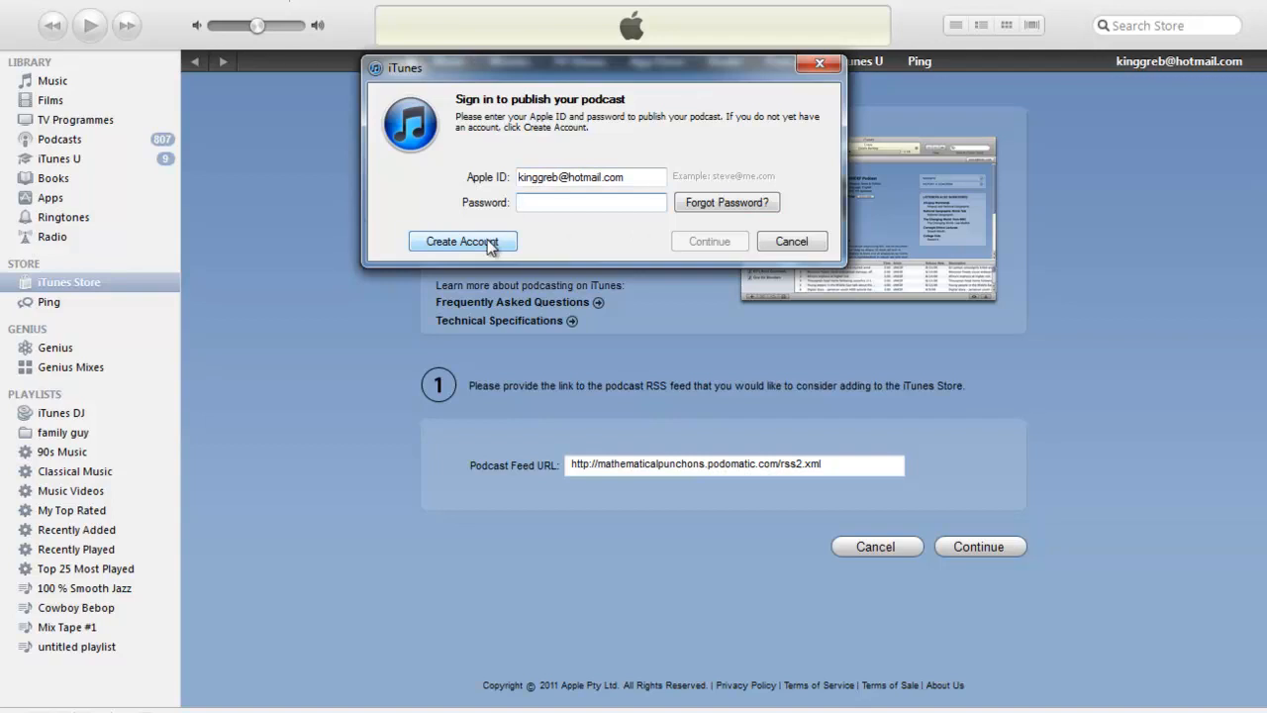
click(790, 240)
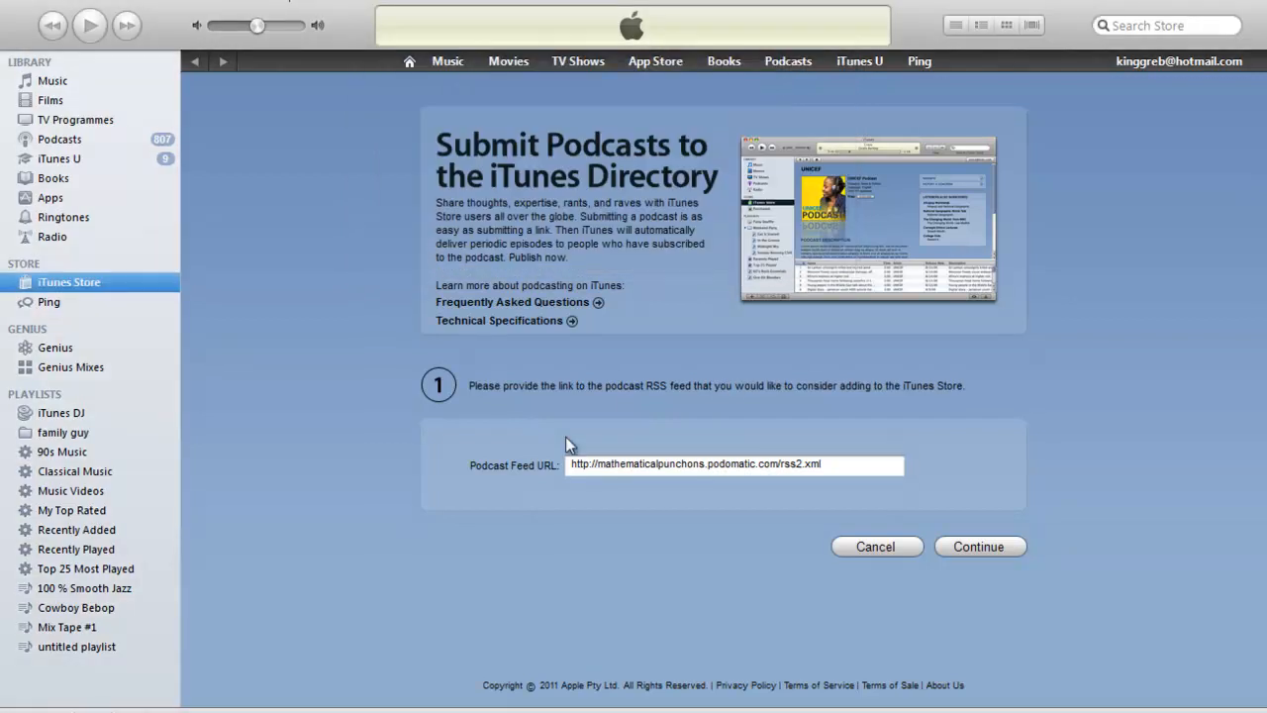
mouse_move(458, 485)
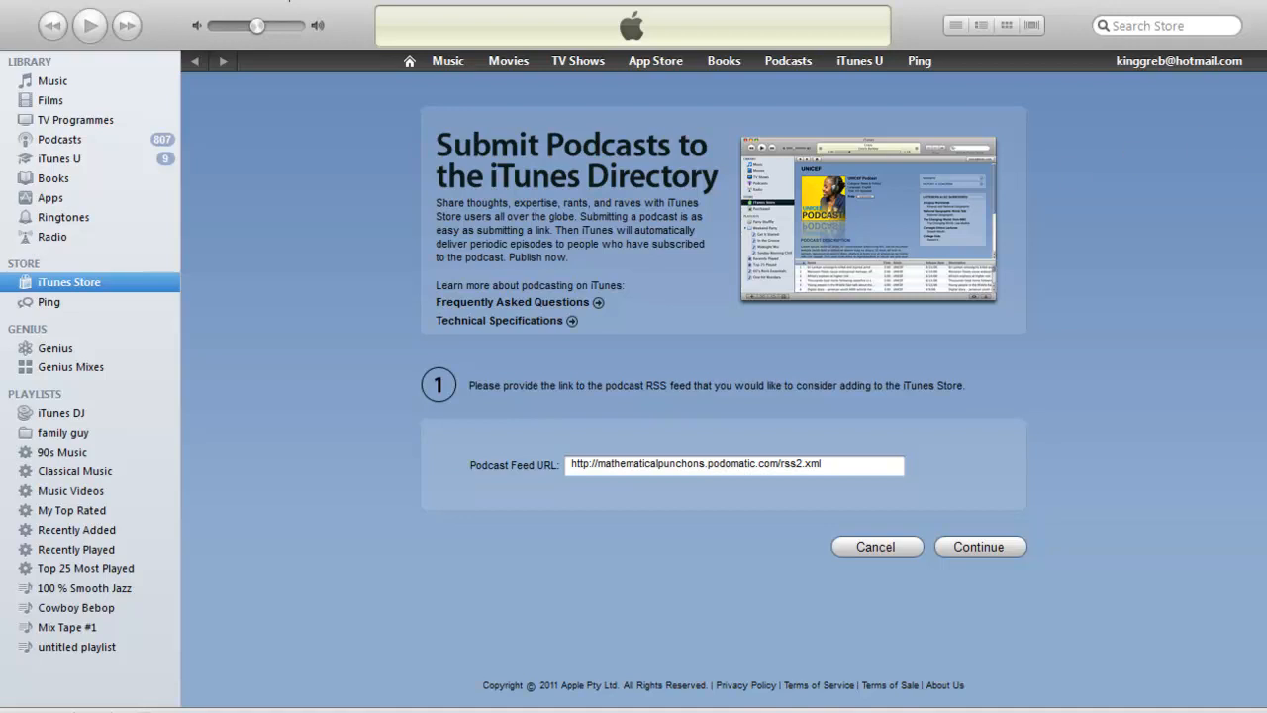
click(978, 546)
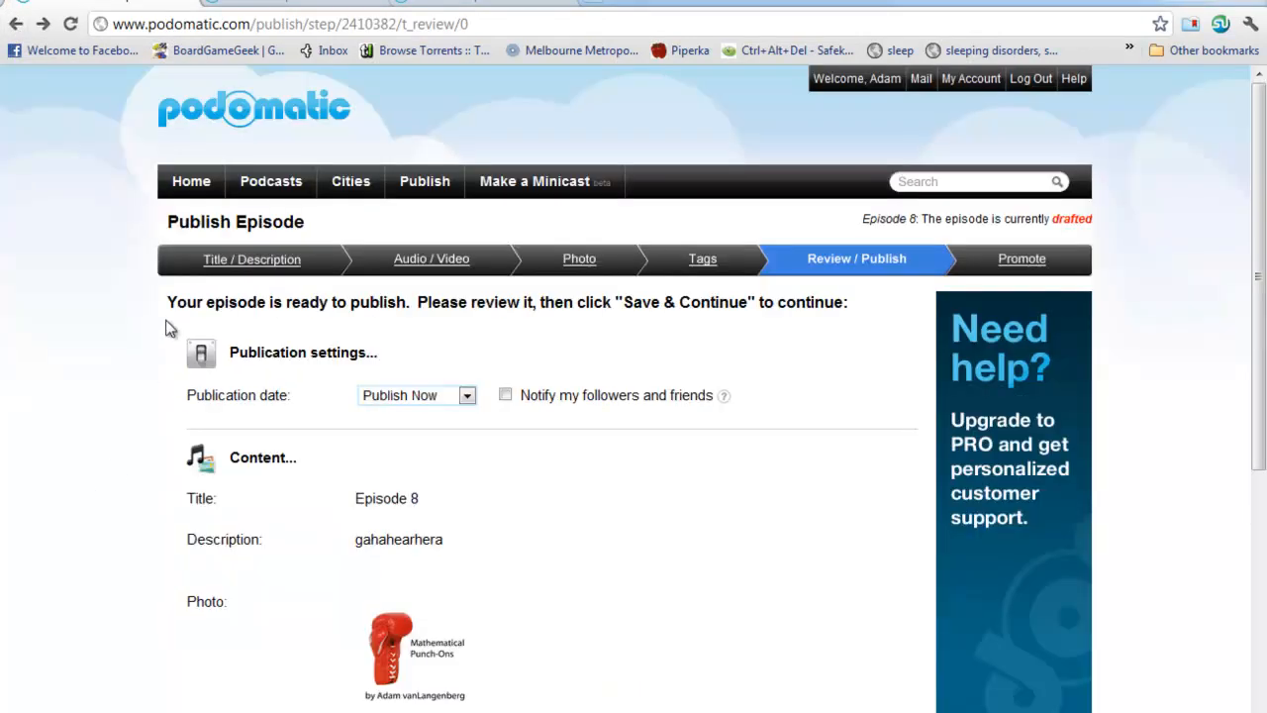
mouse_move(69, 459)
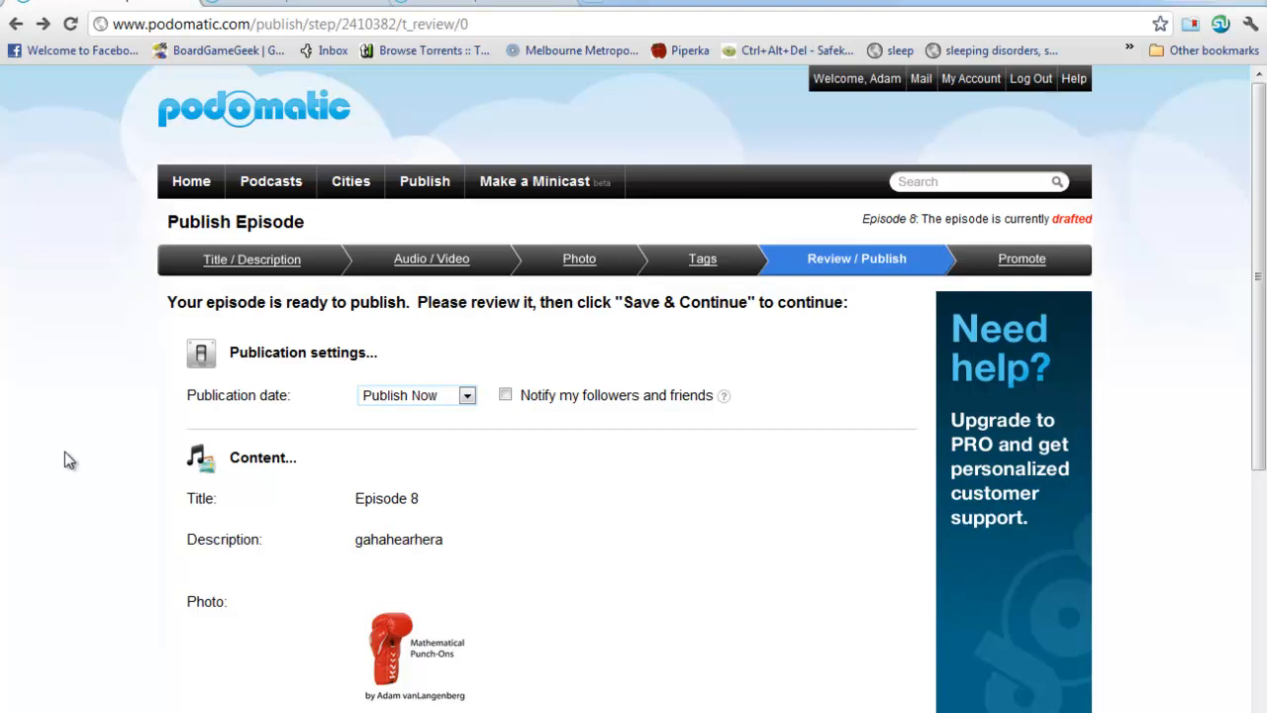
mouse_move(65, 455)
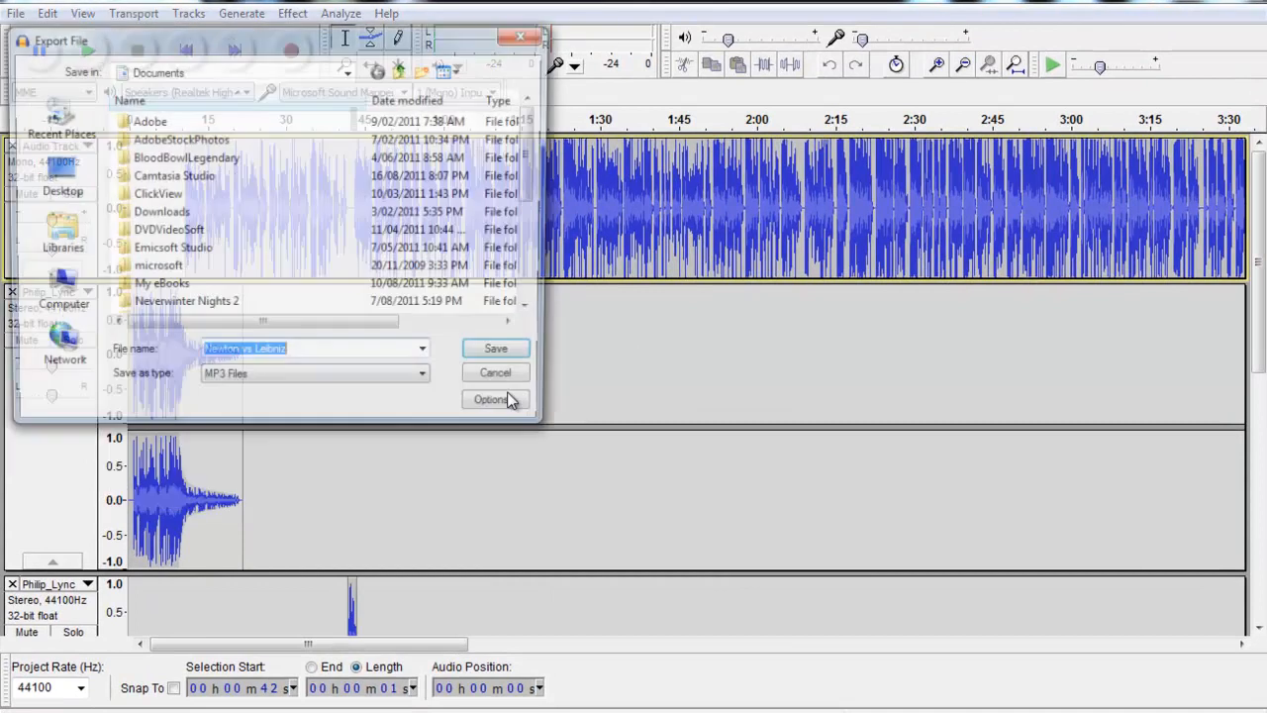
- Dismiss Audacity's Export File dialog and switch to the Podomatic dashboard in Chrome
click(495, 372)
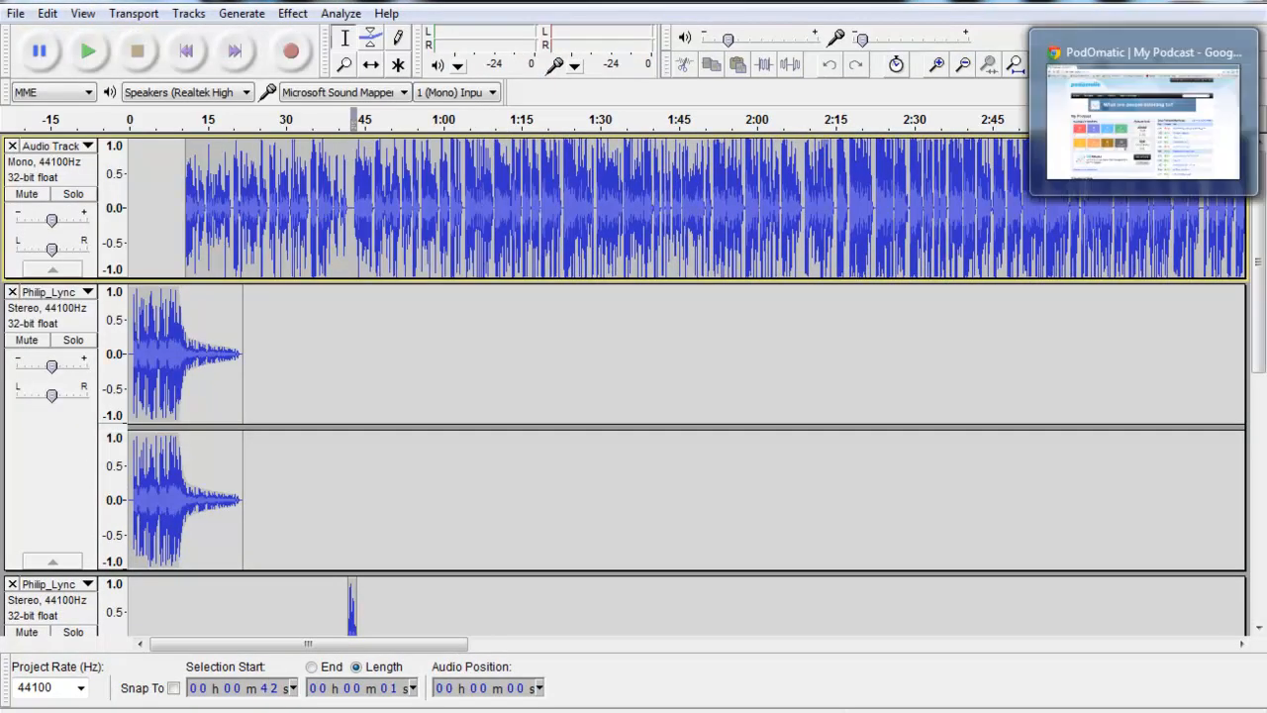
click(1138, 113)
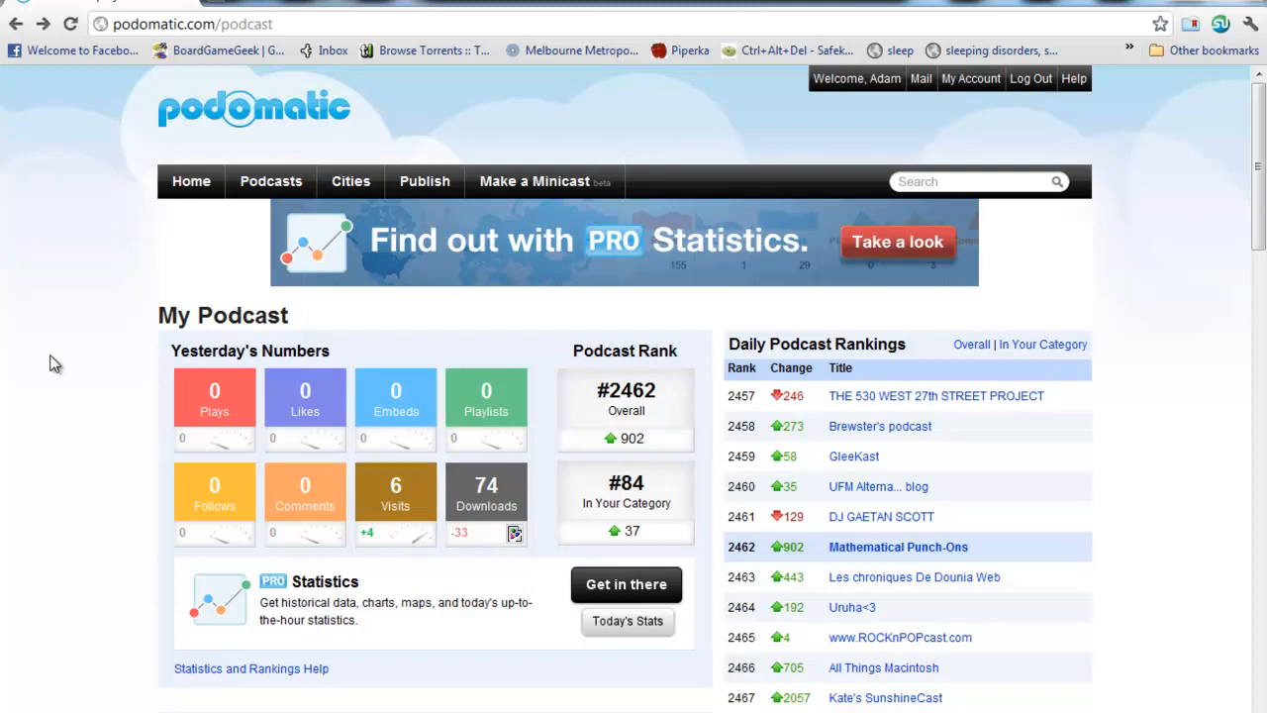
- Start a new episode draft with description 'areg' and save it
click(424, 181)
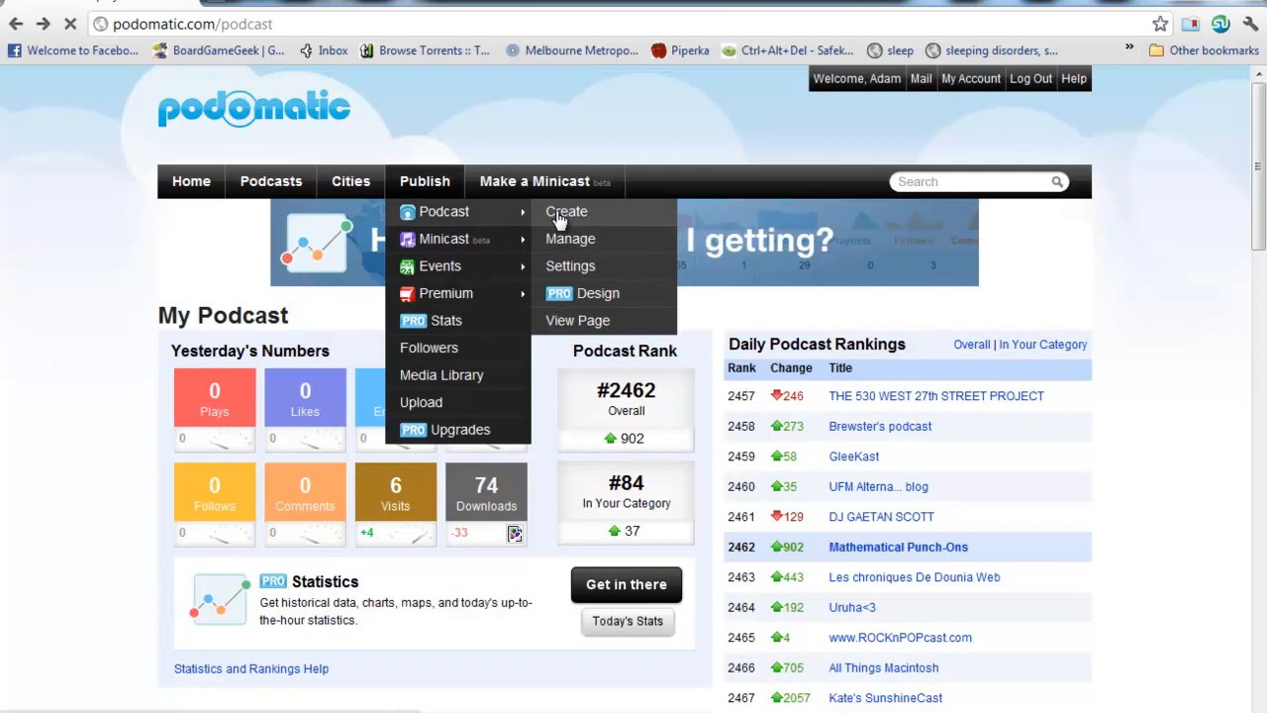
click(566, 211)
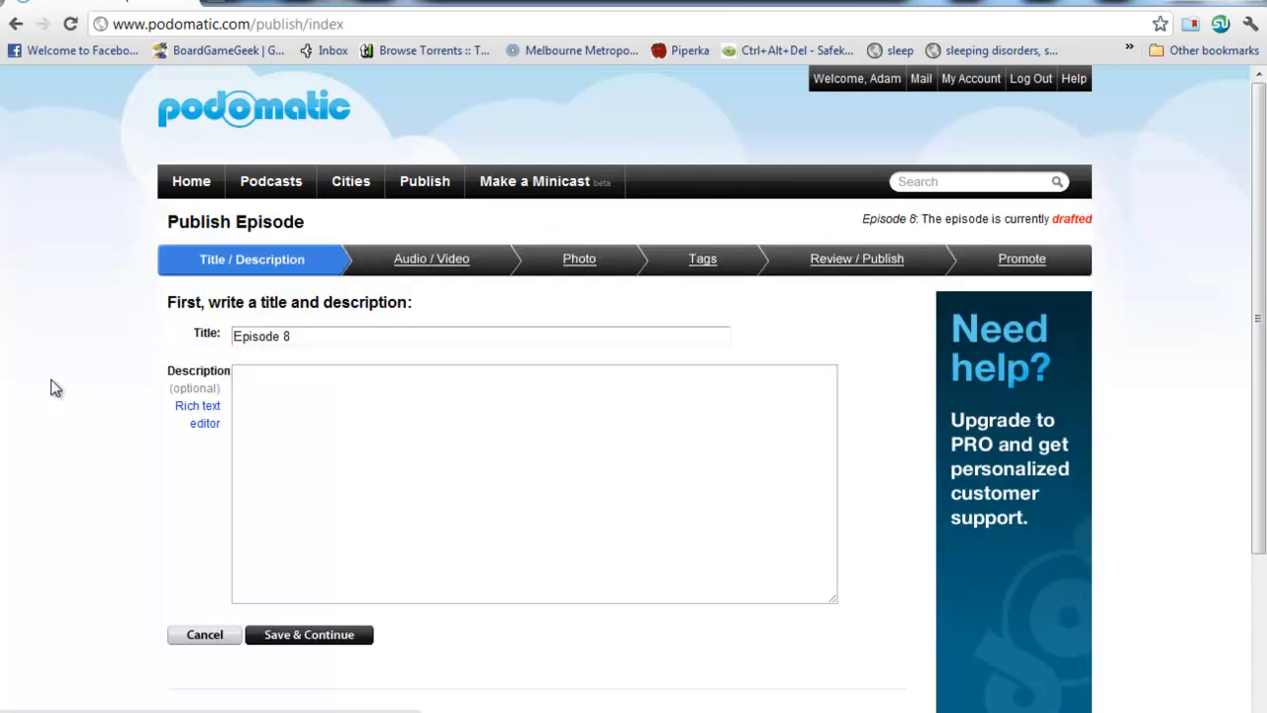
mouse_move(203, 376)
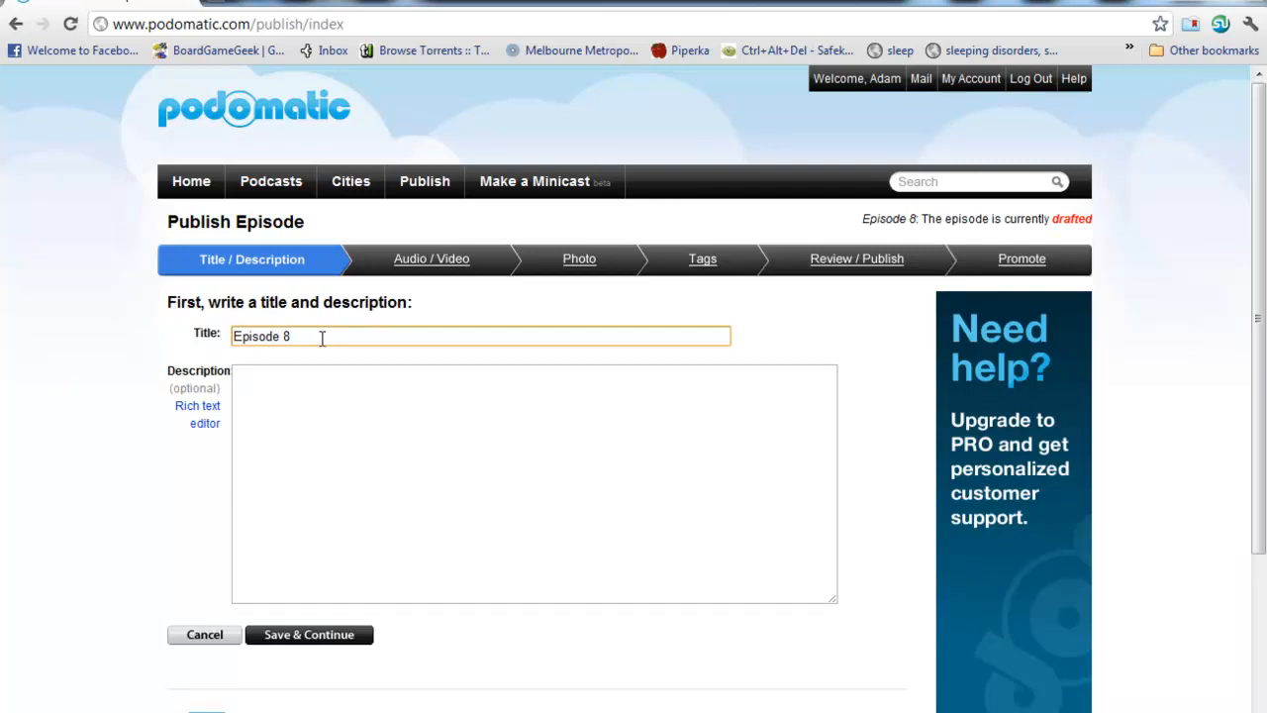
text(areg)
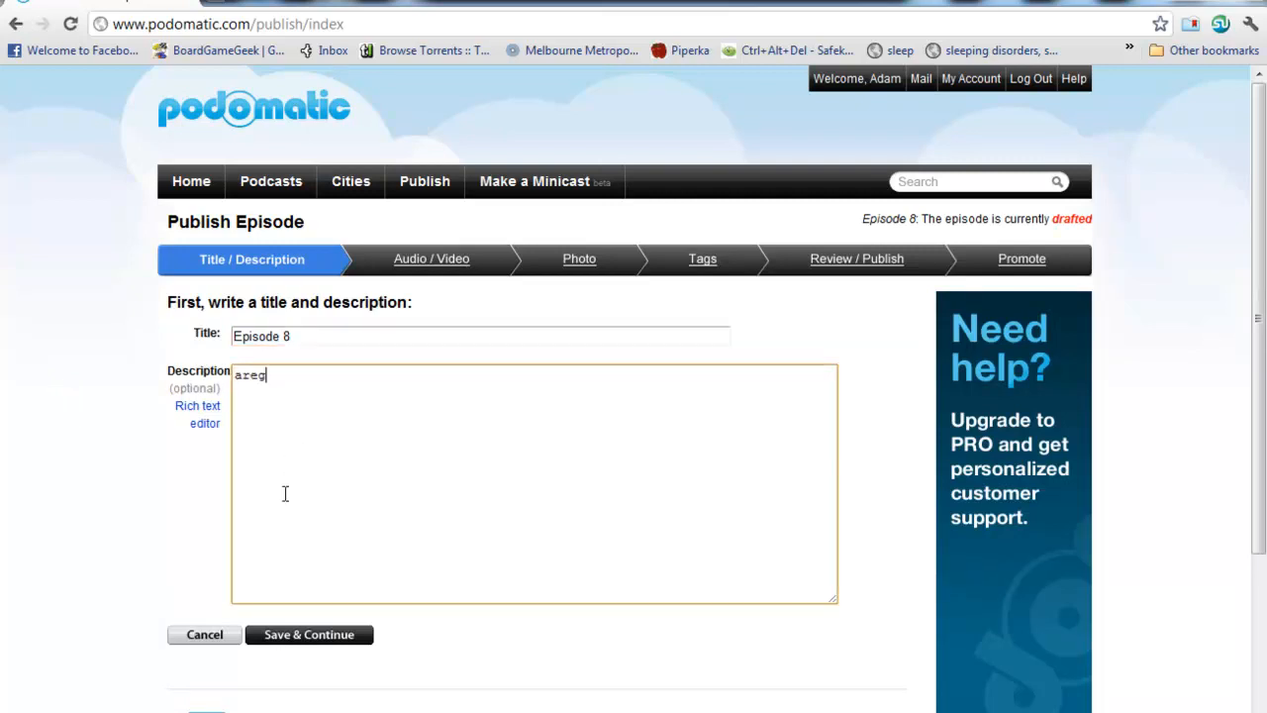
click(309, 633)
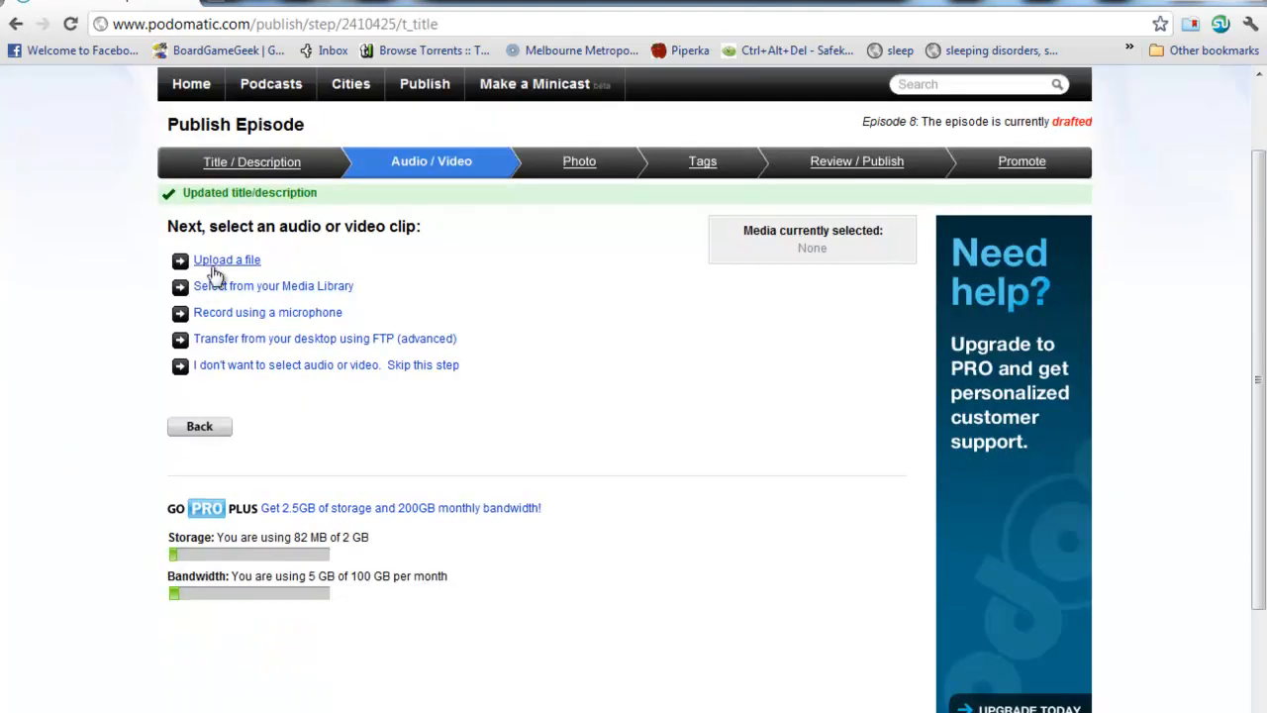
- Upload Newton vs Leibniz.mp3 from the computer as the episode audio
click(227, 259)
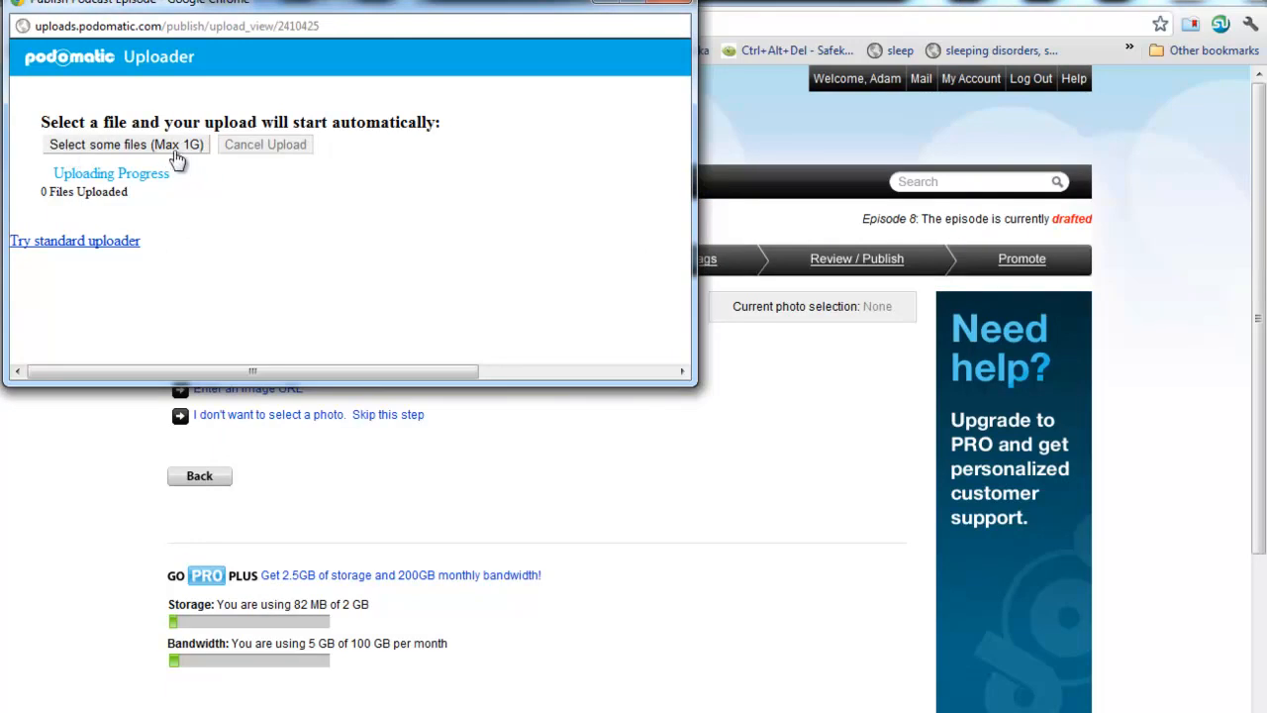
click(126, 143)
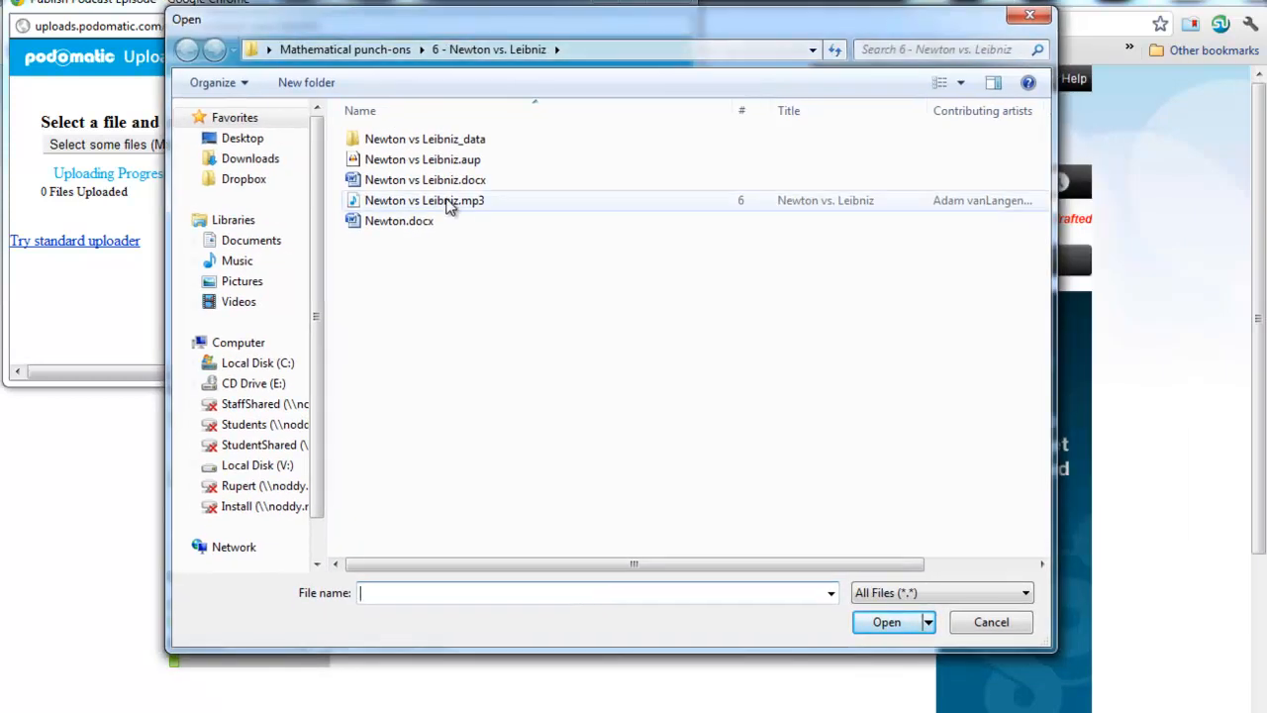
double_click(424, 200)
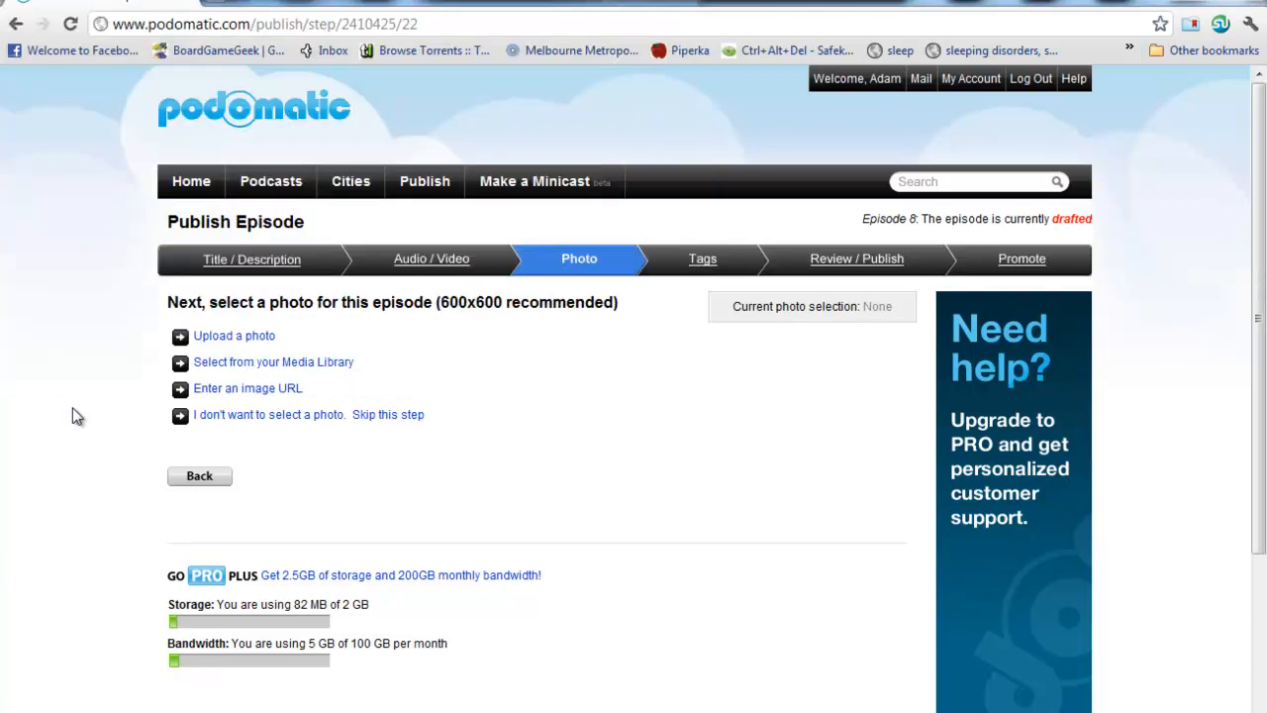
mouse_move(494, 312)
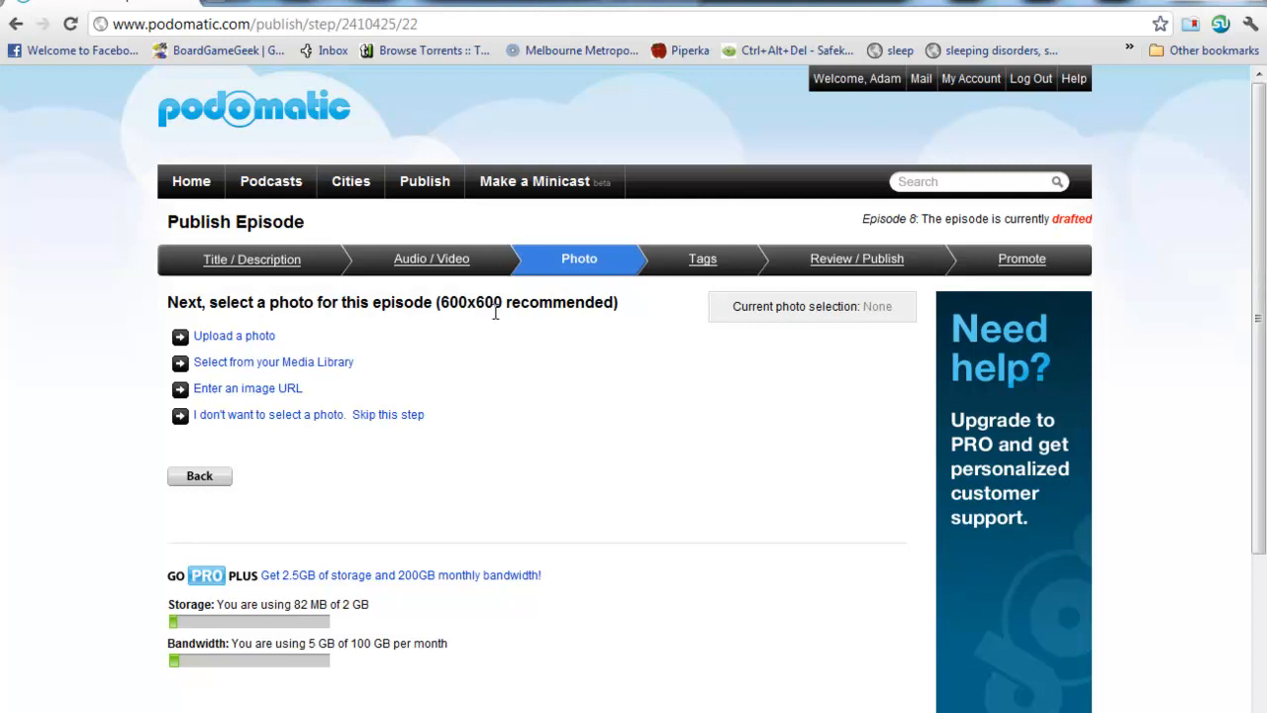
mouse_move(513, 375)
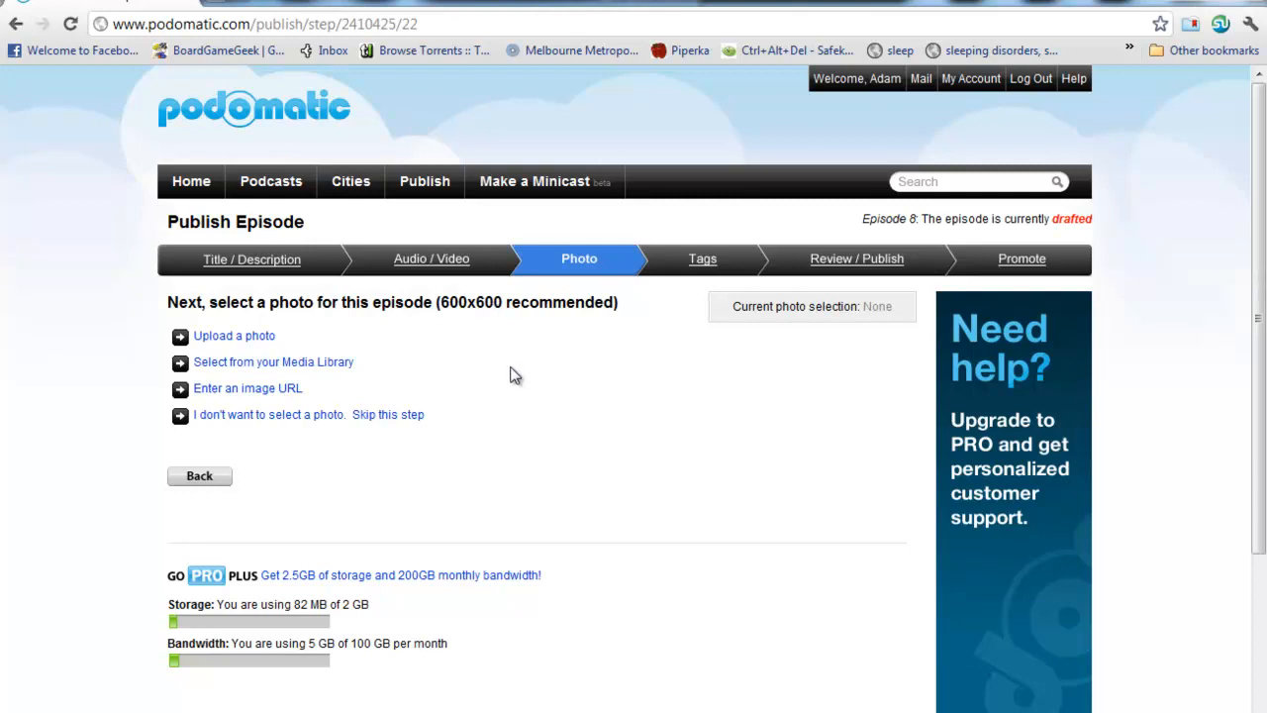
- Use the Mathematical Punch-Ons boxing-glove image from the Media Library as Episode 8's photo
scroll(down, 3)
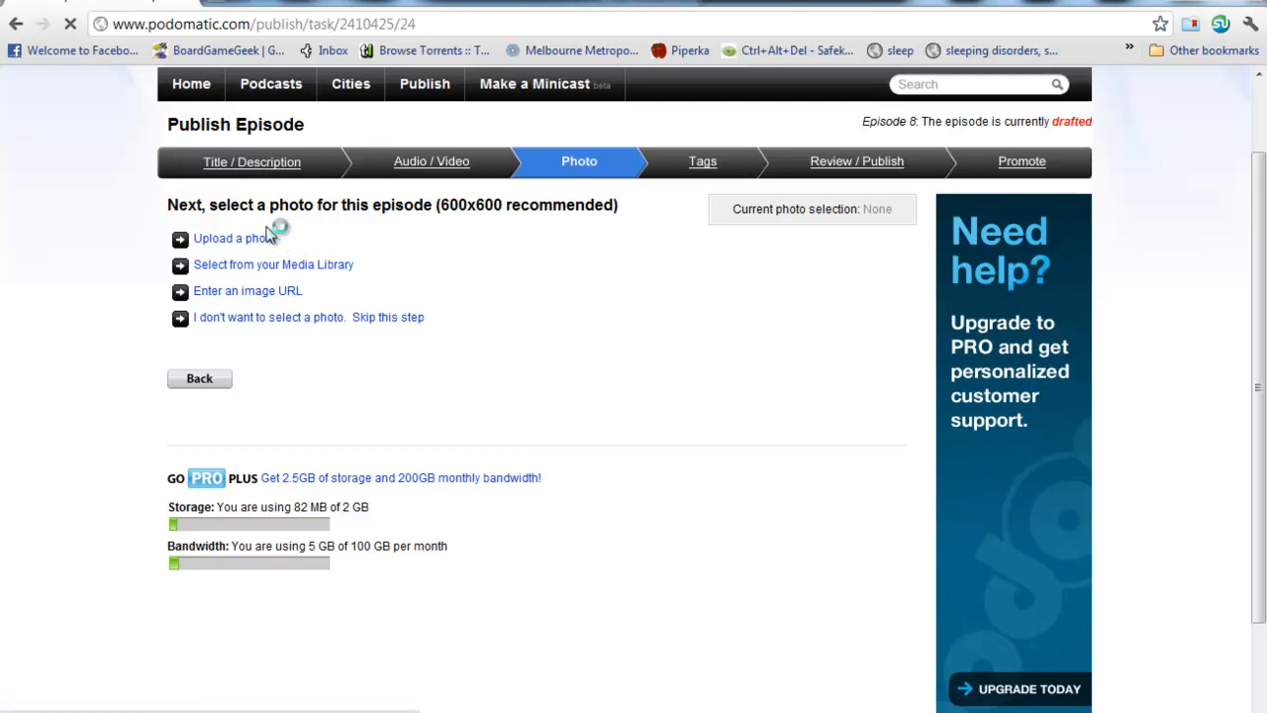
click(235, 238)
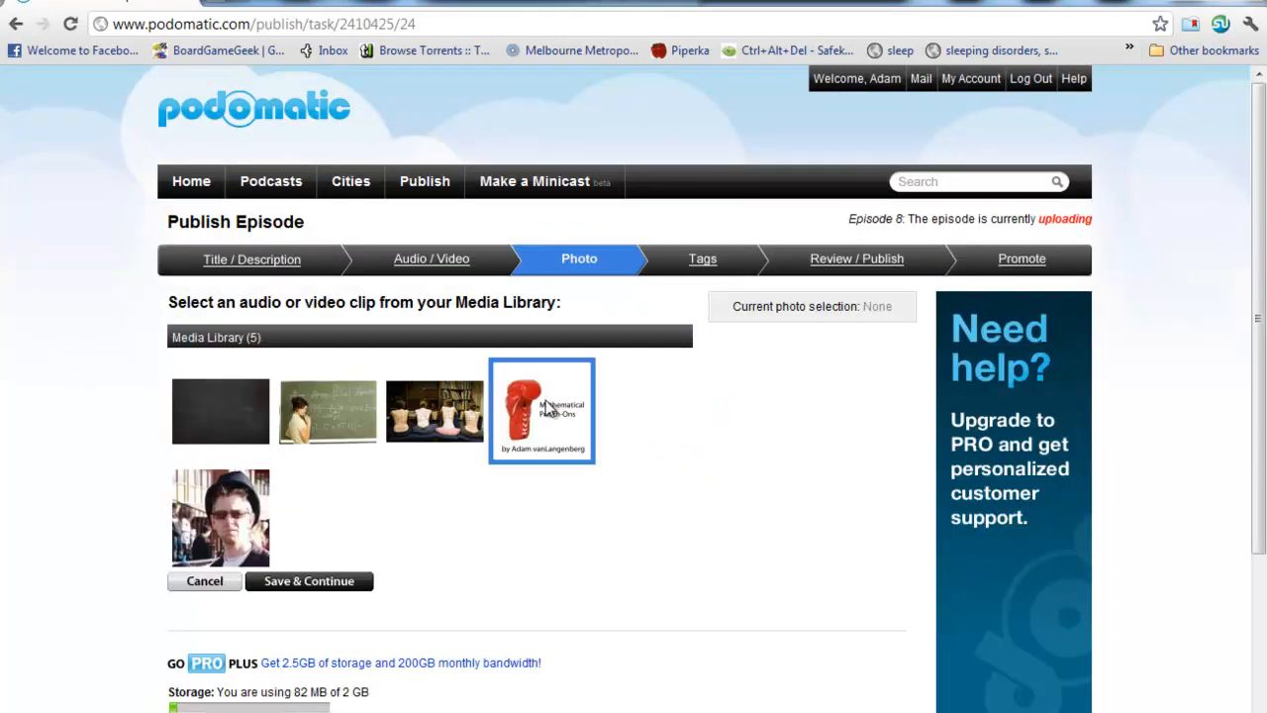
click(309, 581)
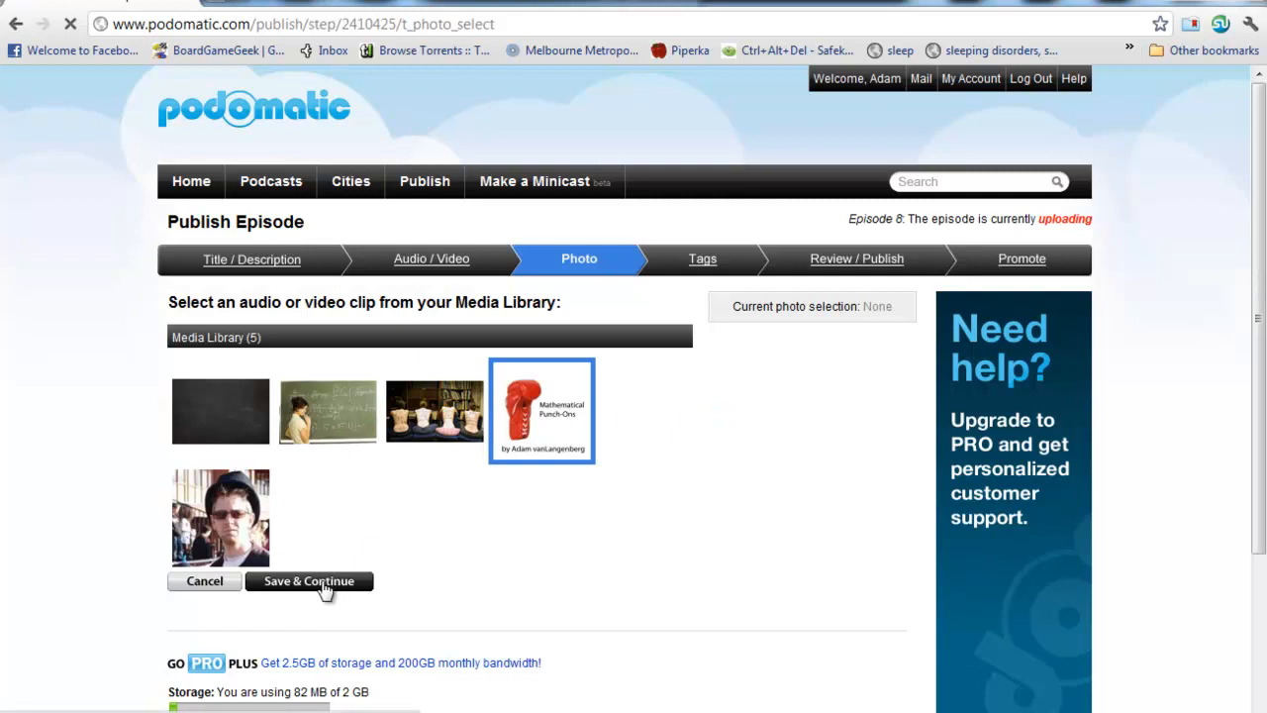
click(308, 581)
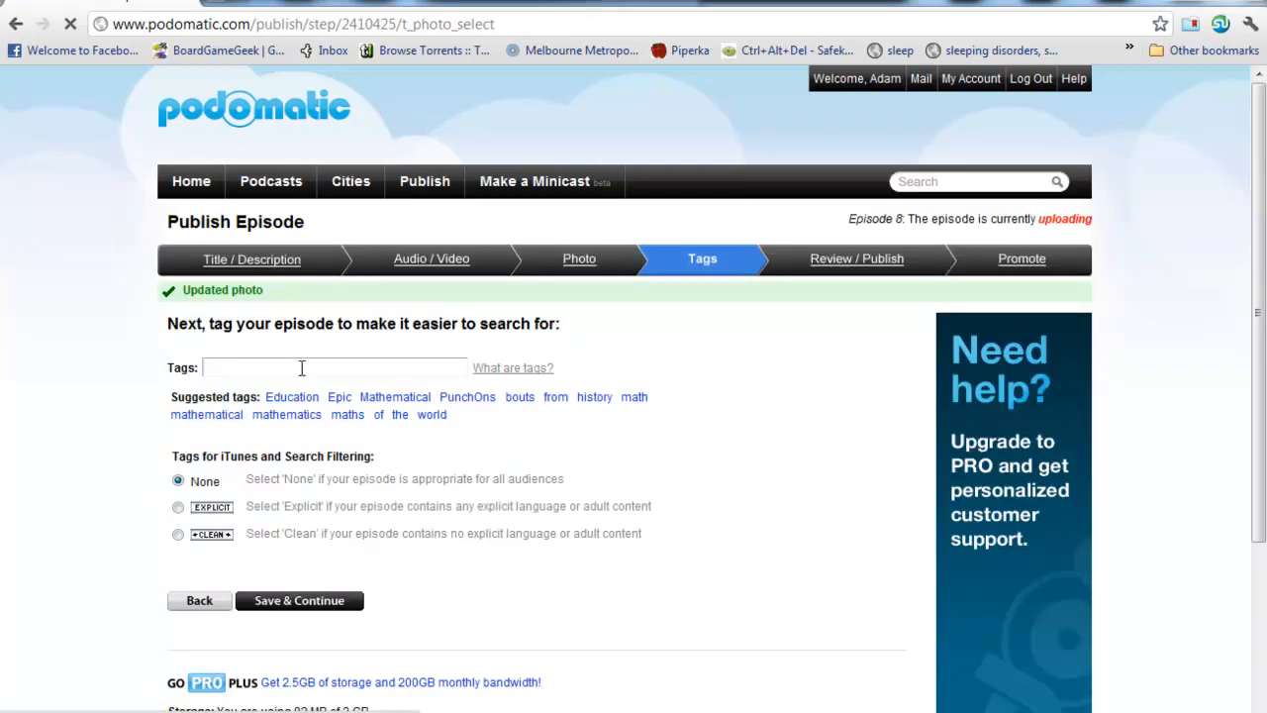
- Tag the episode with mathematics, newton and leibniz terms, rate it Clean, and save
click(334, 367)
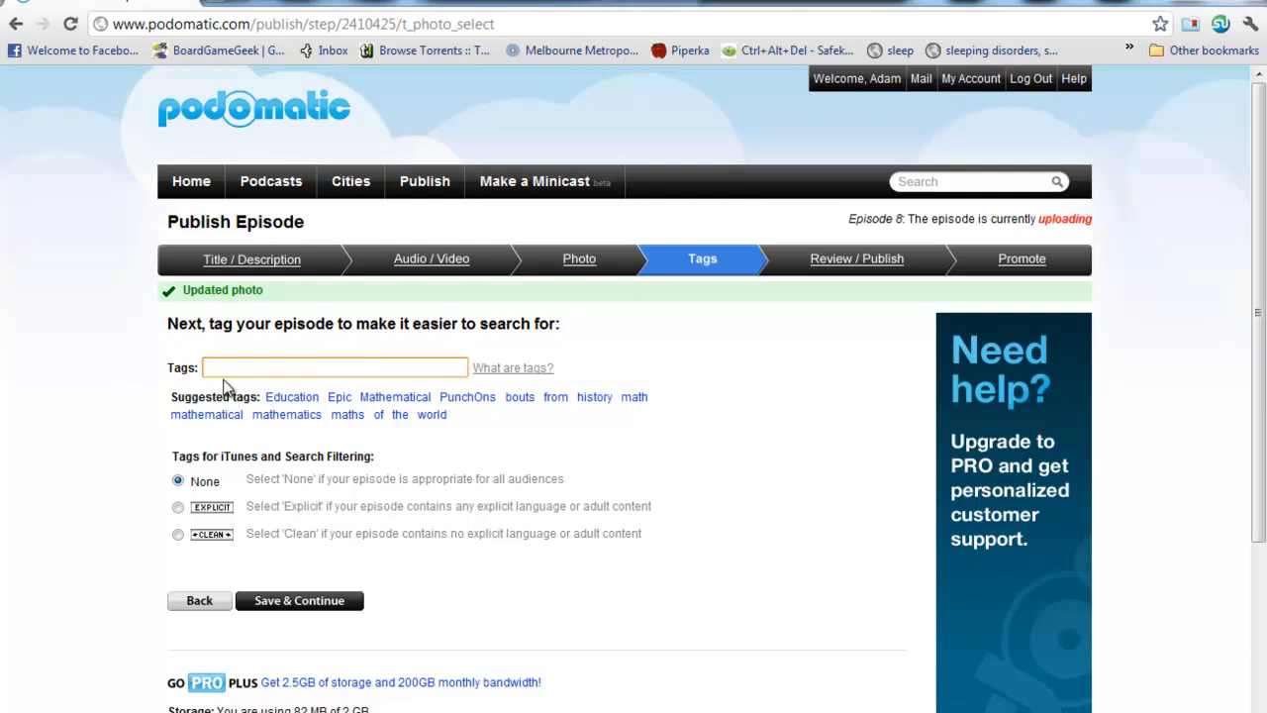
mouse_move(61, 374)
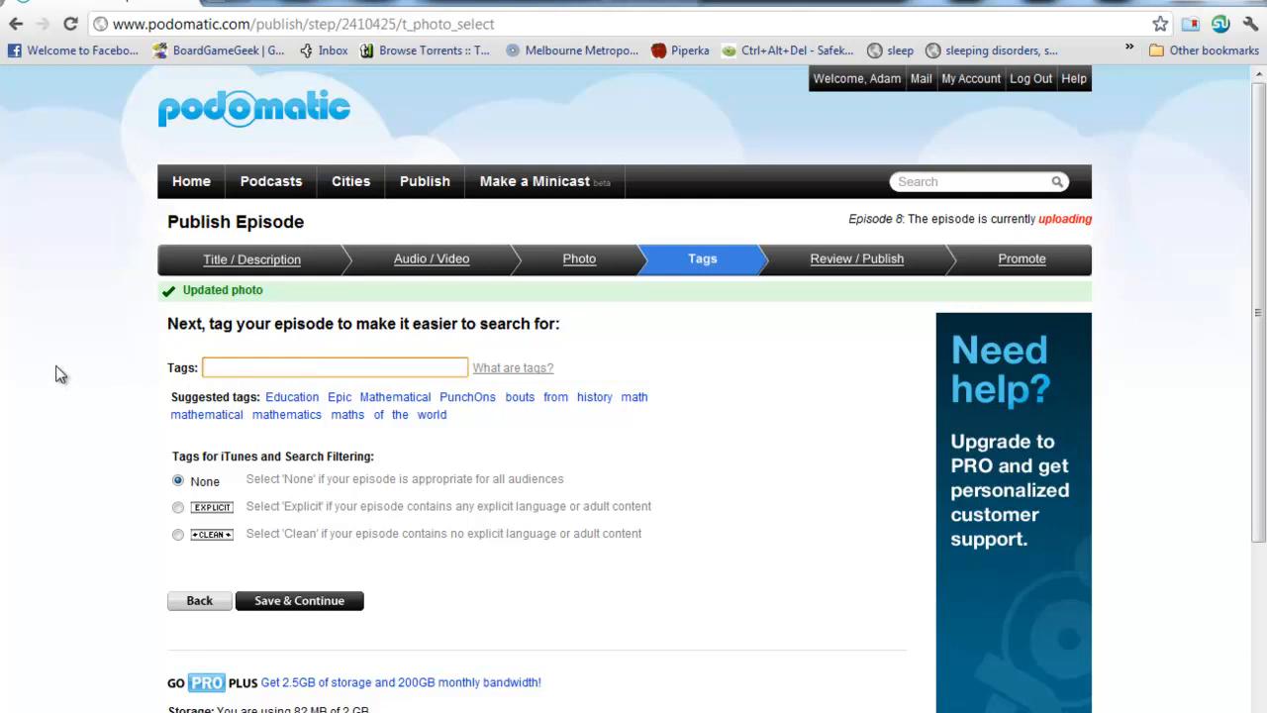
text(math maths mathema)
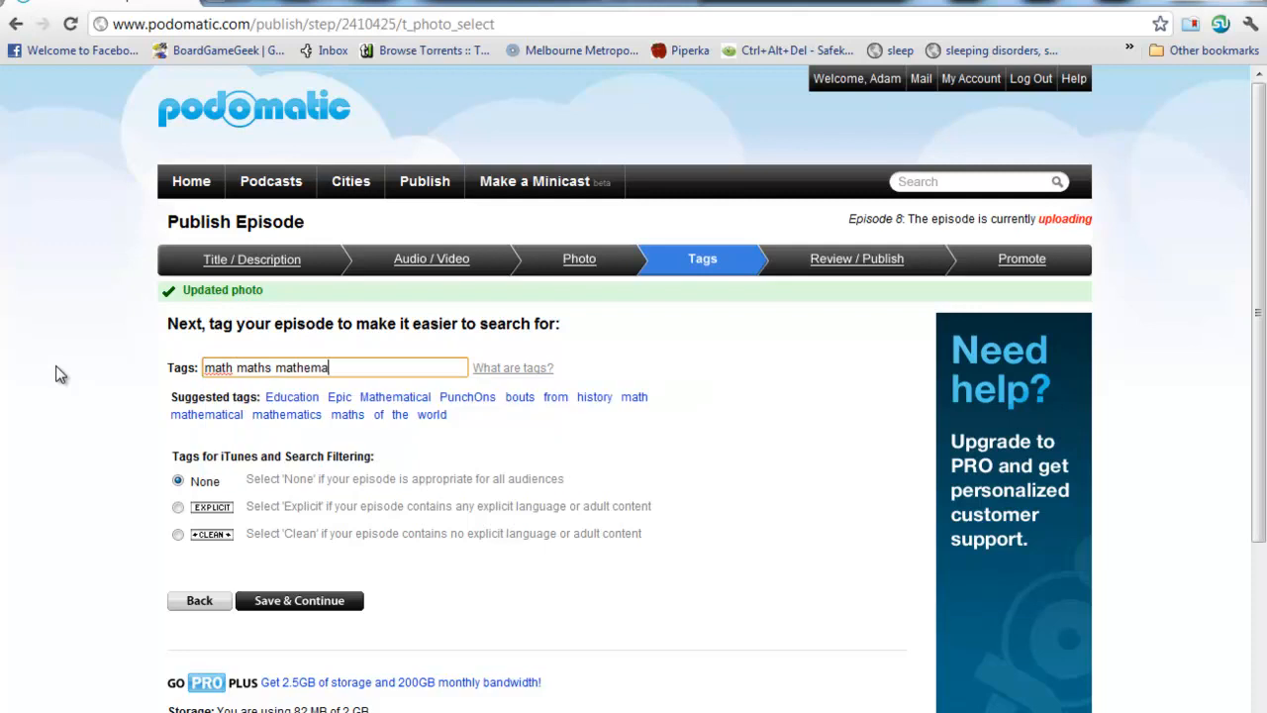
text(tics newton)
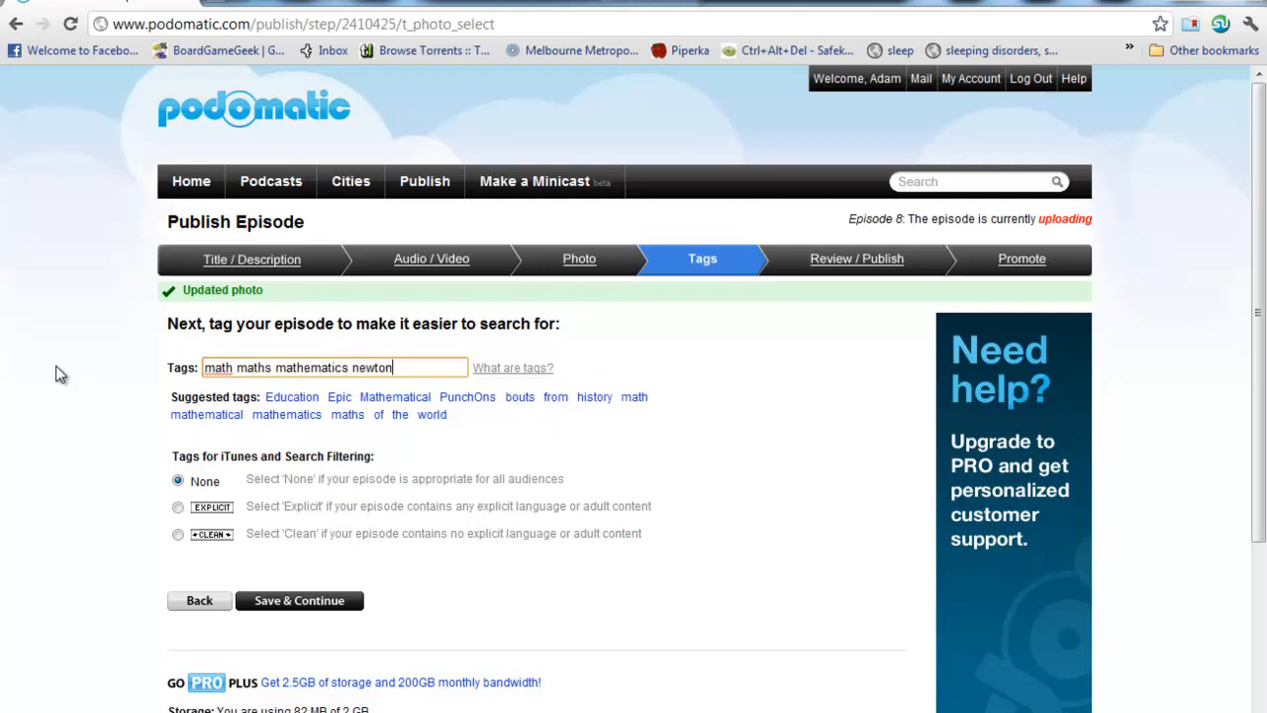
text(leibniz educational)
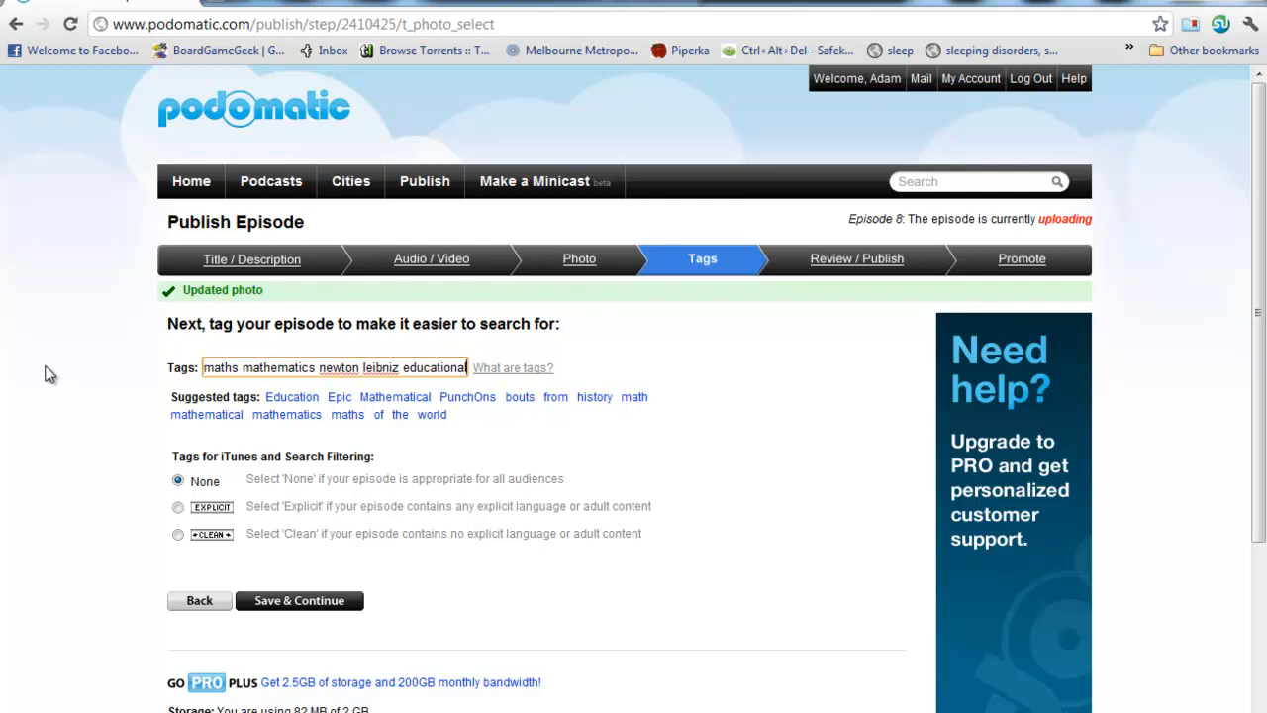
scroll(down, 3)
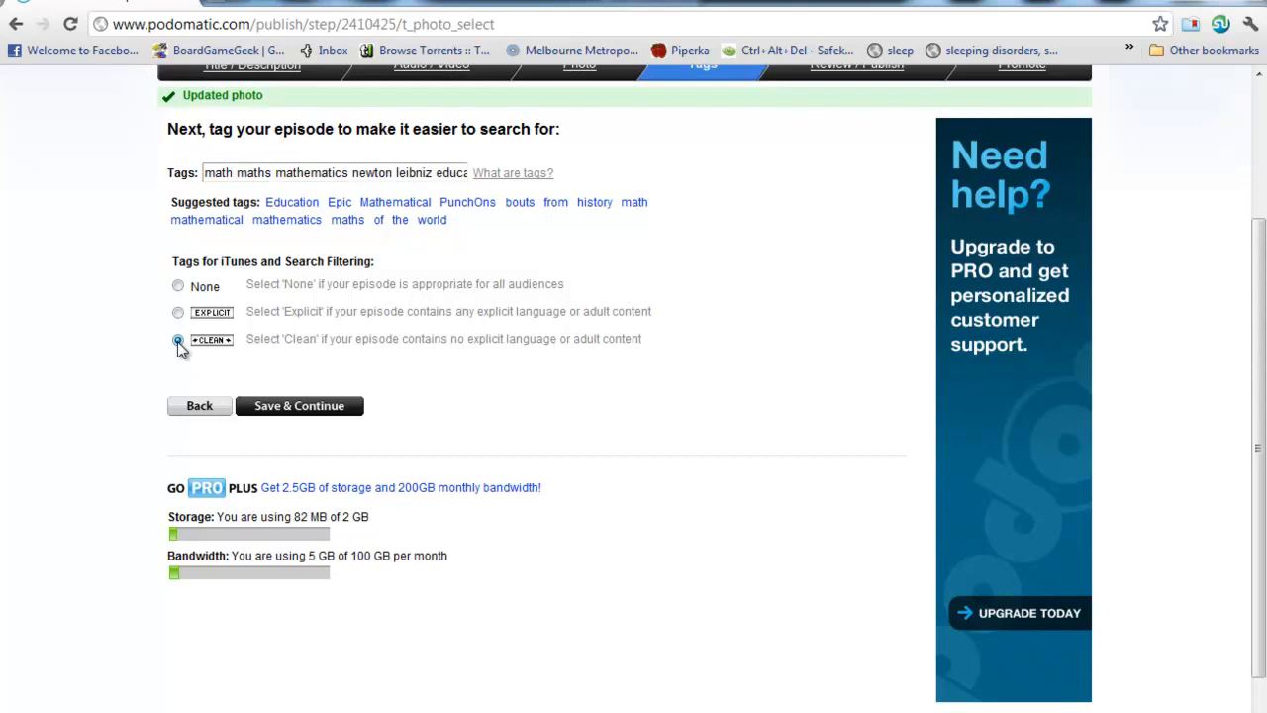
click(179, 338)
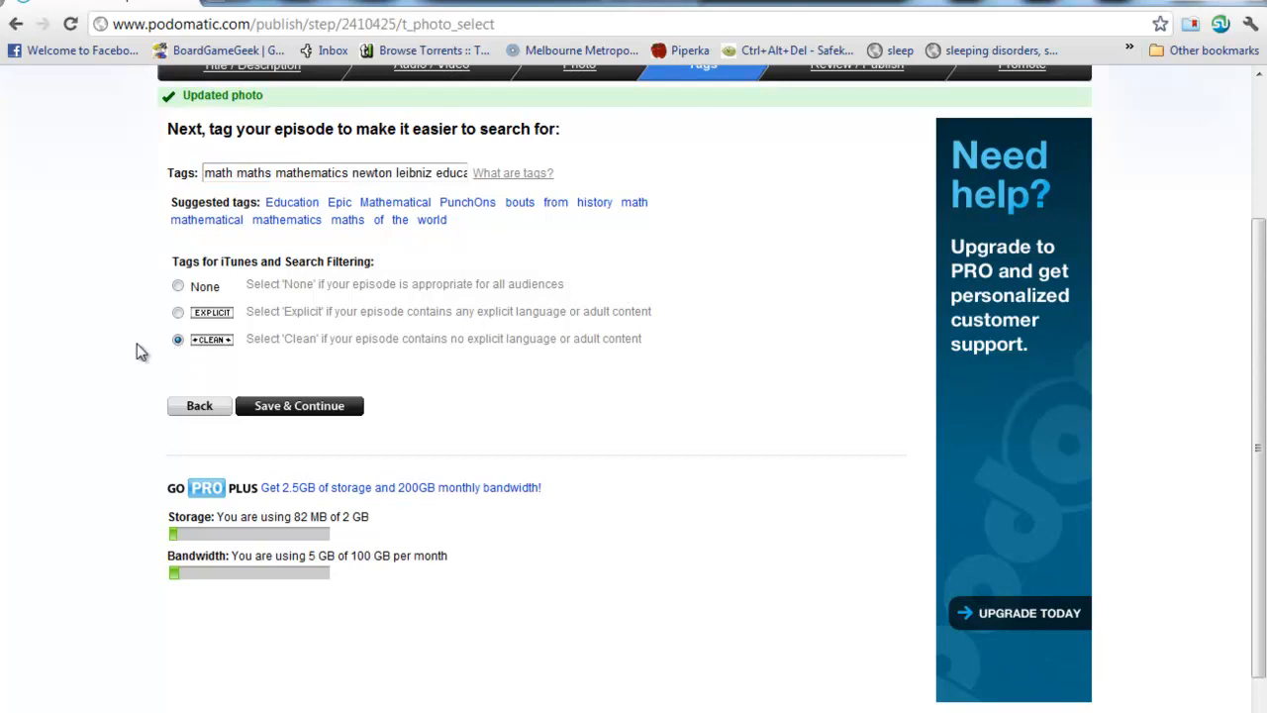
mouse_move(153, 362)
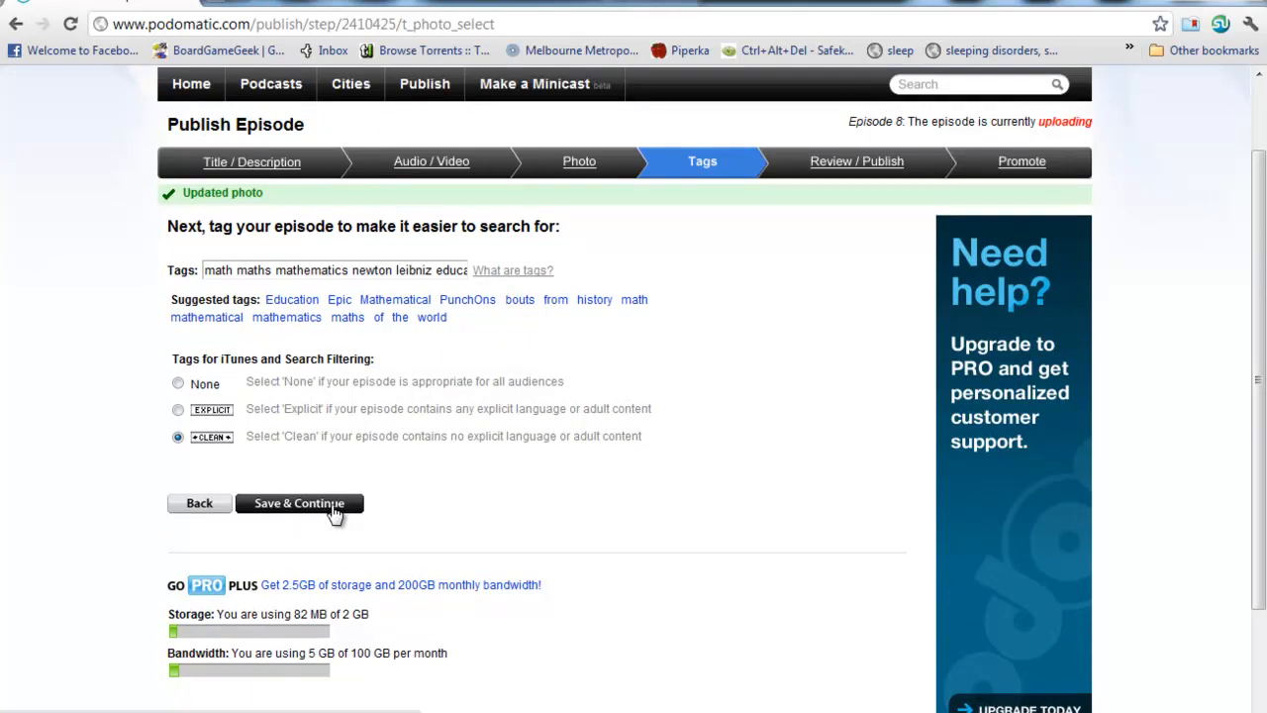
click(300, 503)
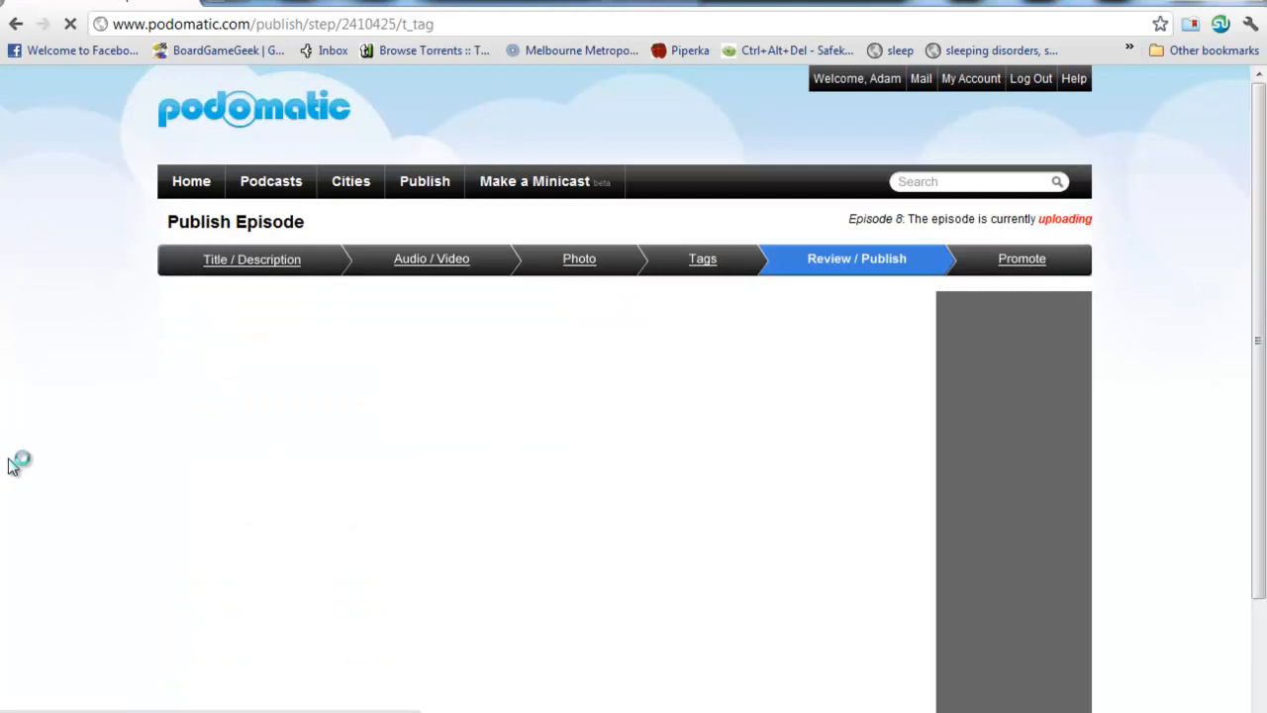
scroll(down, 3)
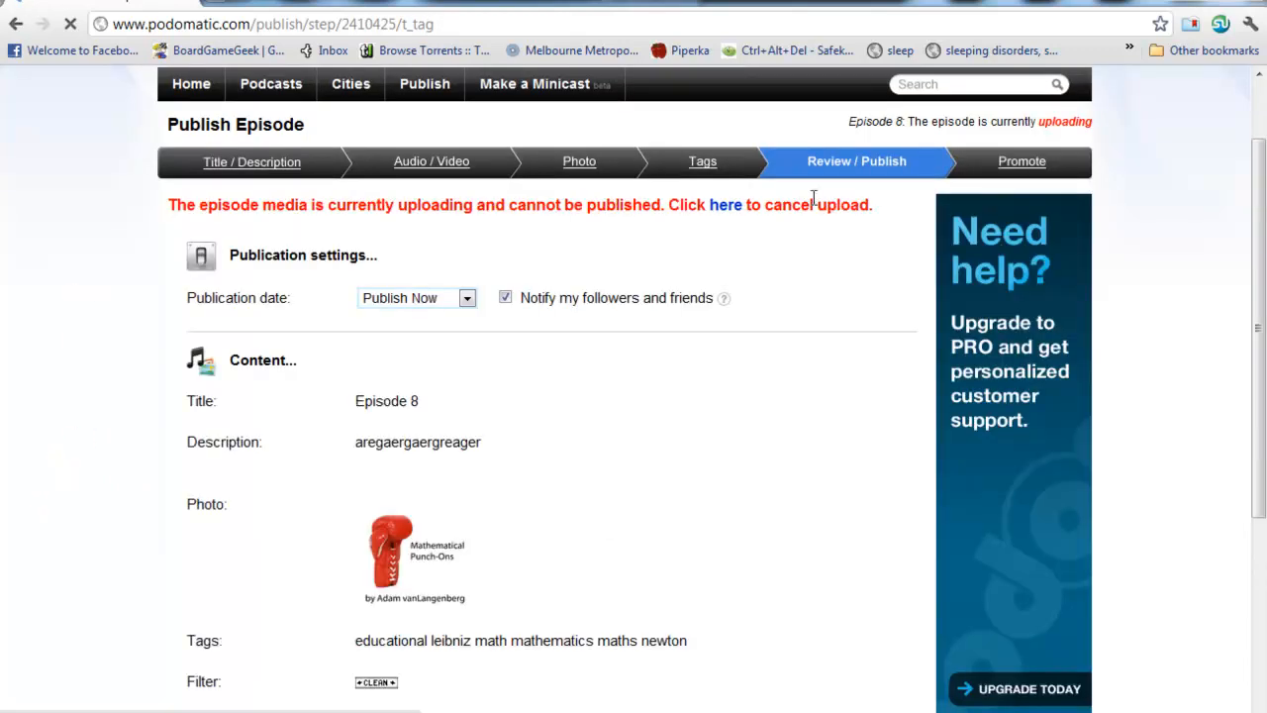
mouse_move(726, 205)
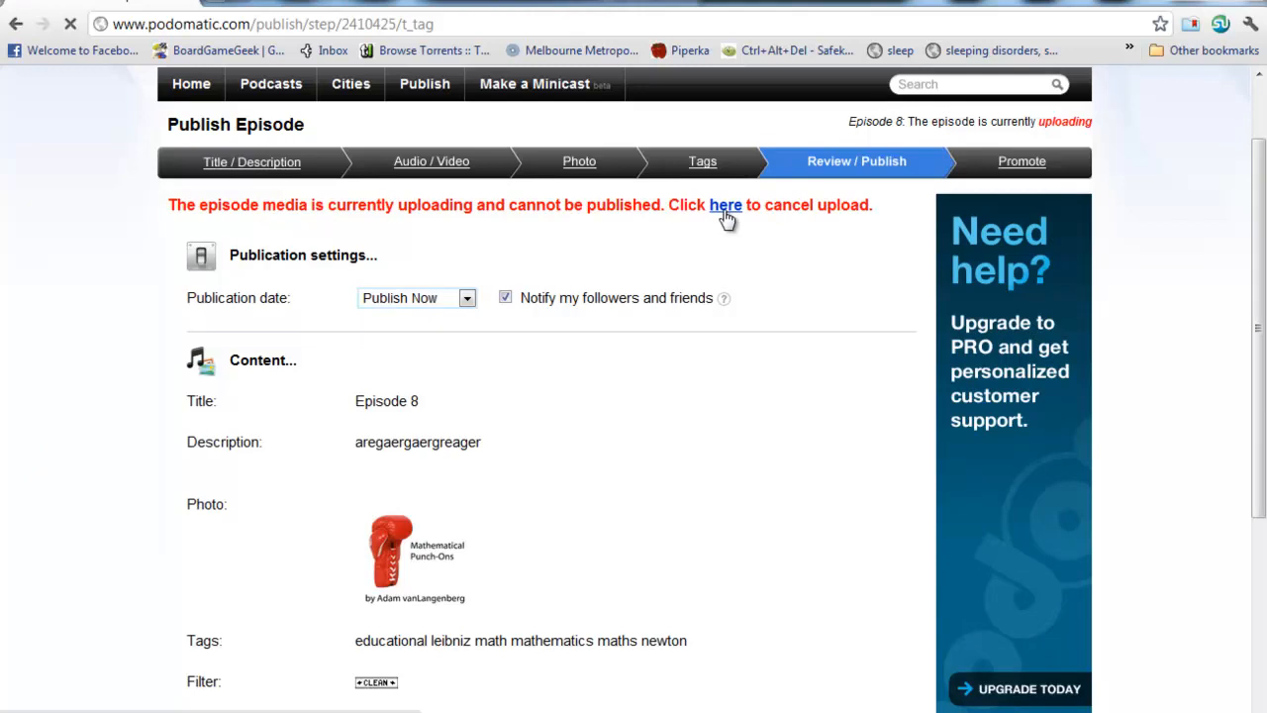
- Cancel the in-progress upload via the red warning's 'here' link on Review / Publish
click(725, 205)
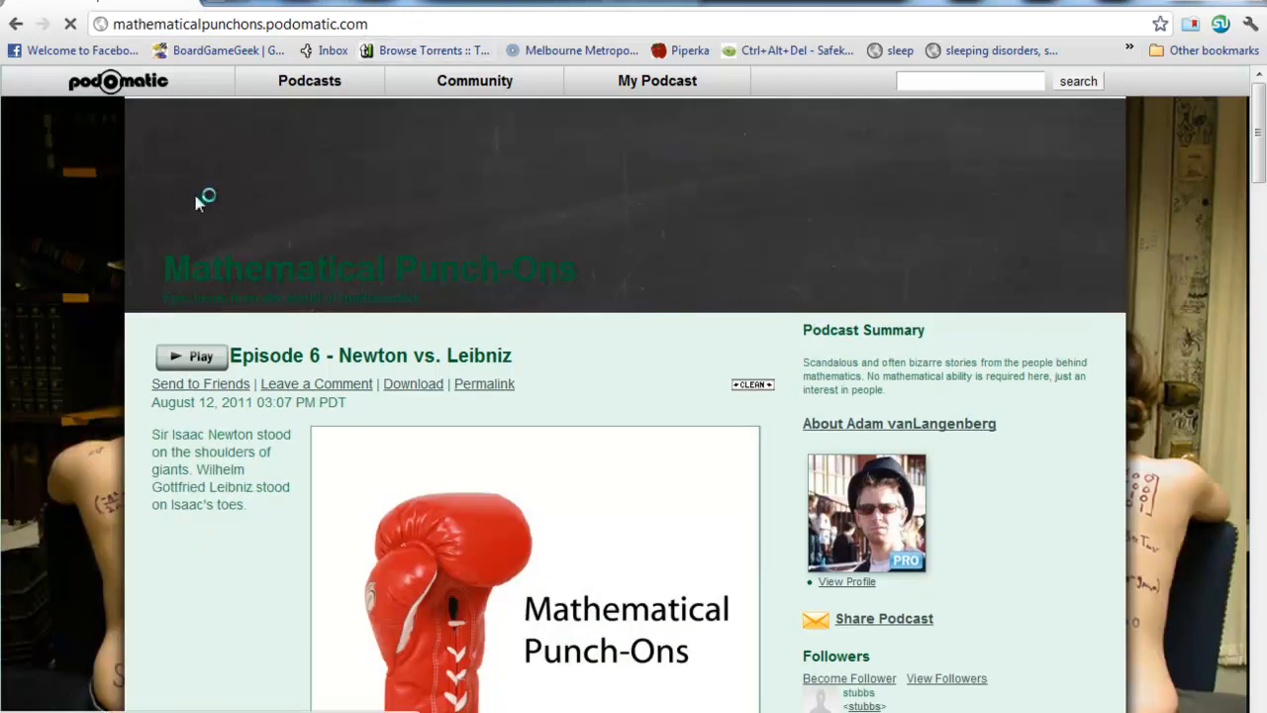
- Browse the podcast page down to Episode 5 and back up to Episode 6, closing the player window
scroll(down, 3)
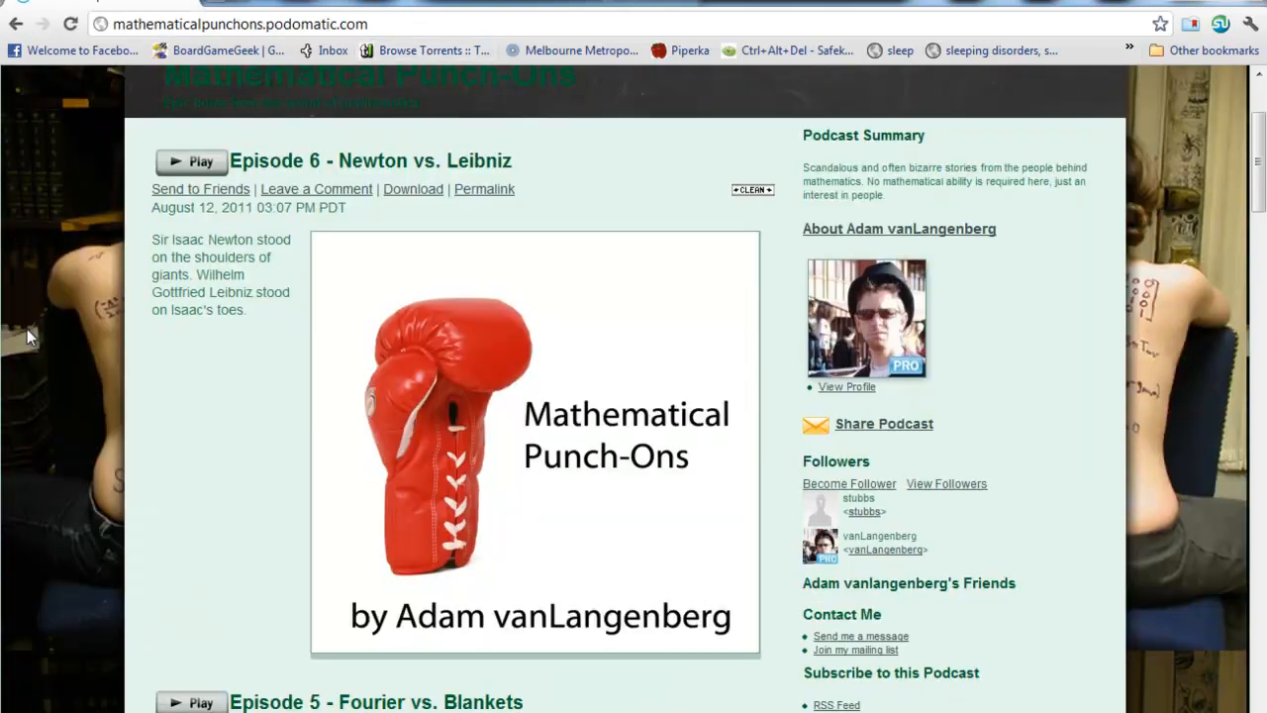
scroll(down, 3)
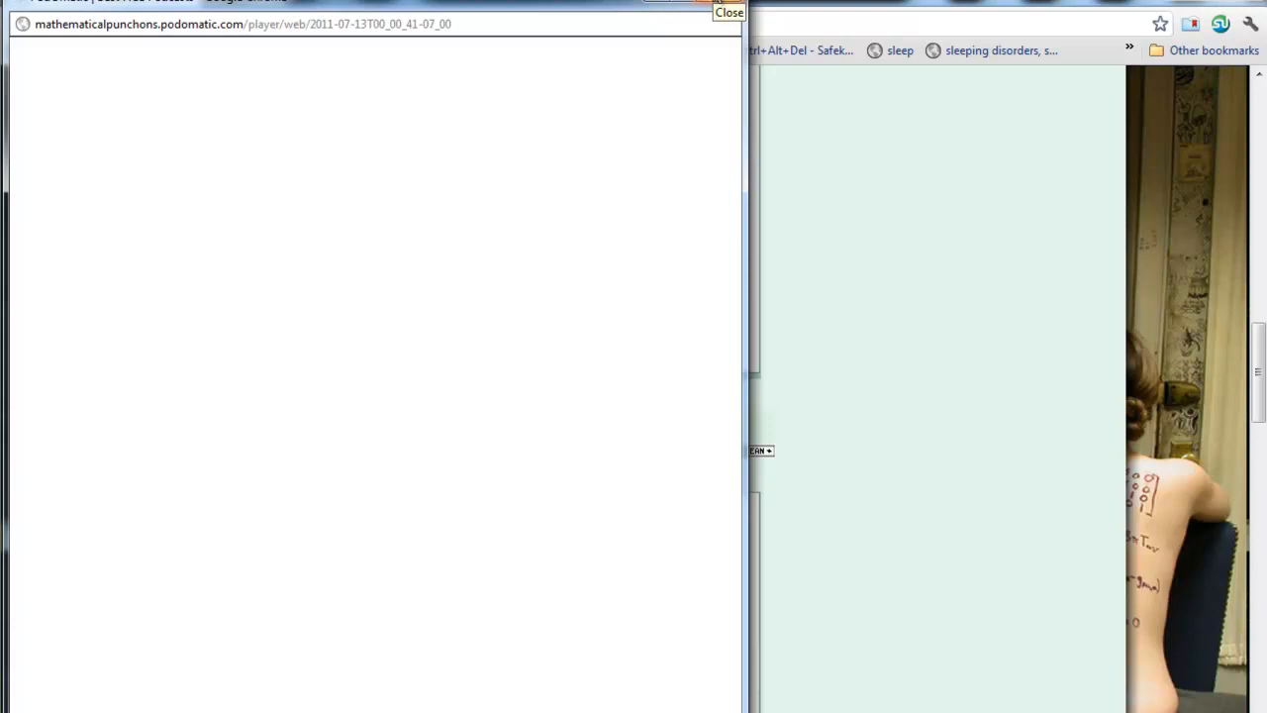
click(729, 12)
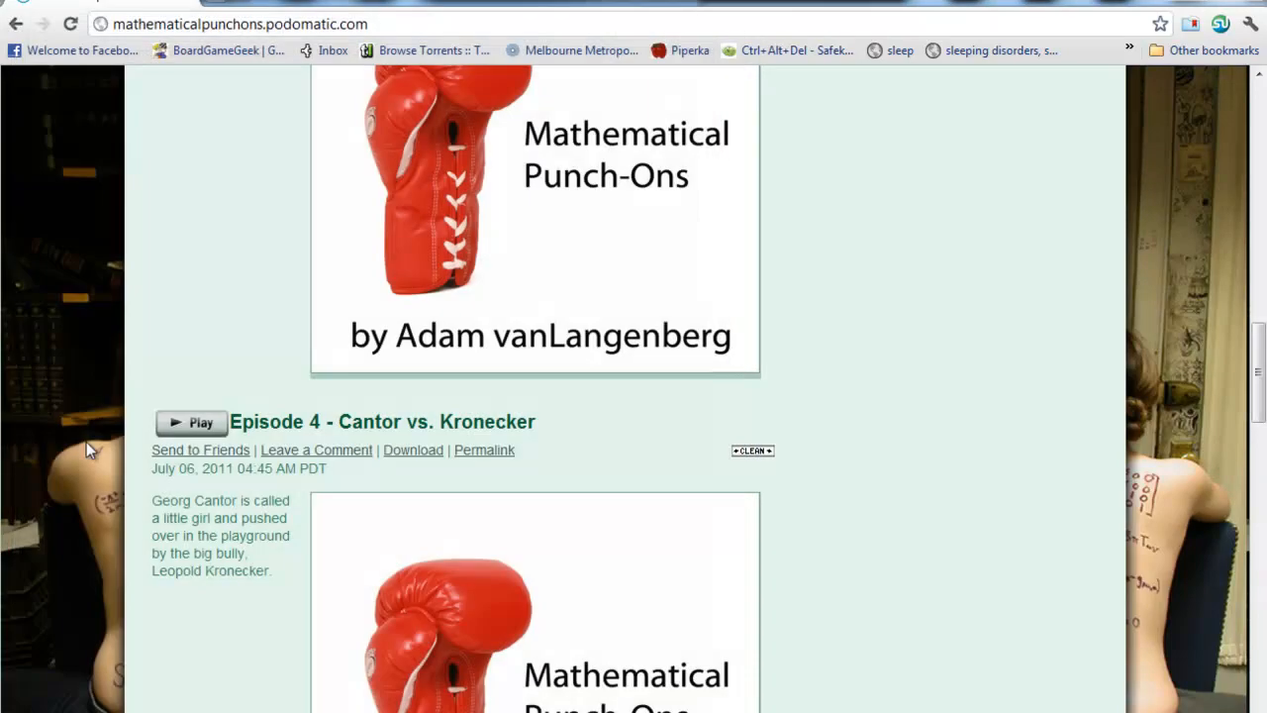
scroll(up, 3)
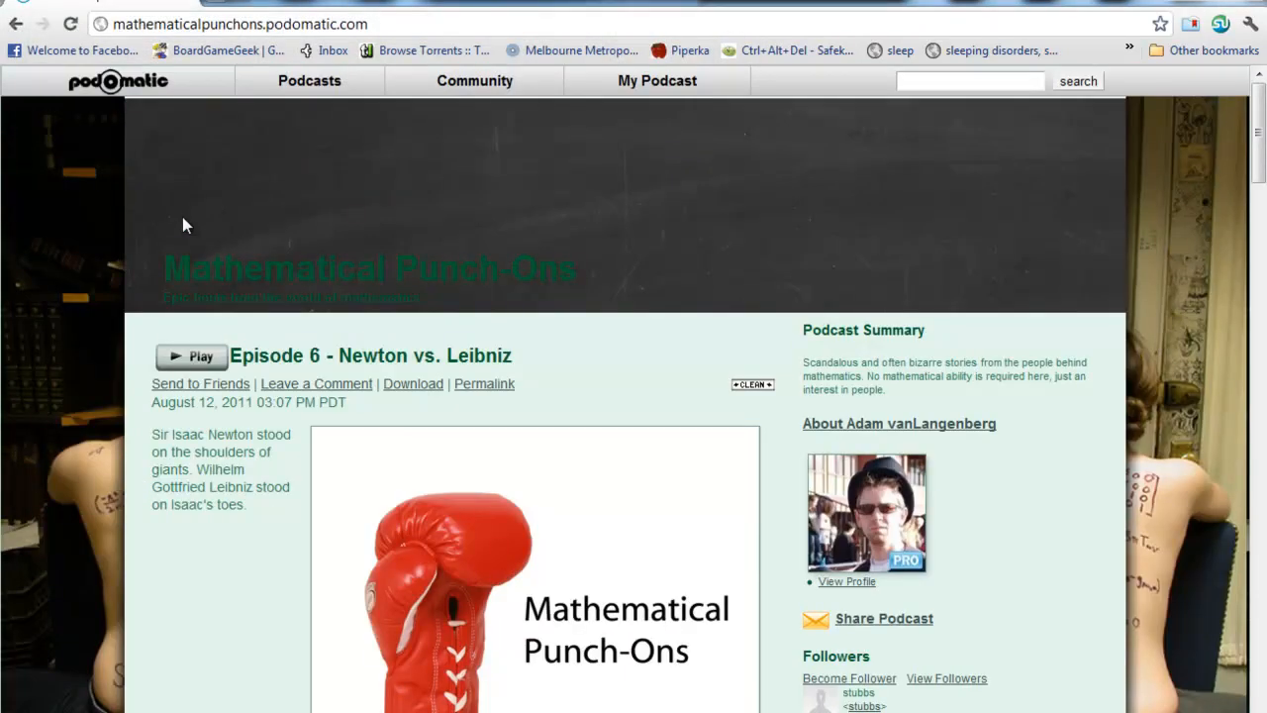
mouse_move(138, 144)
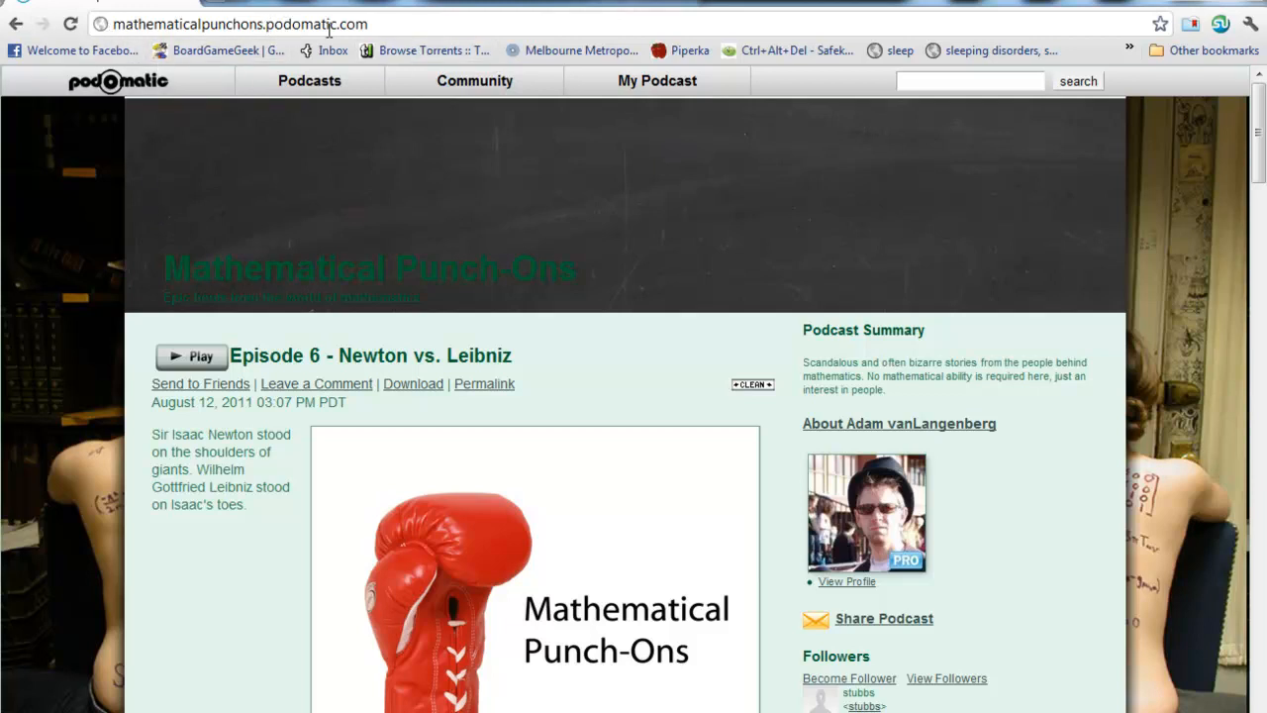
mouse_move(81, 470)
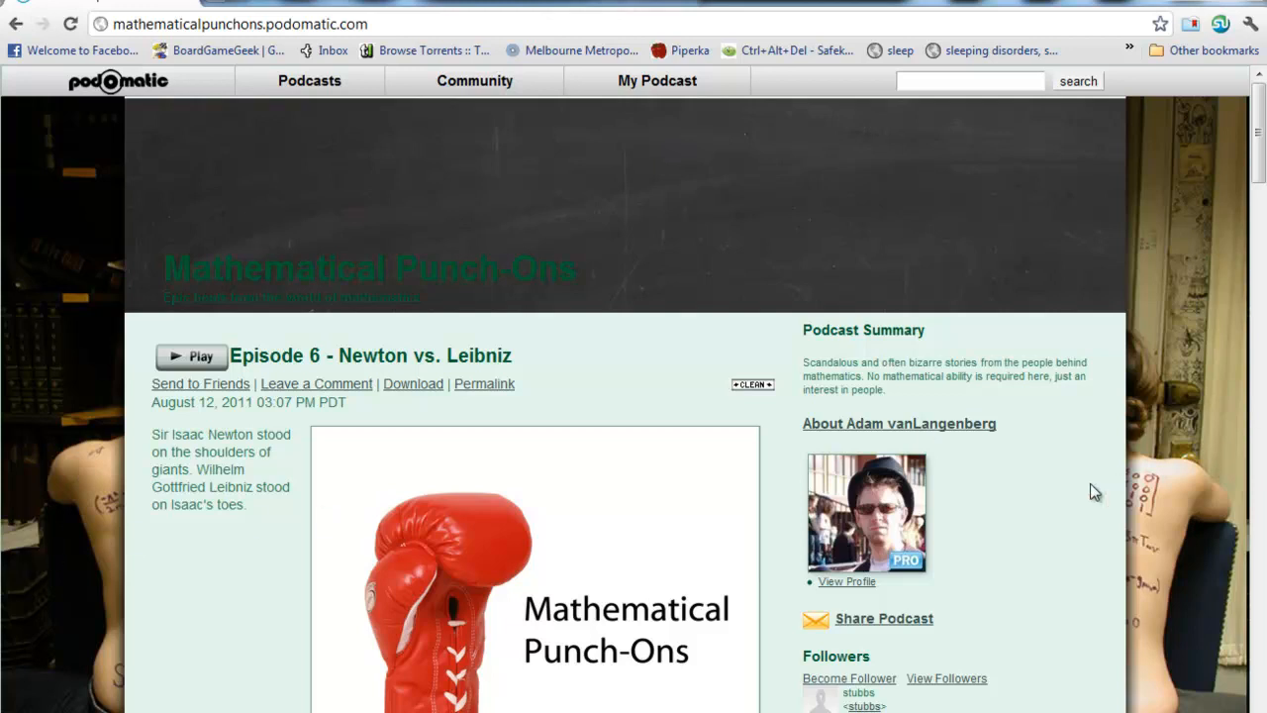
scroll(down, 3)
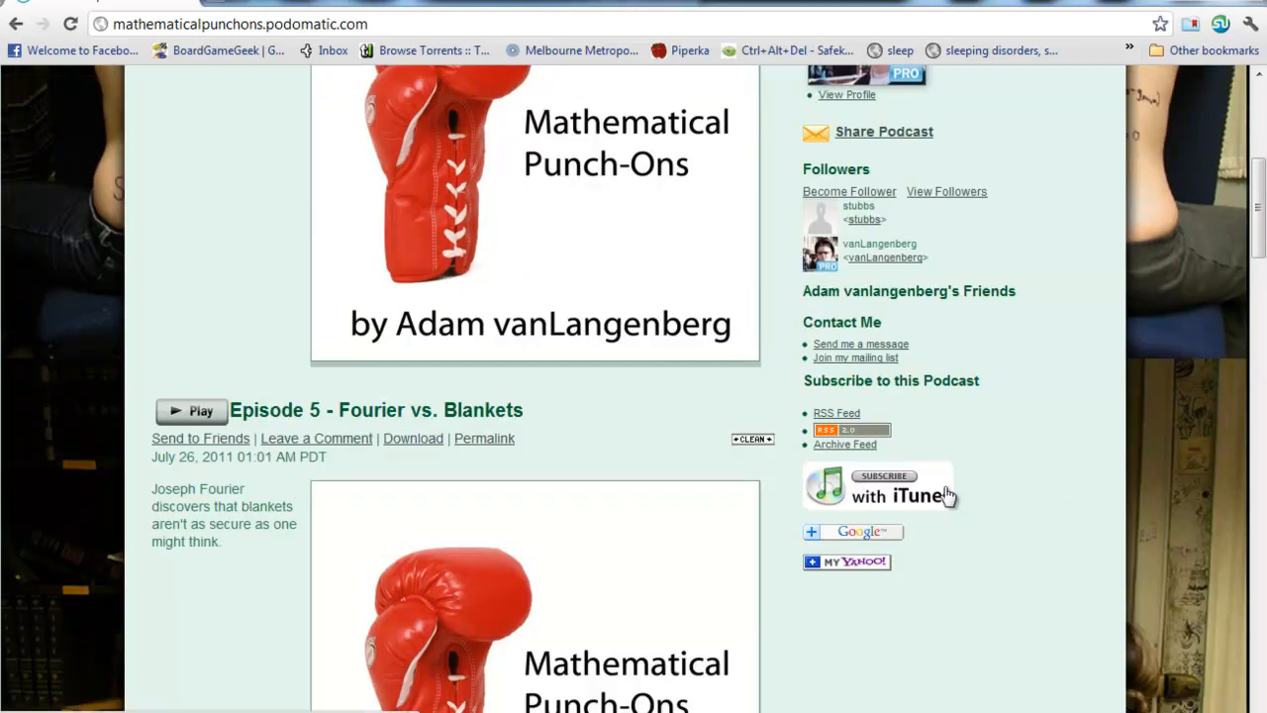
mouse_move(1036, 487)
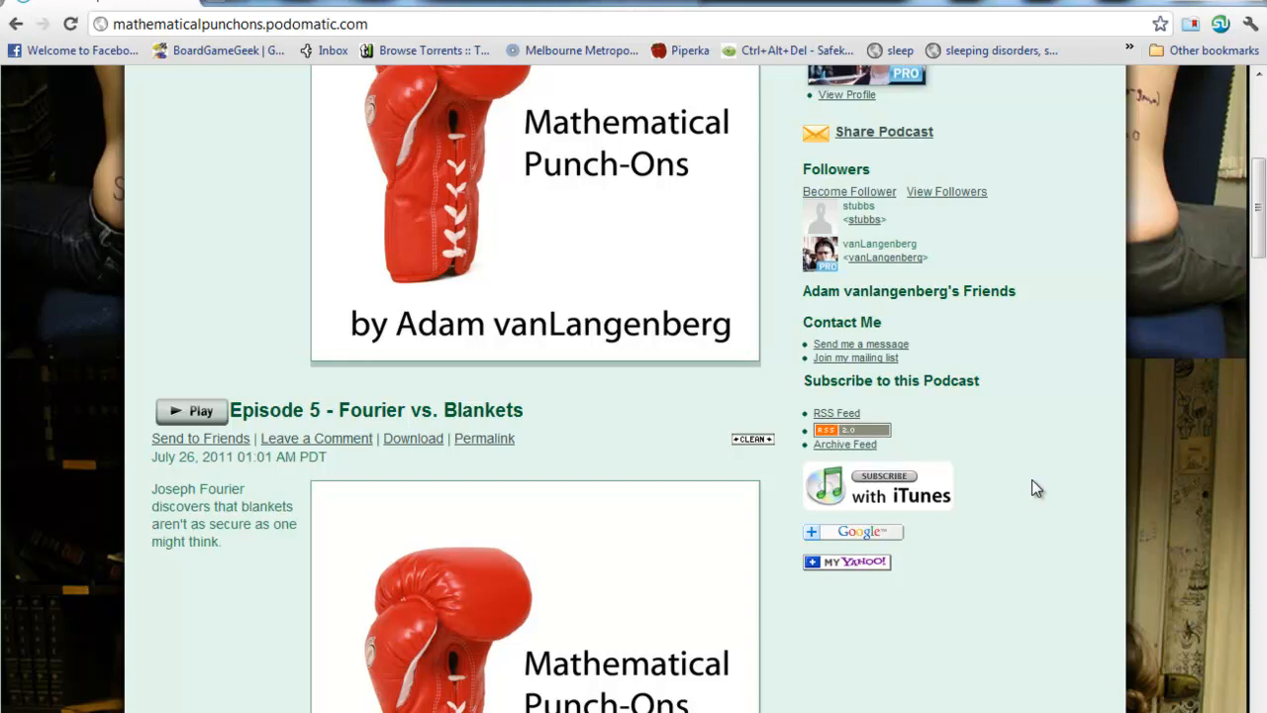
mouse_move(1062, 456)
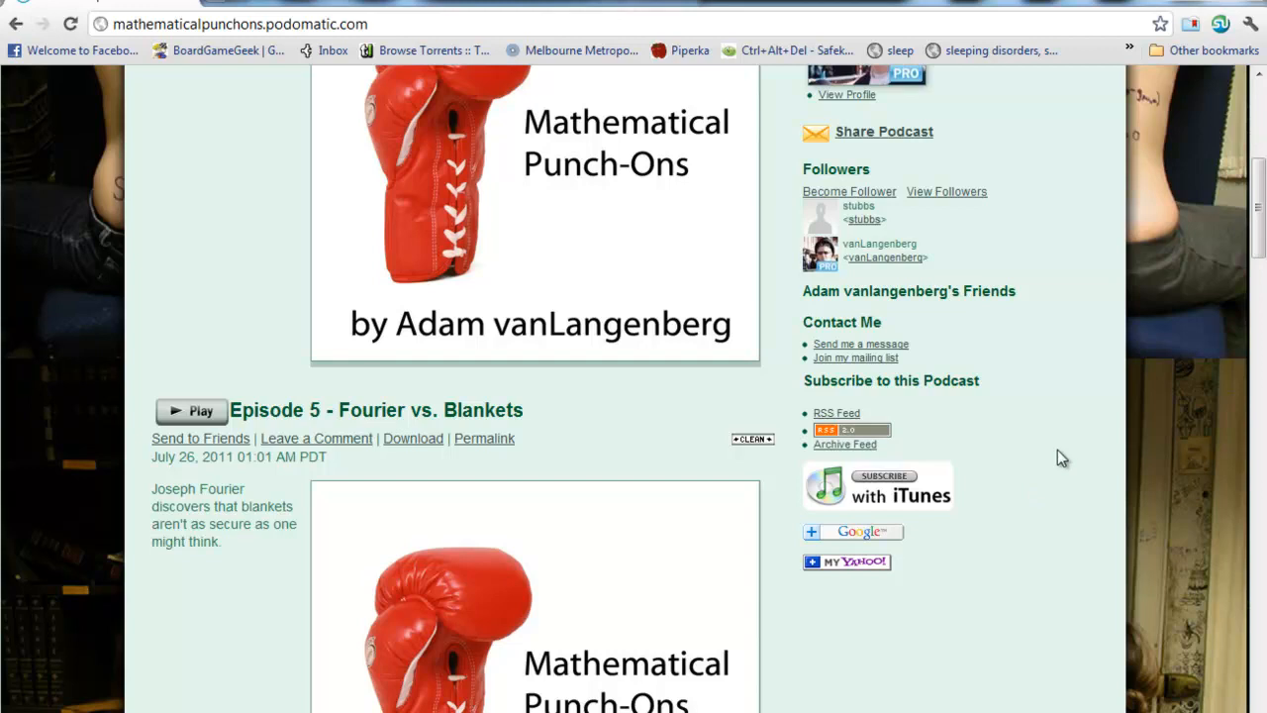
mouse_move(1048, 555)
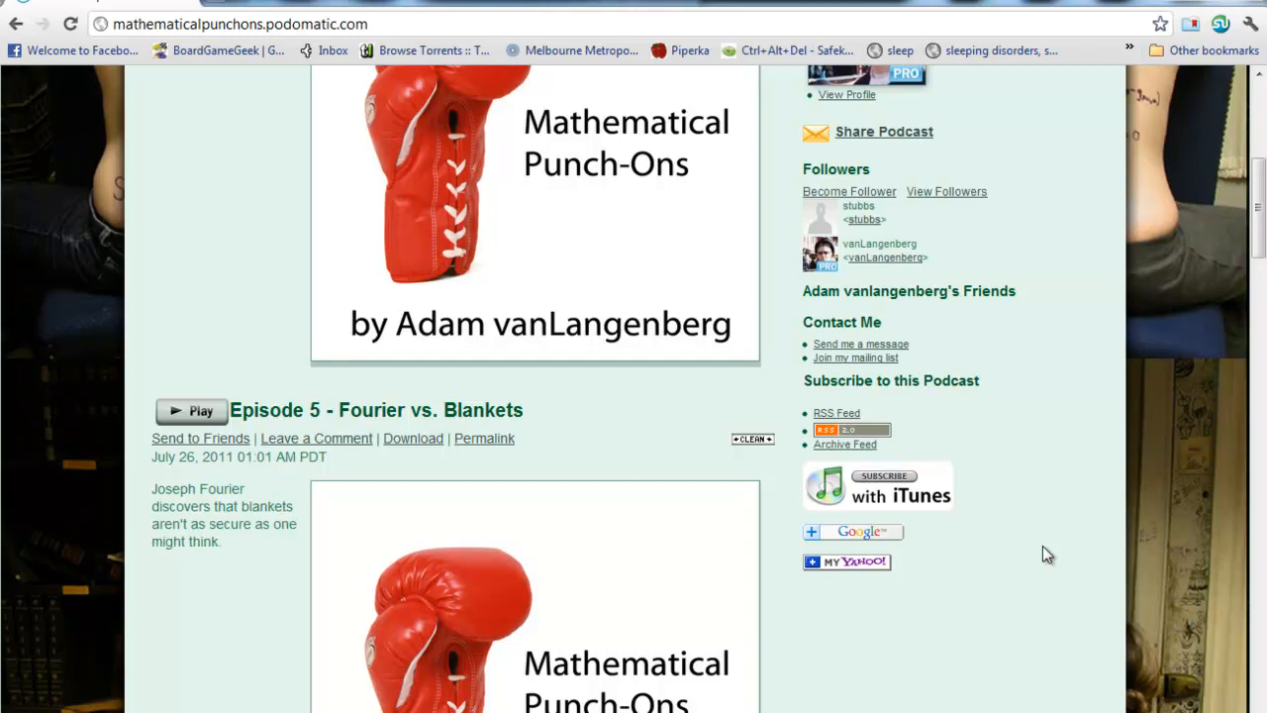
scroll(up, 3)
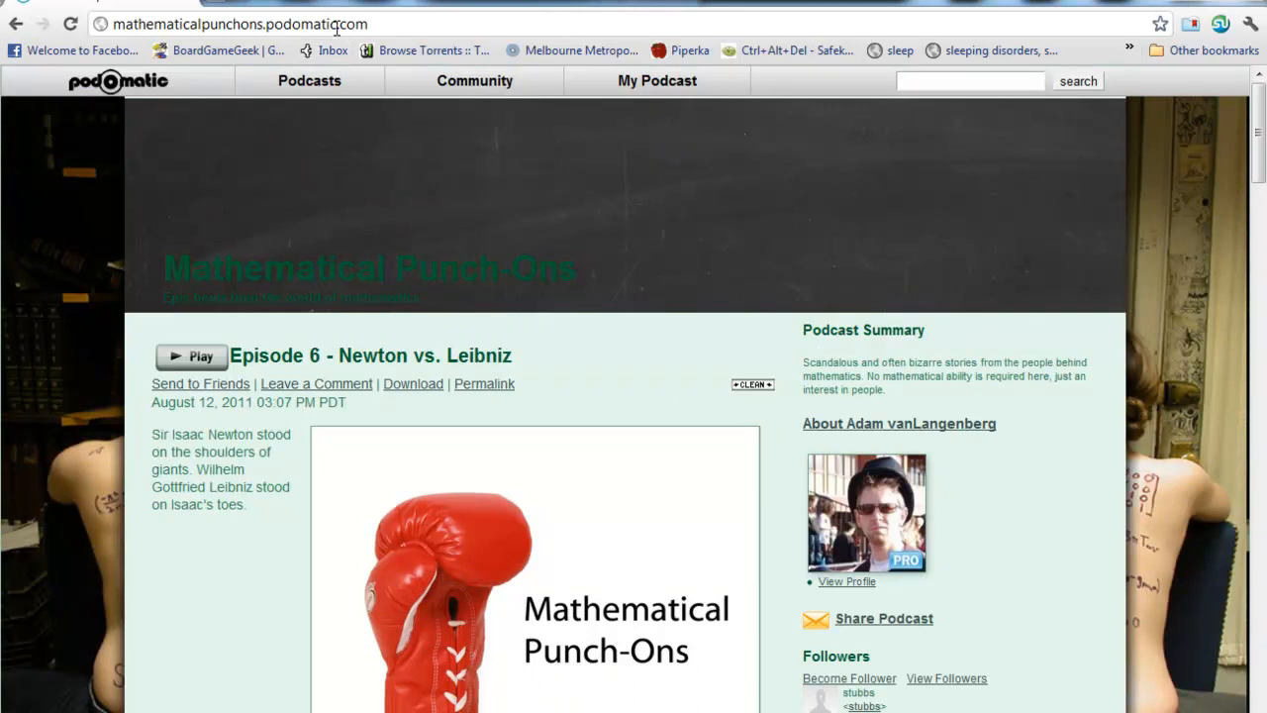
- Copy the RSS feed URL from podomatic.com/podcast/directories and follow the Apple iTunes link
click(237, 24)
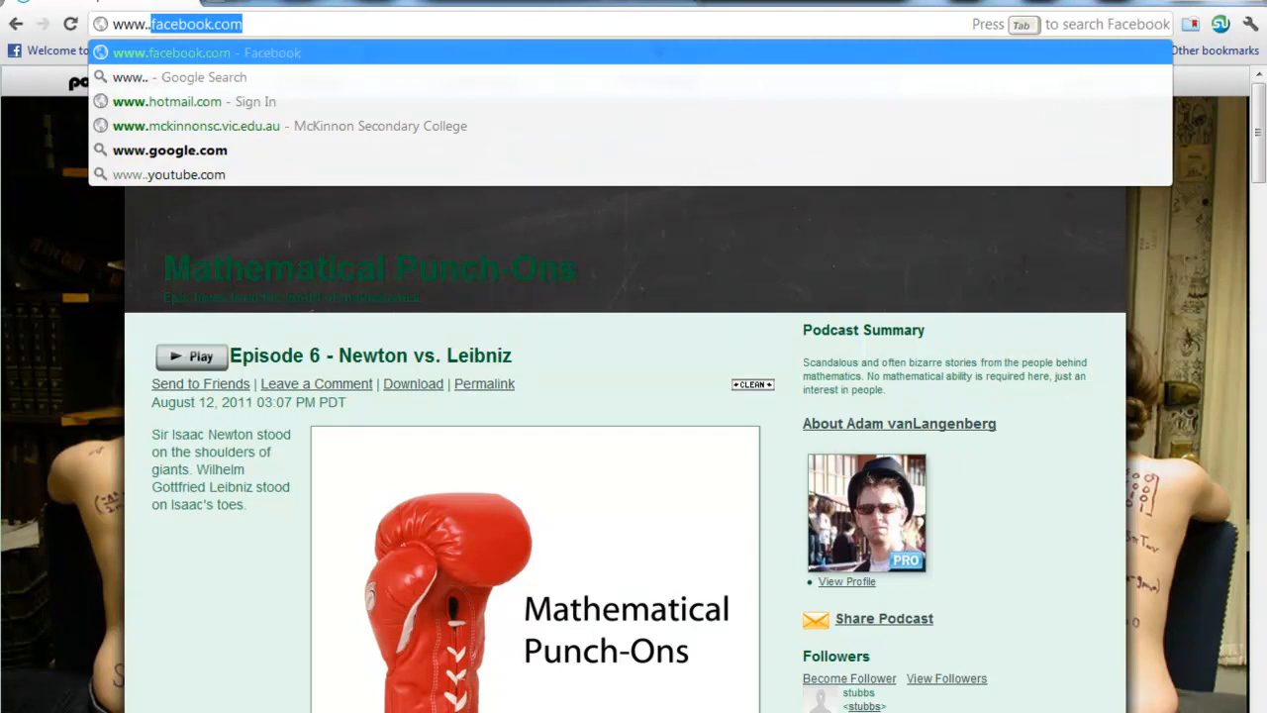
text(www.podomatic.com/podcast/directories)
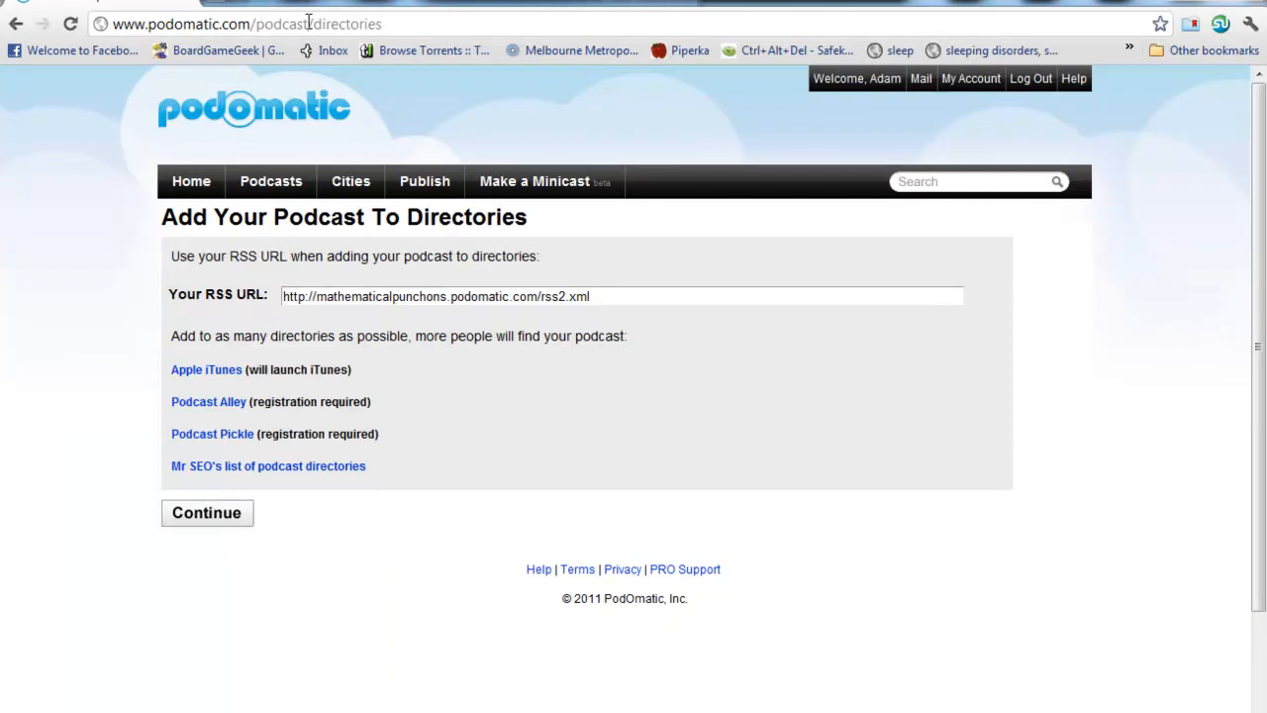
mouse_move(17, 344)
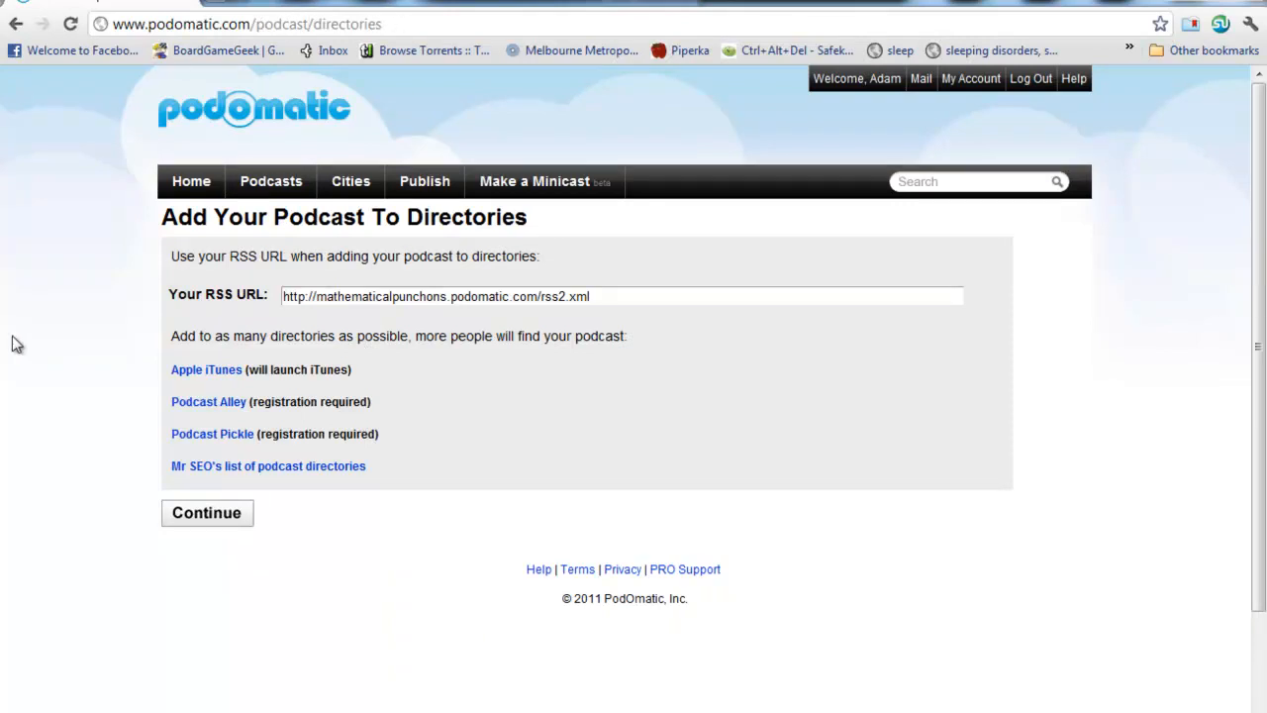
mouse_move(14, 567)
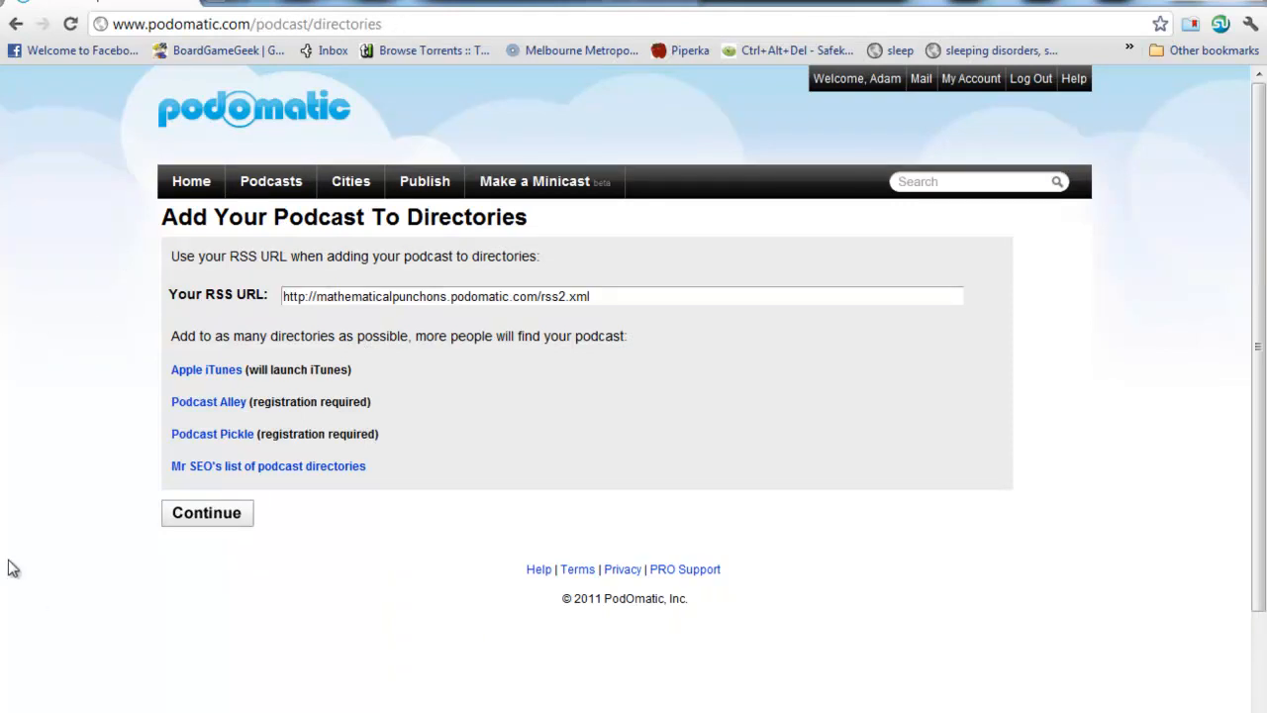
mouse_move(30, 550)
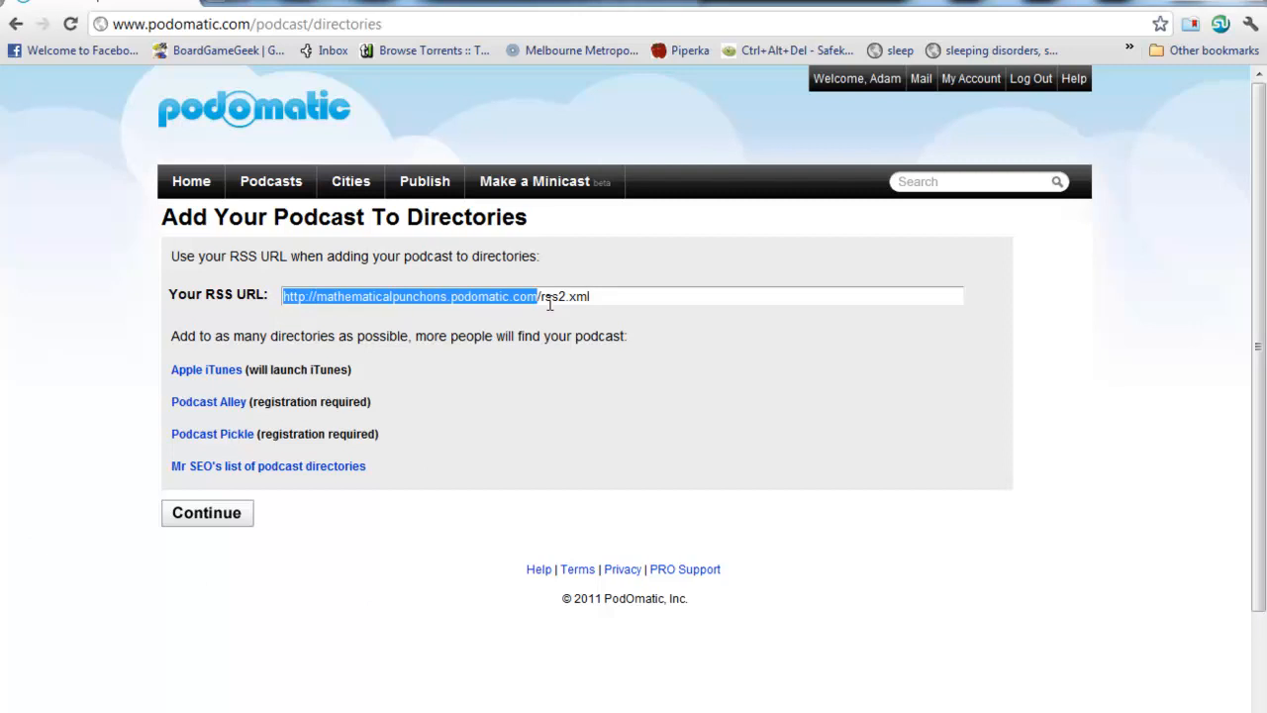
right_click(446, 296)
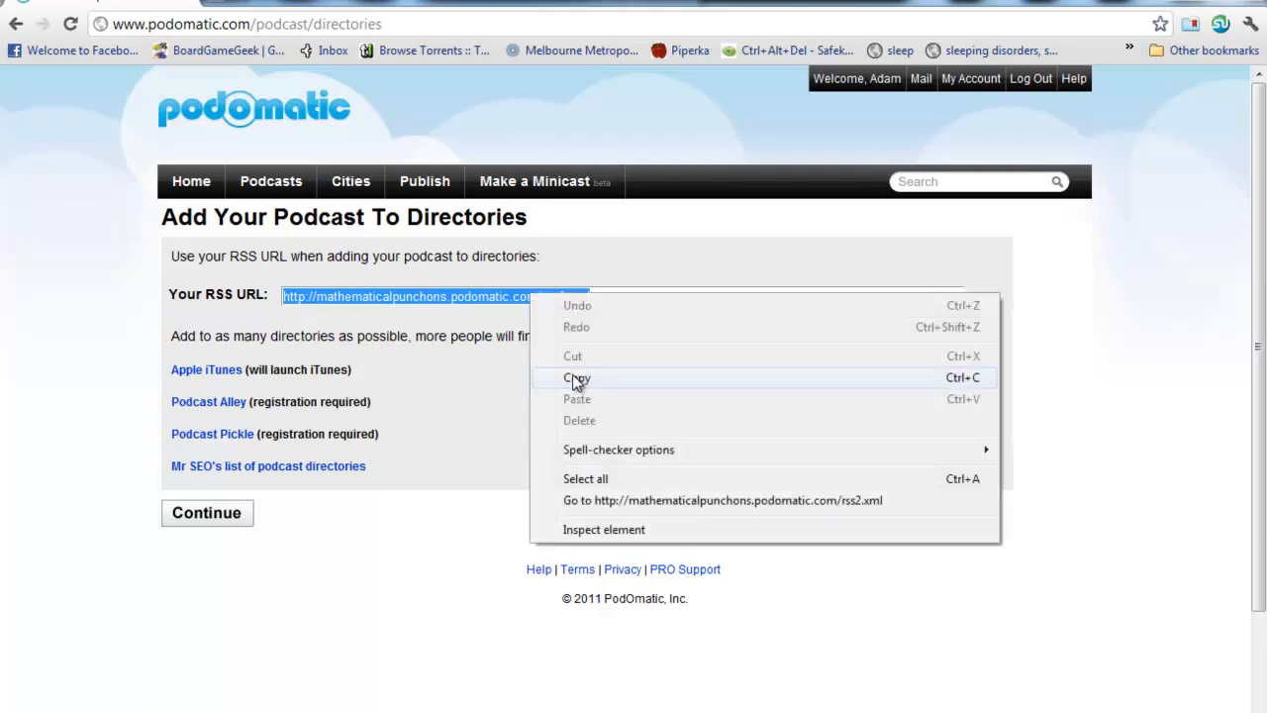
click(577, 377)
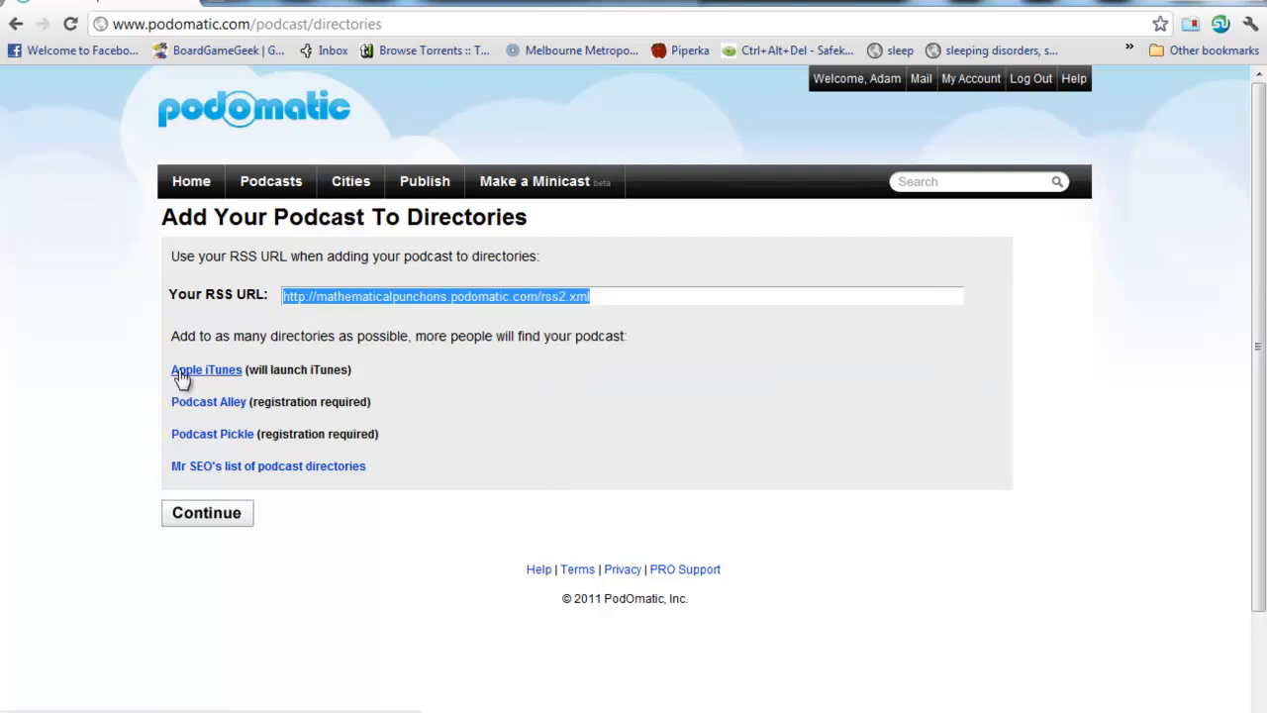
click(206, 369)
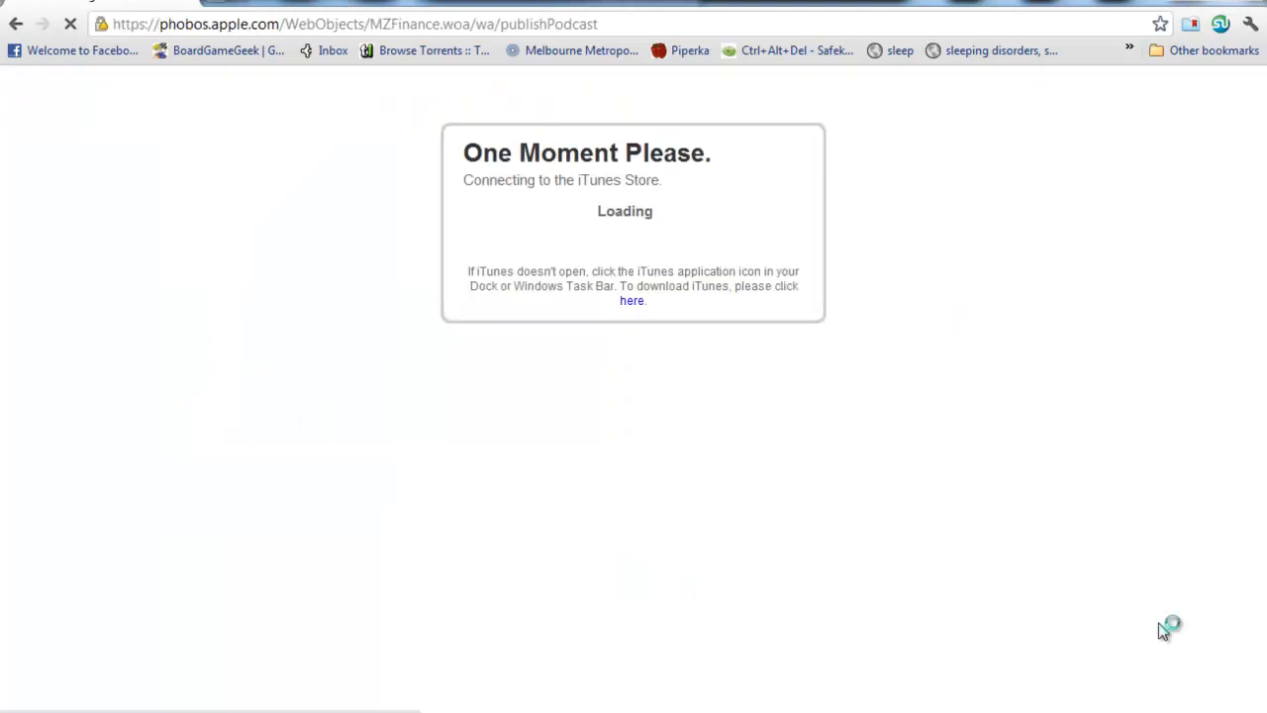
mouse_move(707, 485)
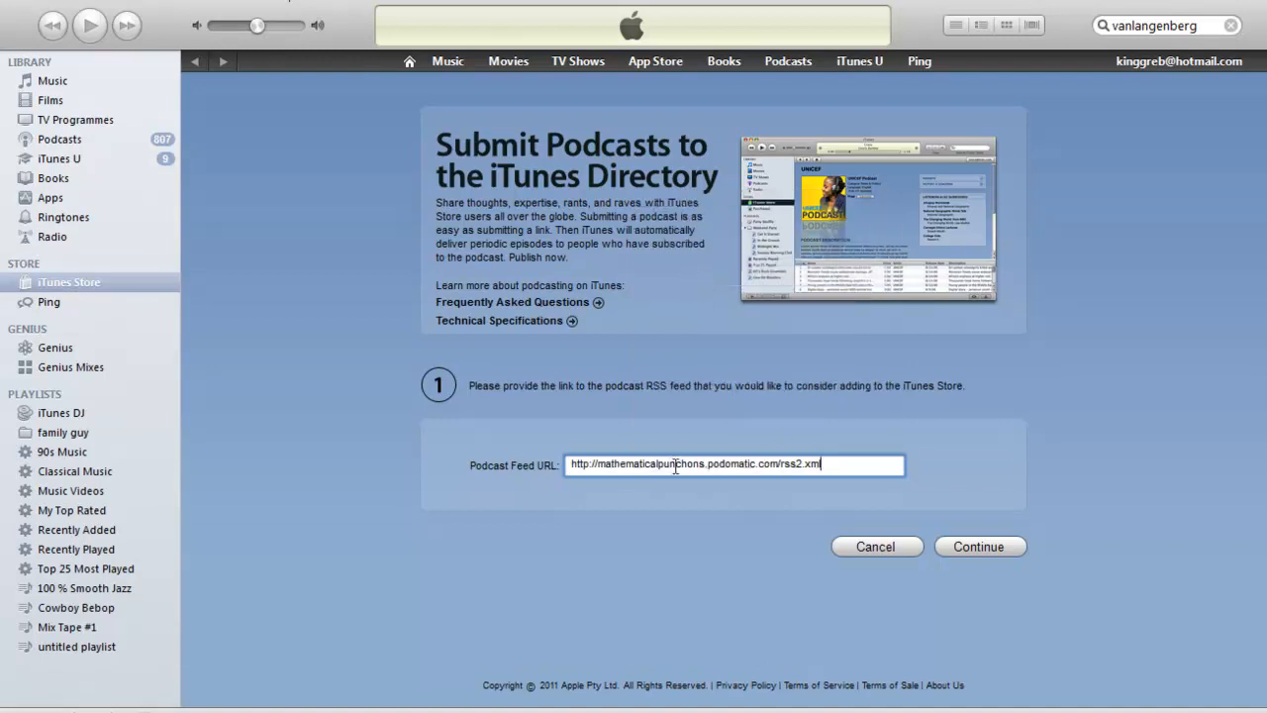
- Paste the Mathematical Punch-Ons feed URL into Submit Podcasts, continue, and cancel sign-in
click(978, 546)
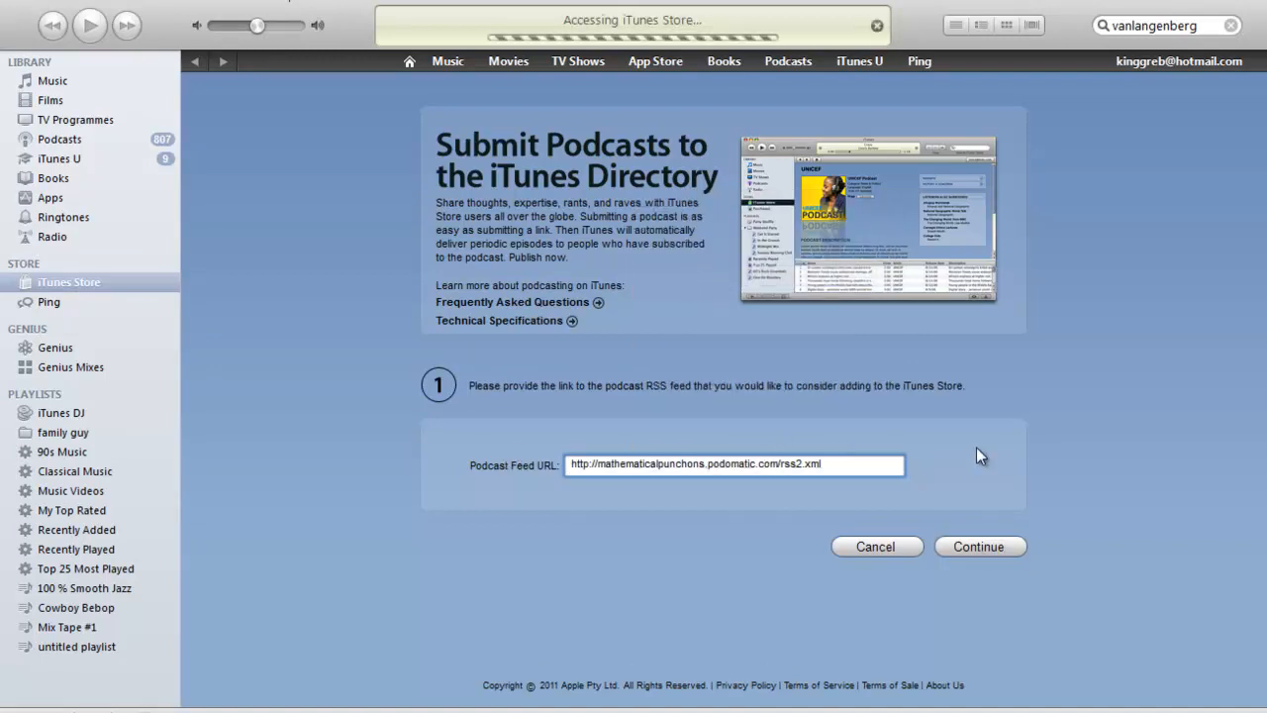
click(978, 546)
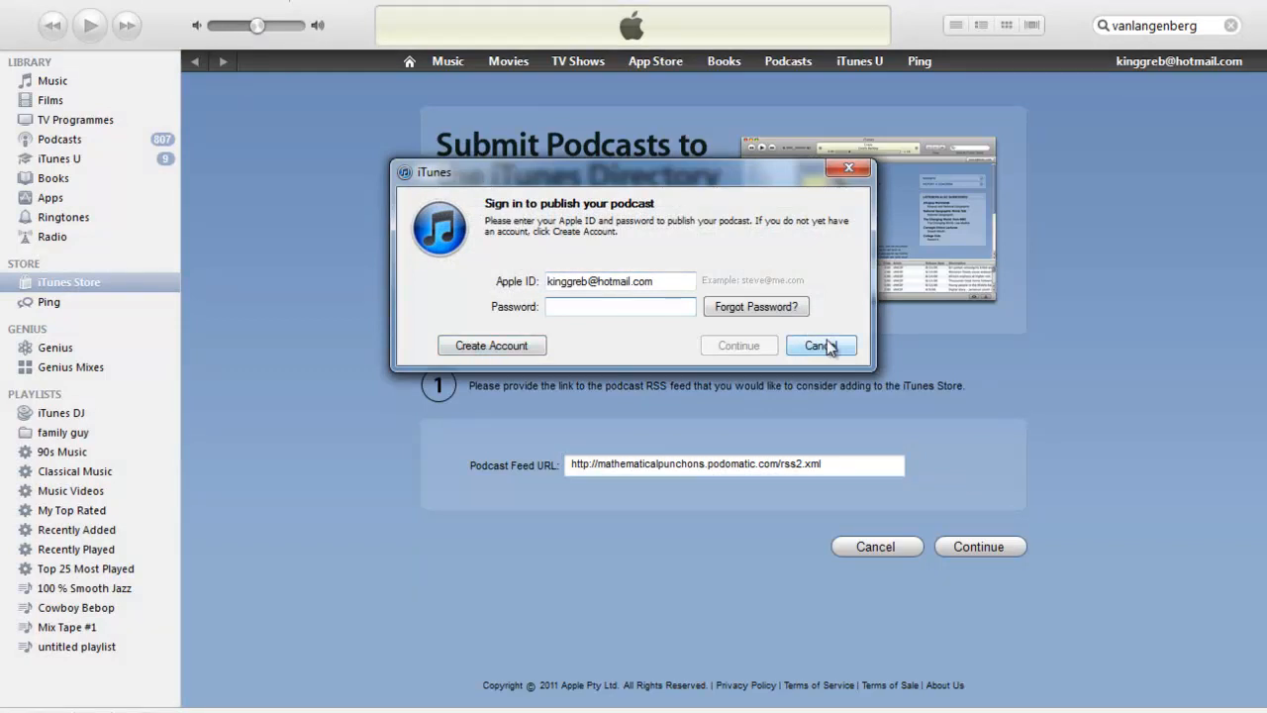
click(820, 345)
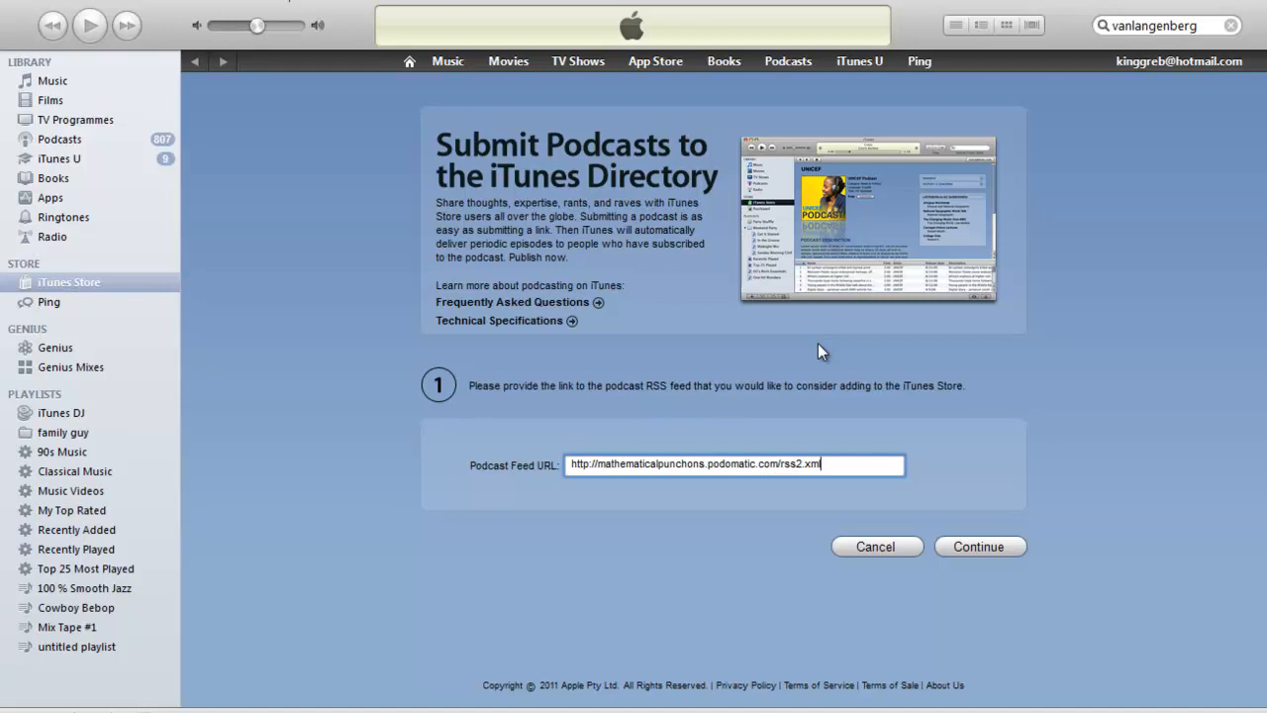
mouse_move(613, 414)
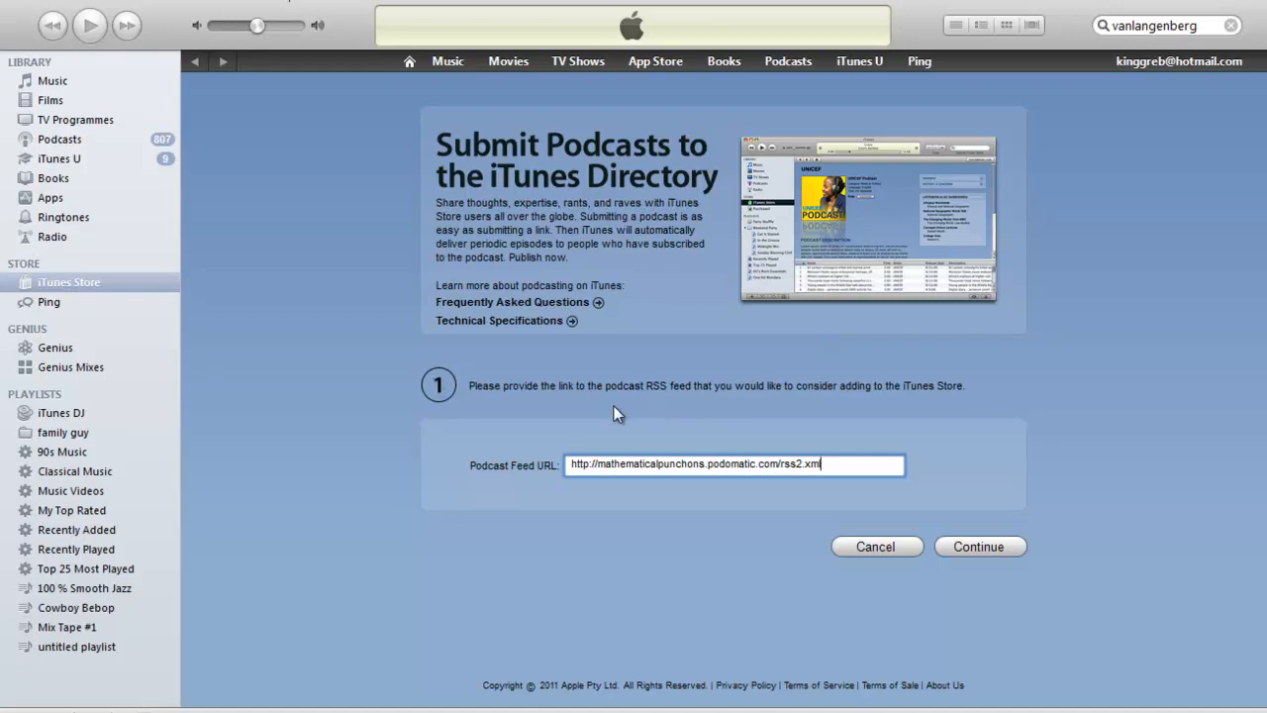
mouse_move(622, 422)
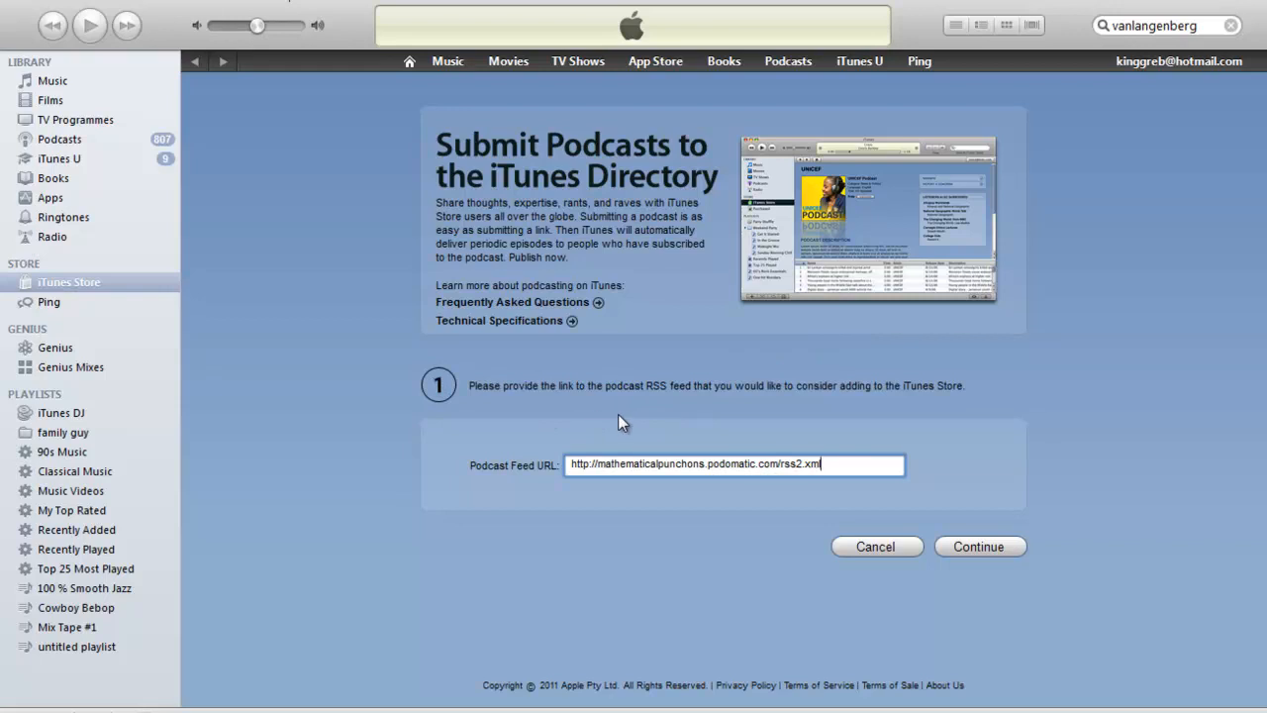
mouse_move(560, 416)
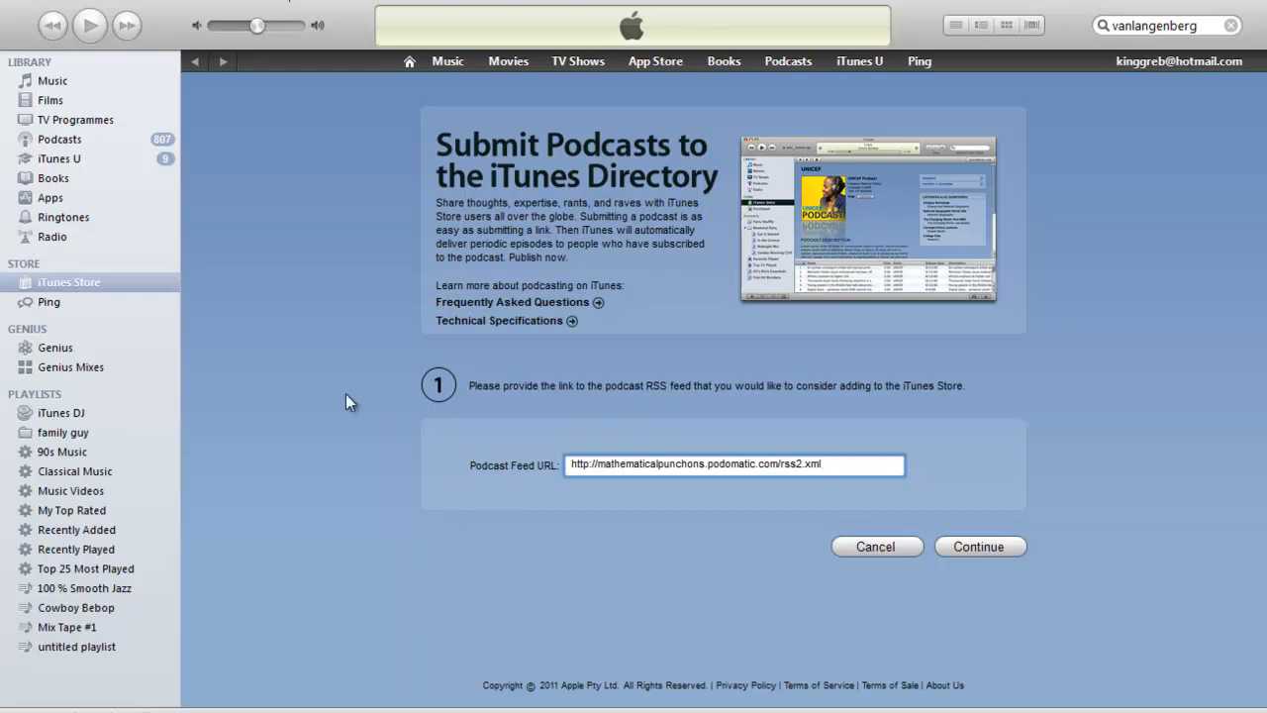
mouse_move(356, 379)
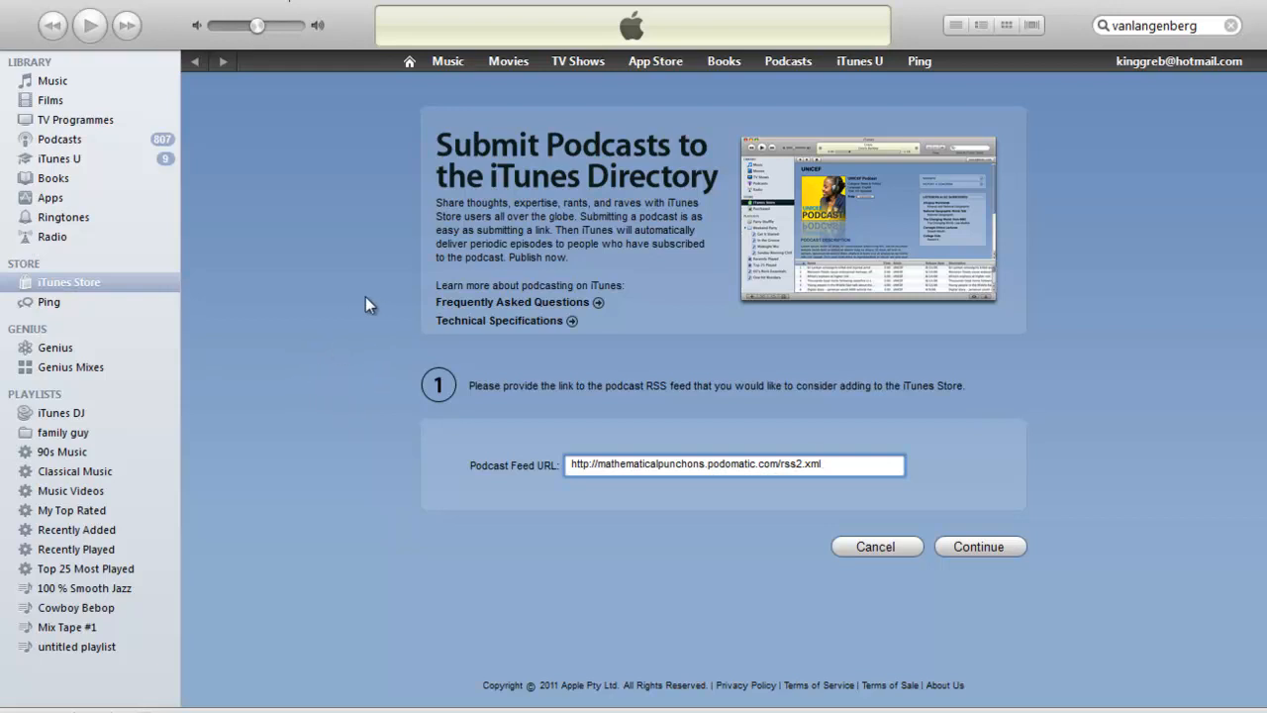
mouse_move(1168, 25)
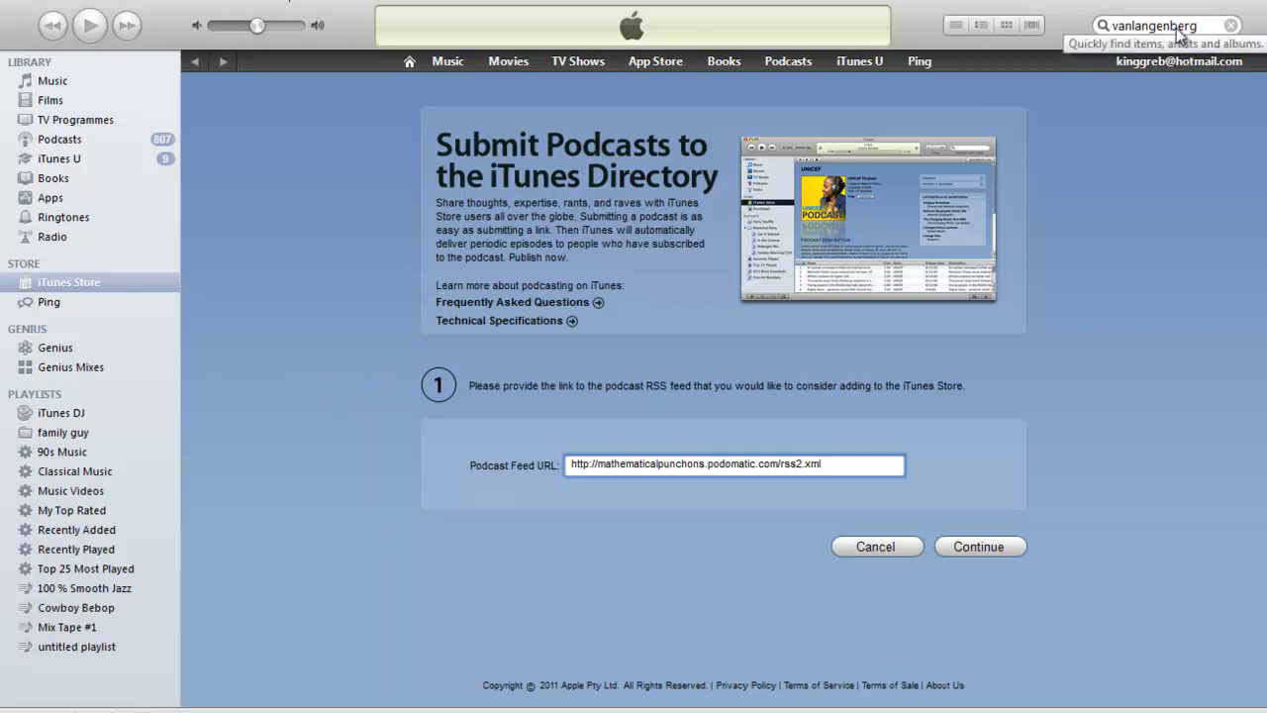
- Search the iTunes Store for 'vanlangenberg' and view the podcast's seven free episodes
double_click(1153, 26)
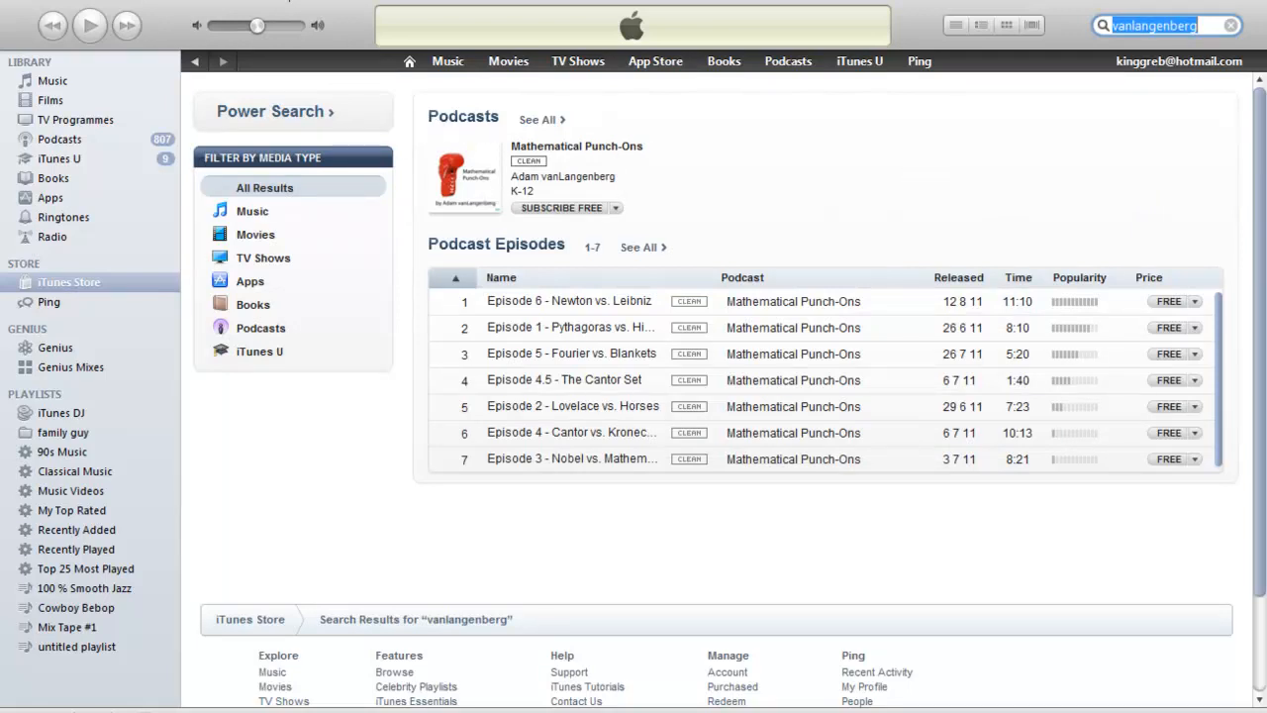
mouse_move(792, 163)
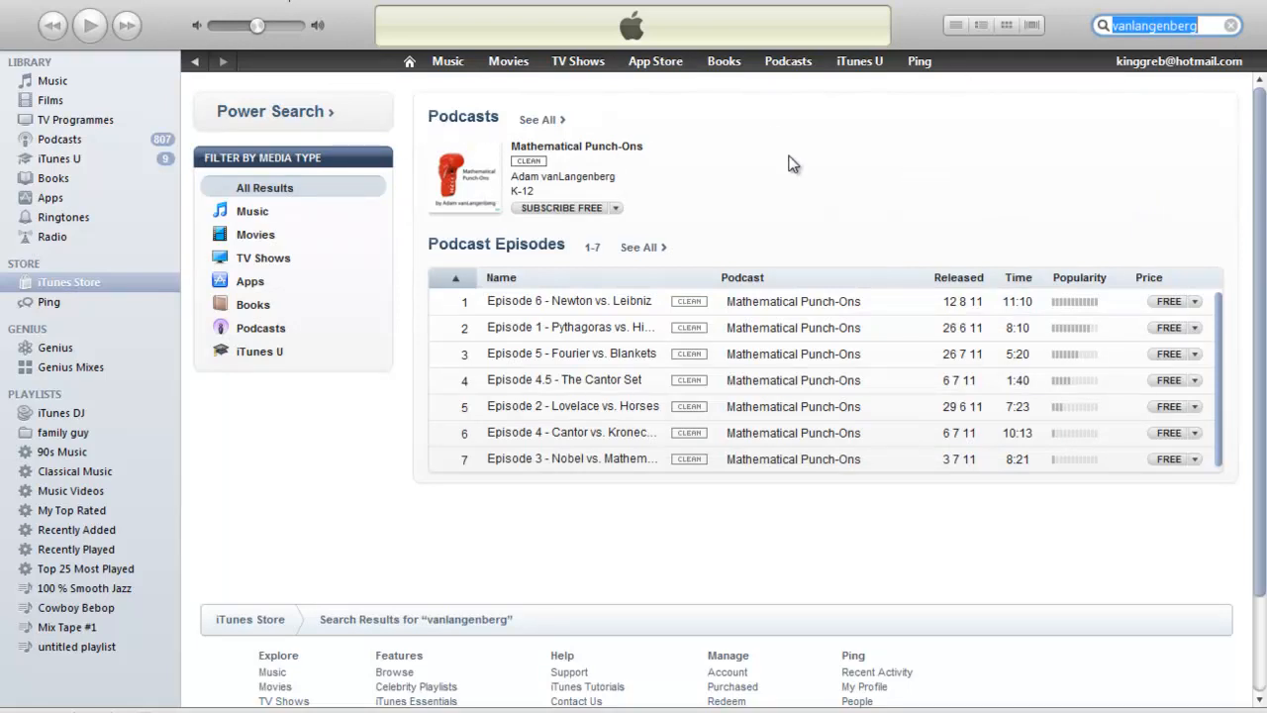
mouse_move(727, 566)
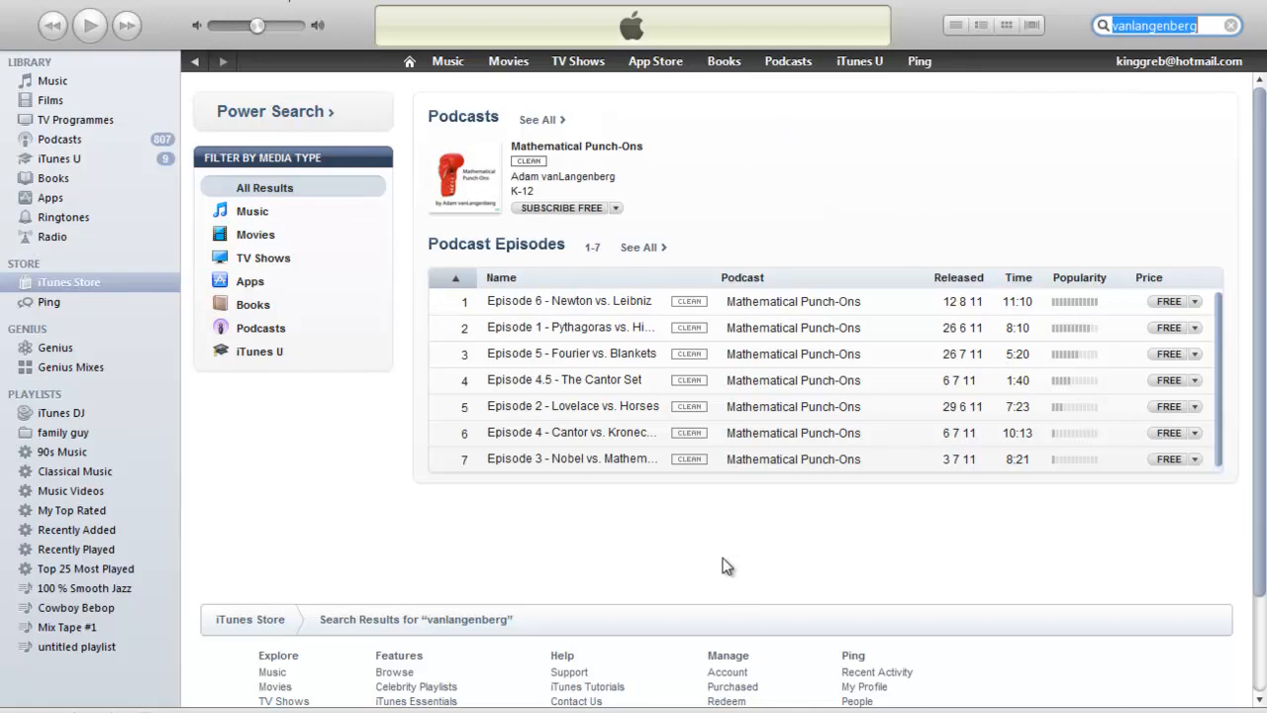
mouse_move(559, 208)
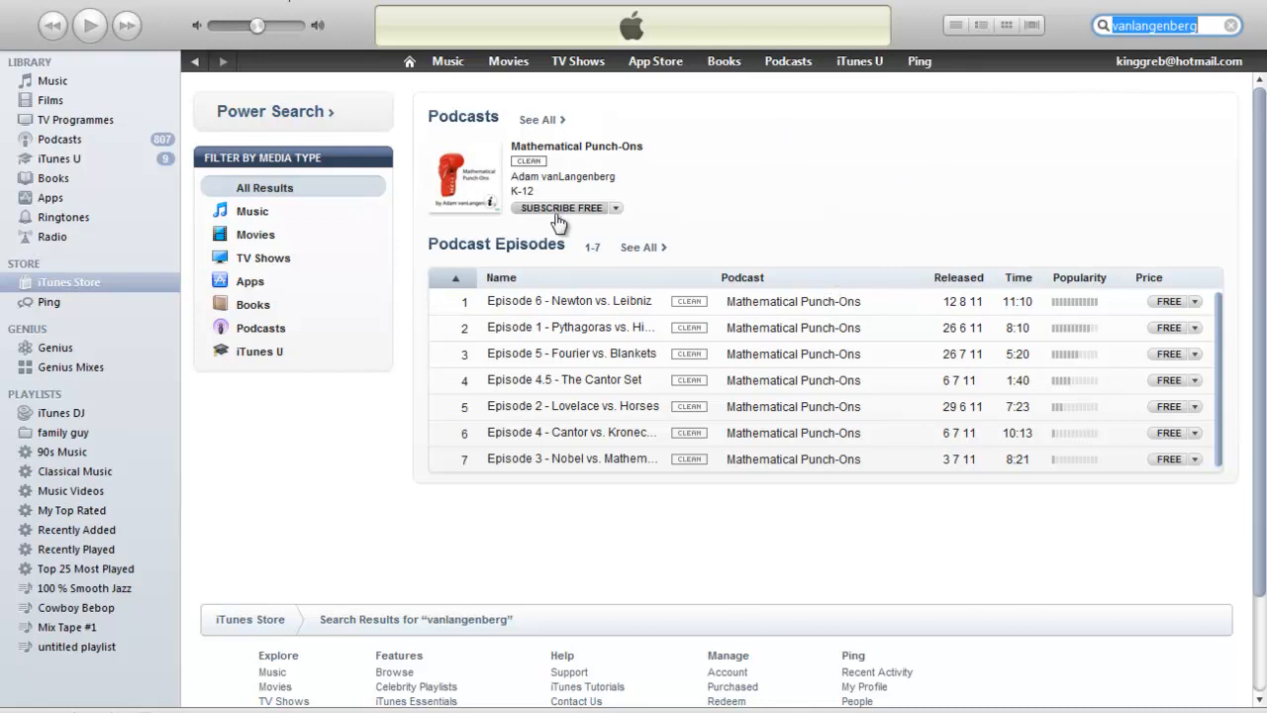
click(561, 208)
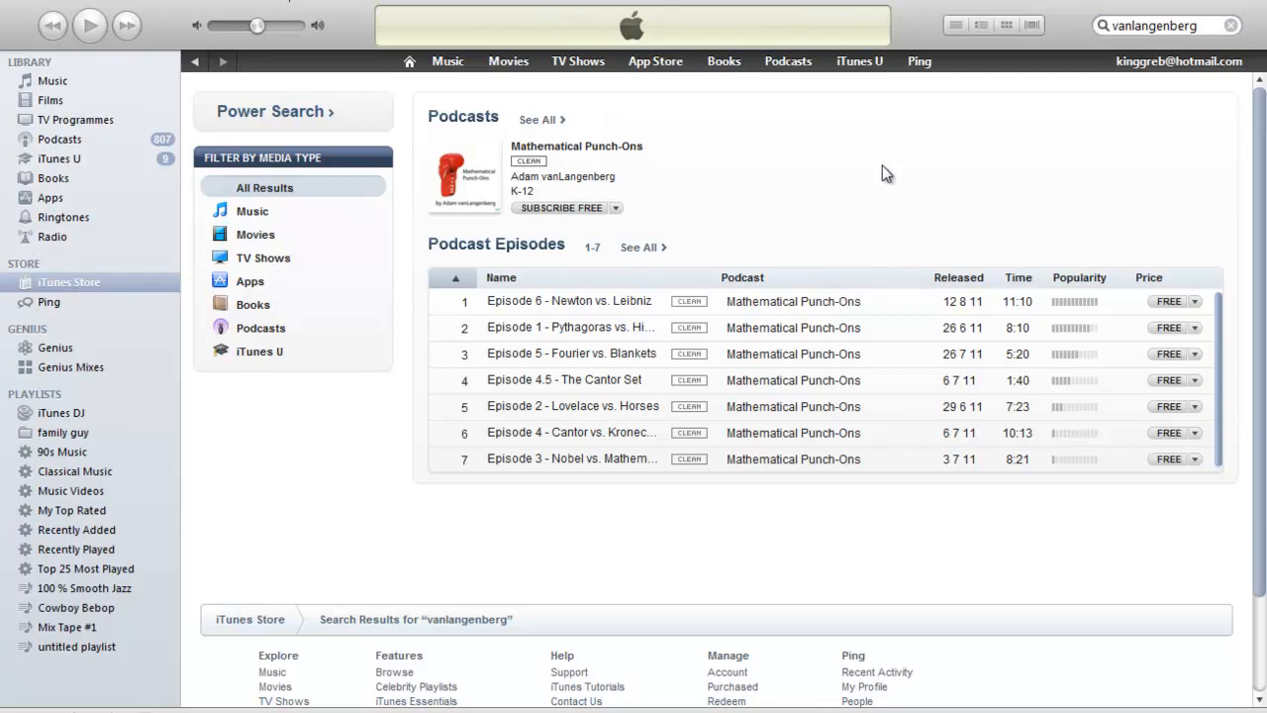
mouse_move(879, 170)
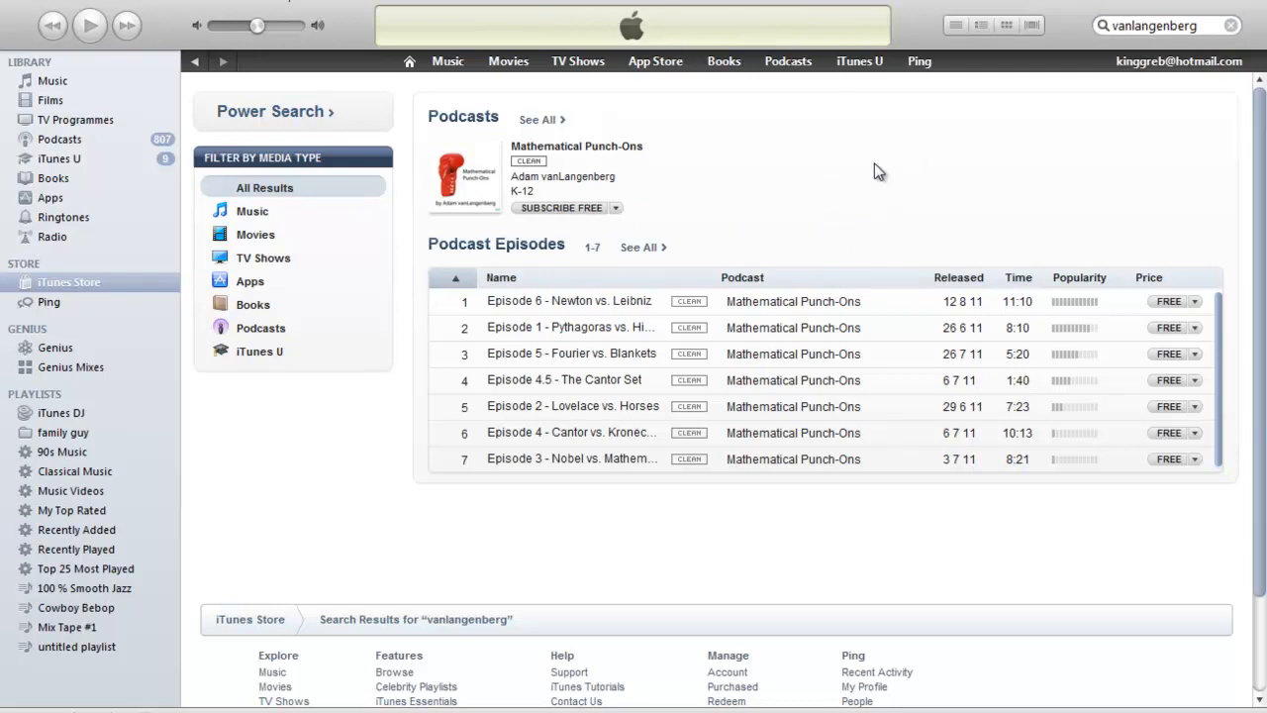
mouse_move(813, 163)
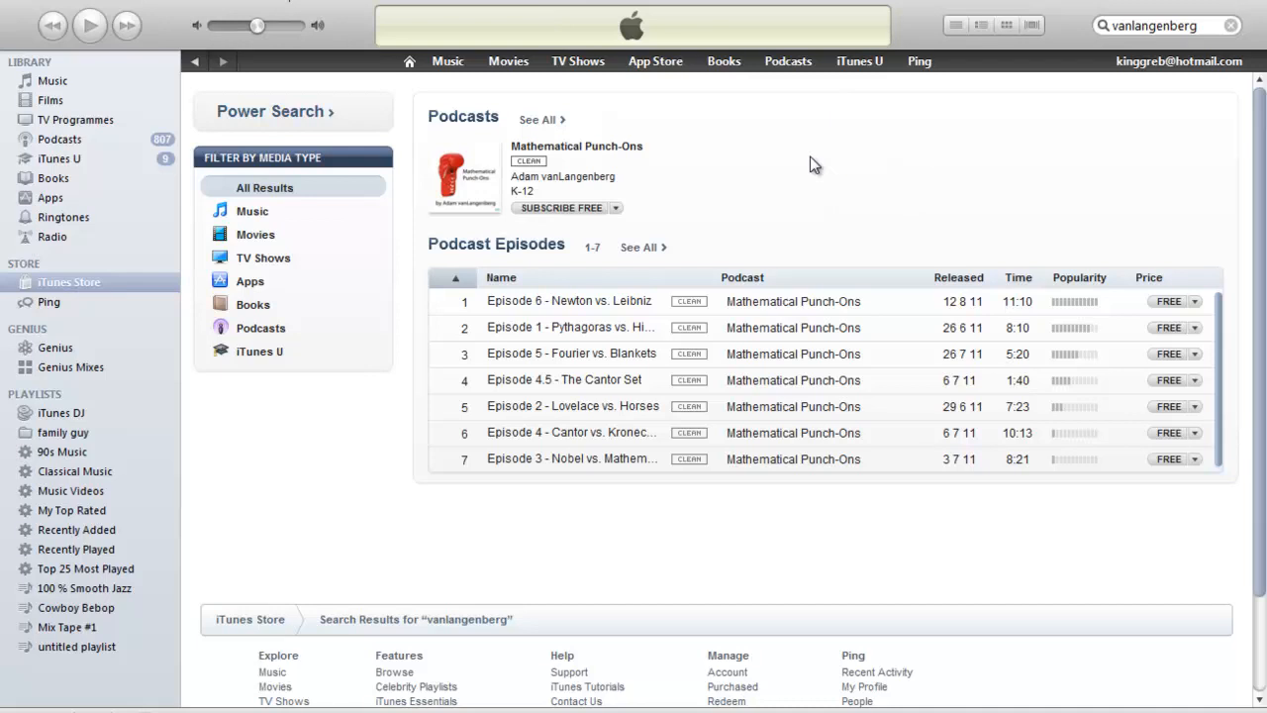
mouse_move(631, 545)
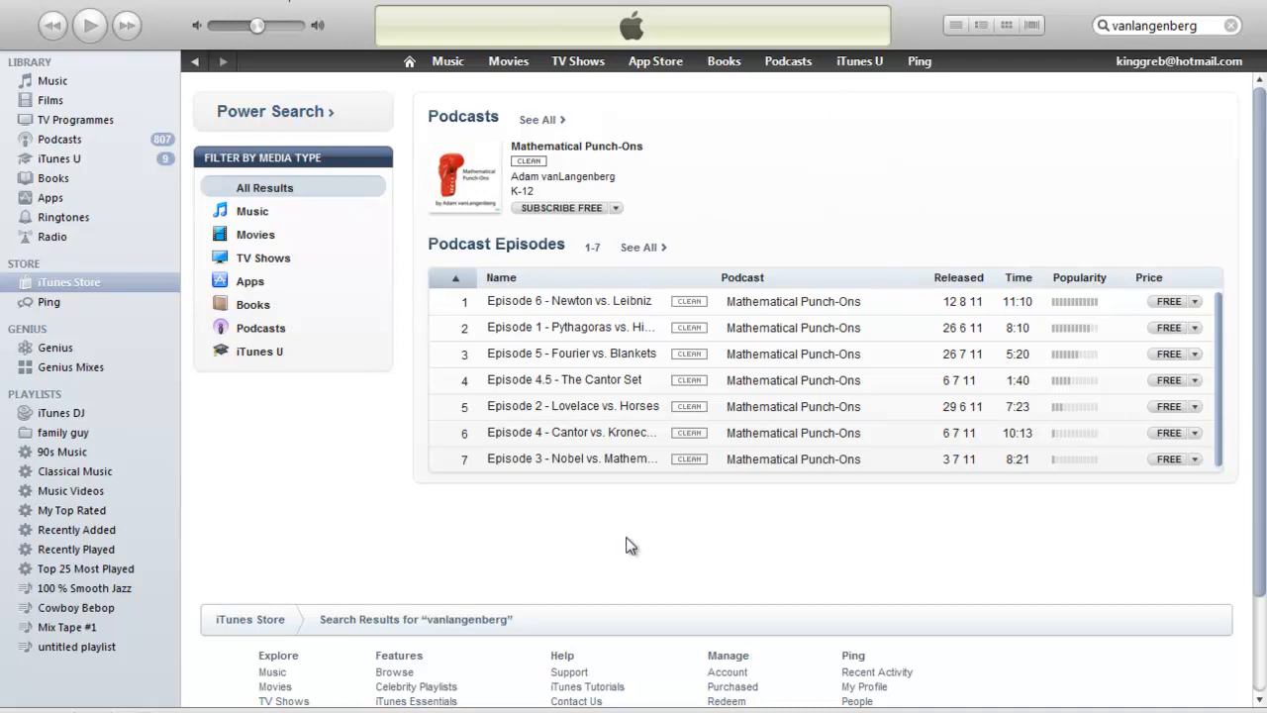
mouse_move(621, 540)
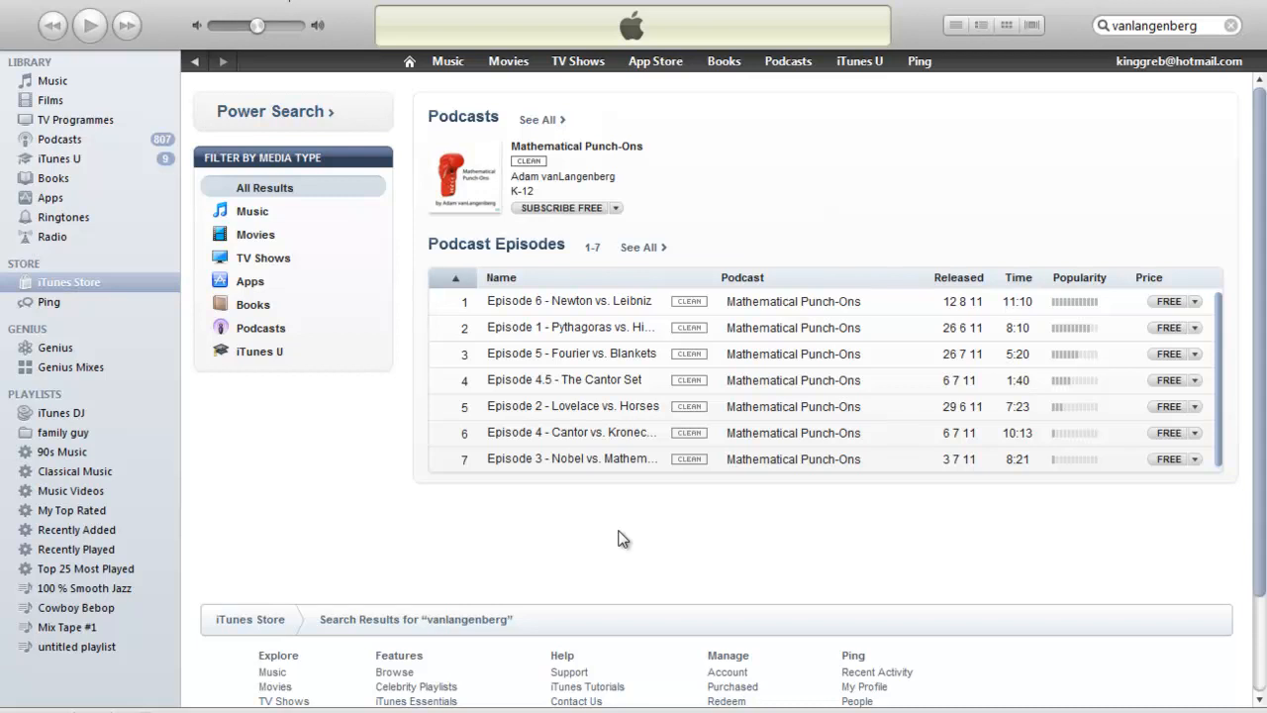
mouse_move(619, 540)
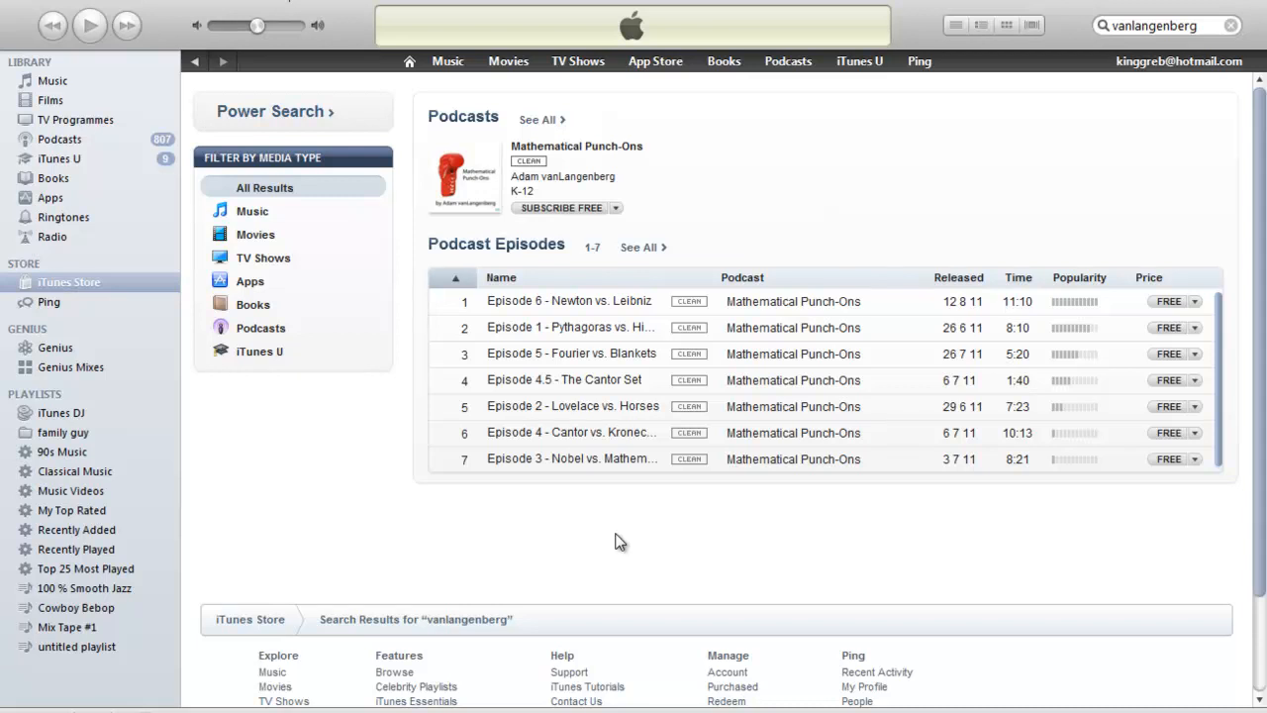